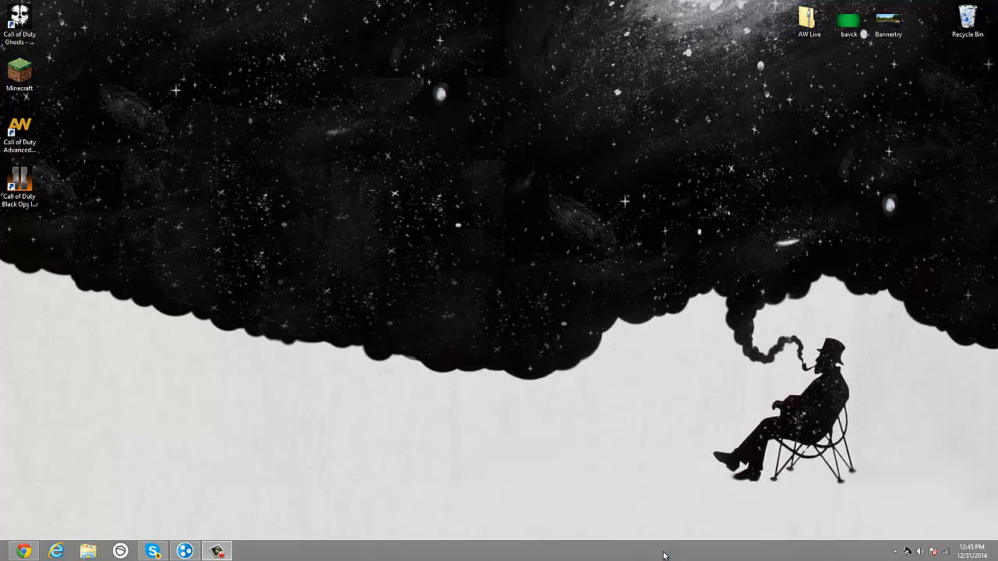
mouse_move(586, 427)
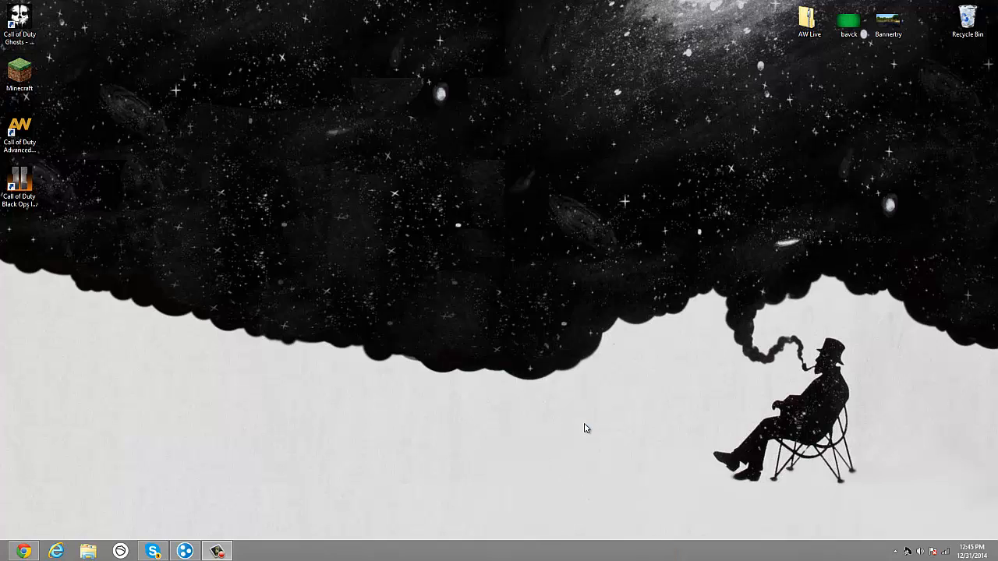
mouse_move(621, 408)
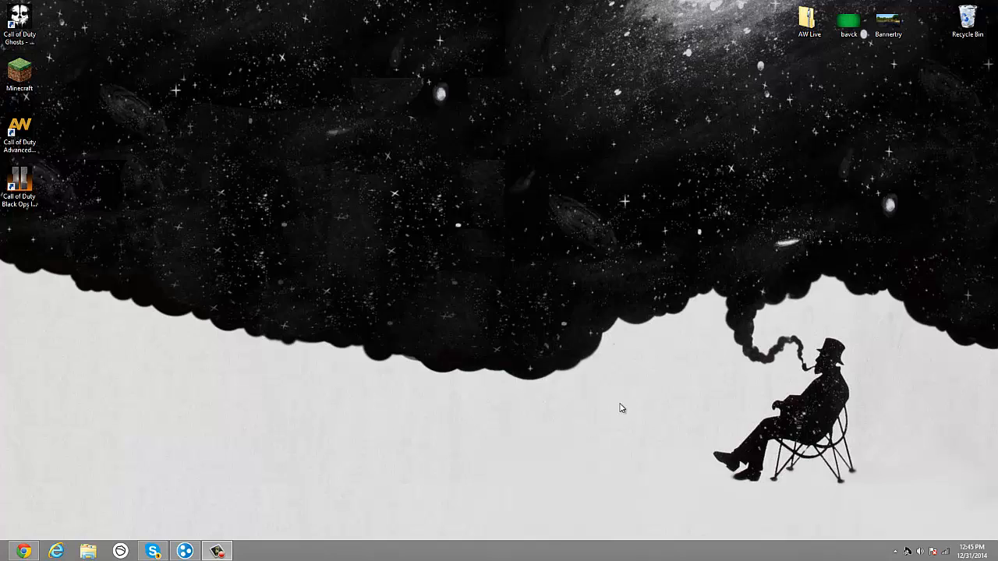
mouse_move(275, 312)
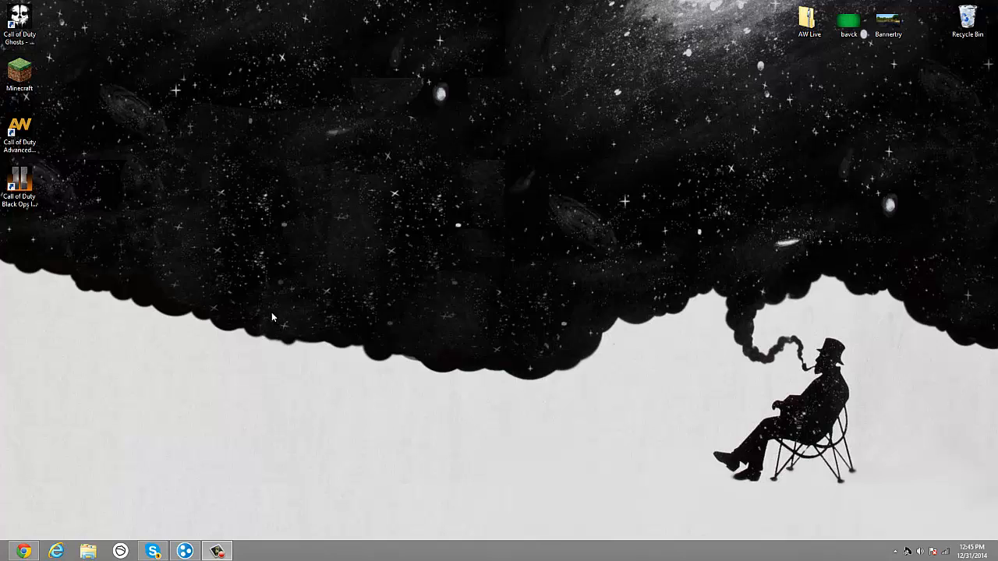
mouse_move(3, 265)
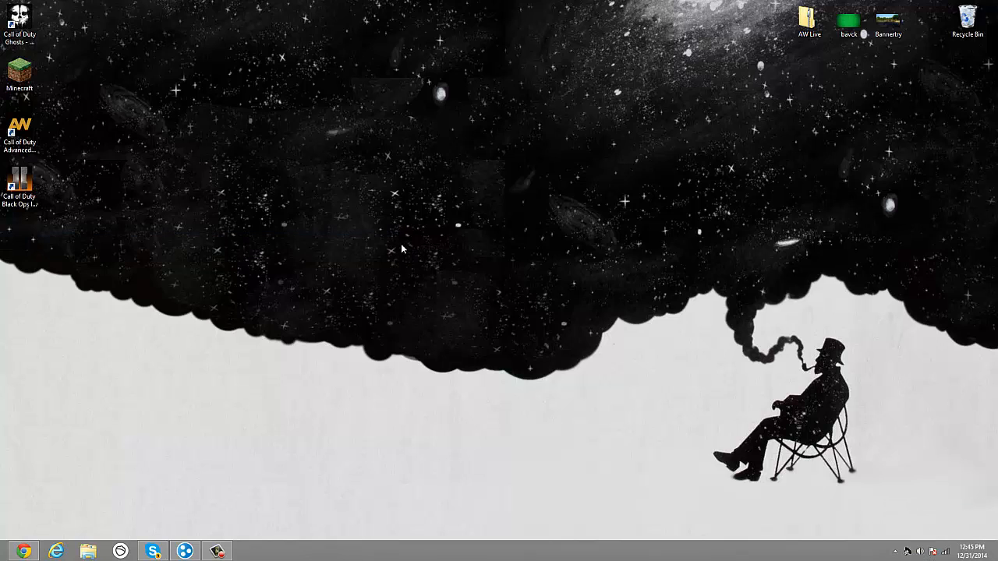
mouse_move(132, 449)
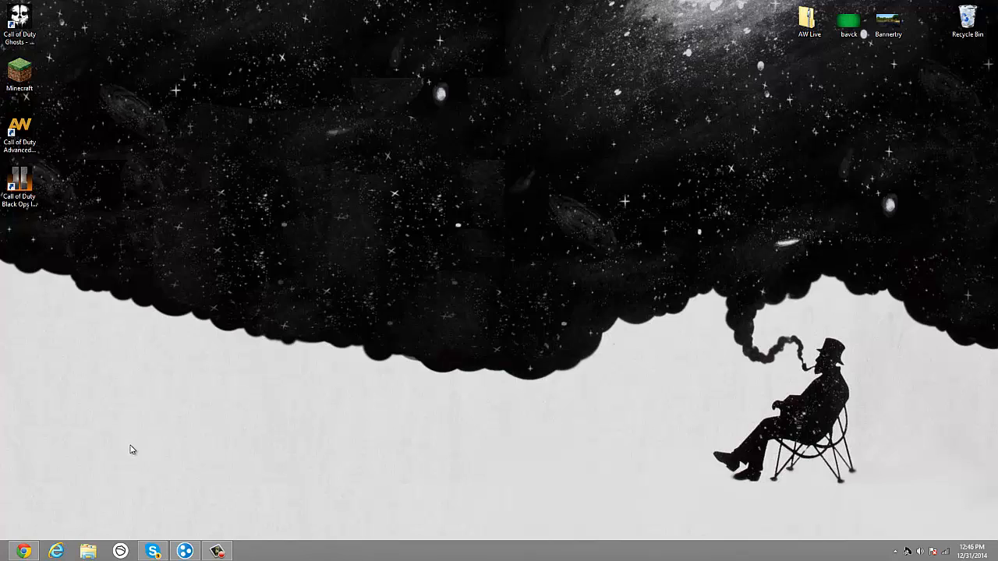
mouse_move(84, 452)
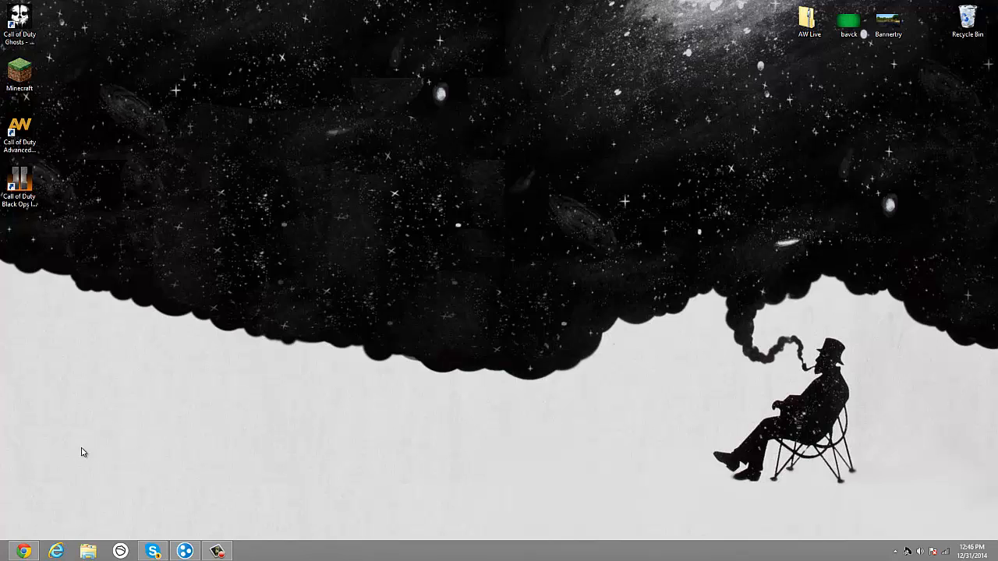
mouse_move(23, 550)
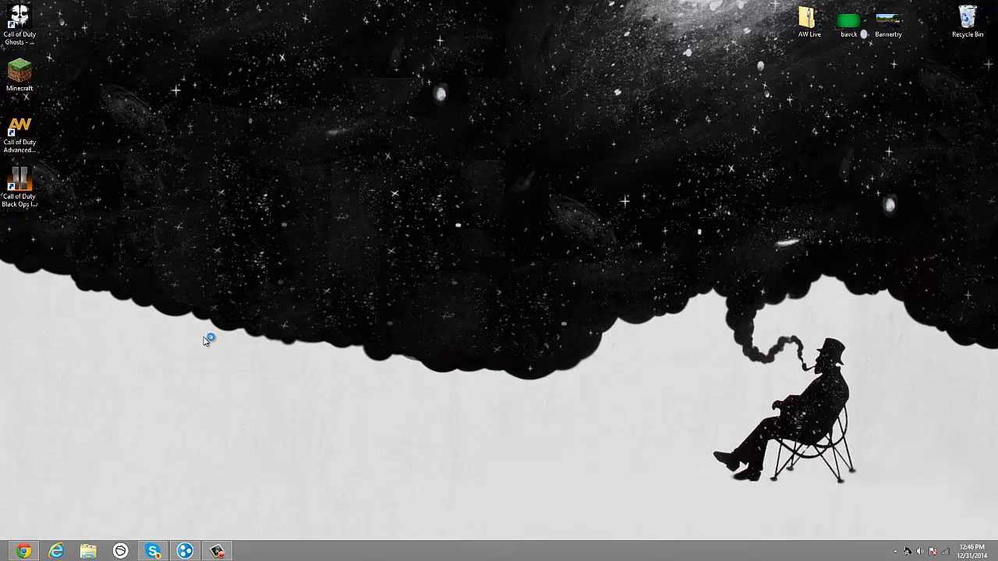
mouse_move(48, 534)
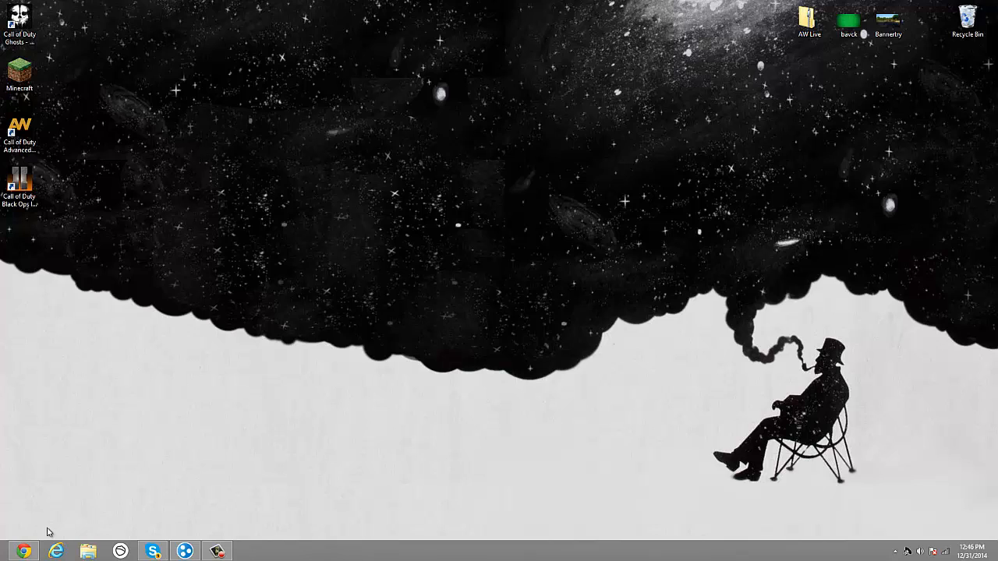
mouse_move(24, 552)
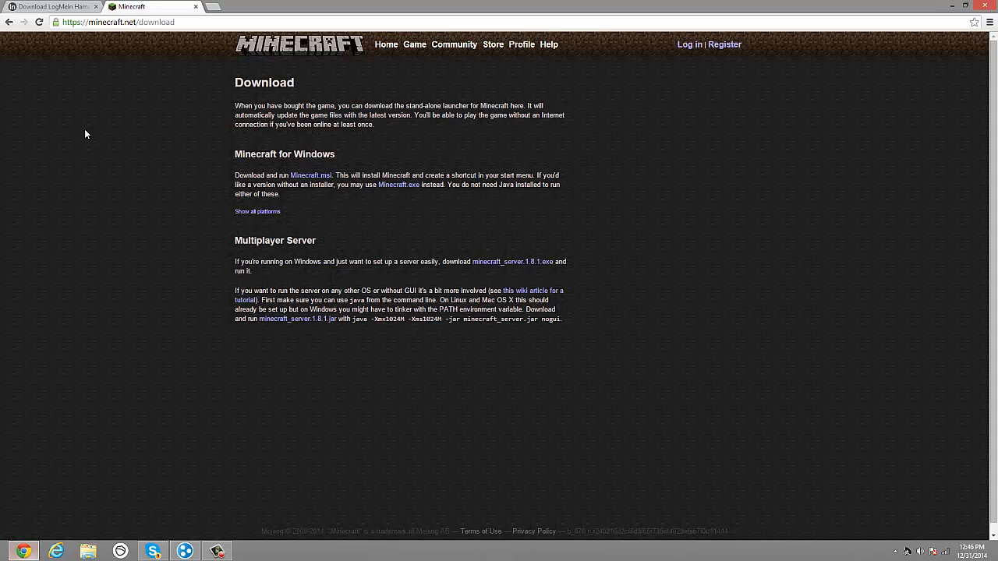
mouse_move(44, 192)
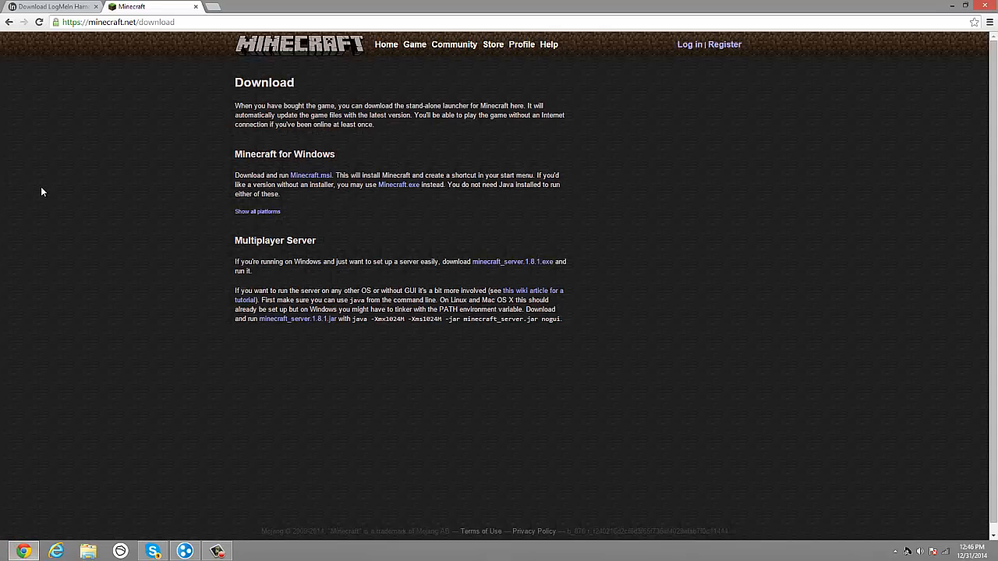
mouse_move(327, 240)
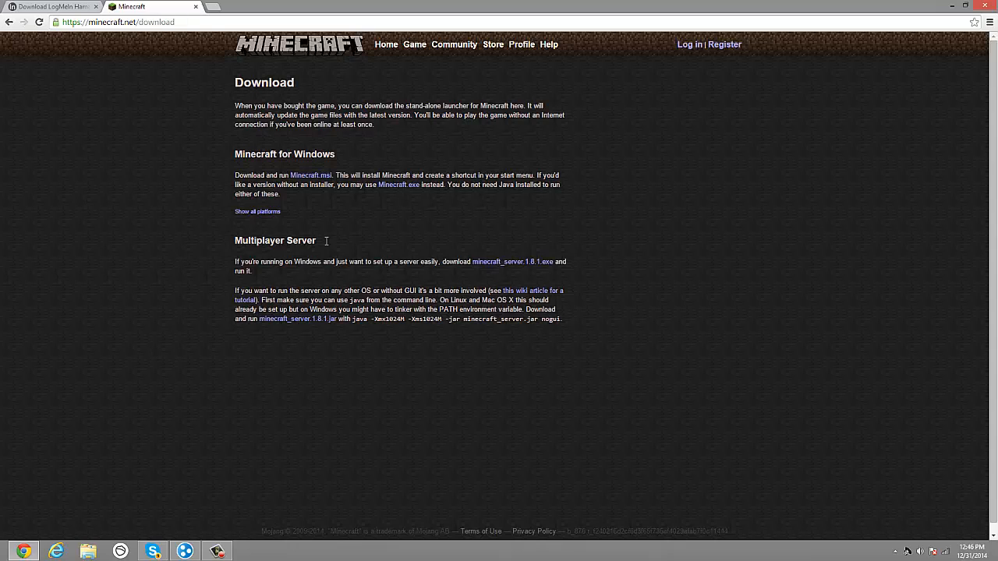
mouse_move(365, 411)
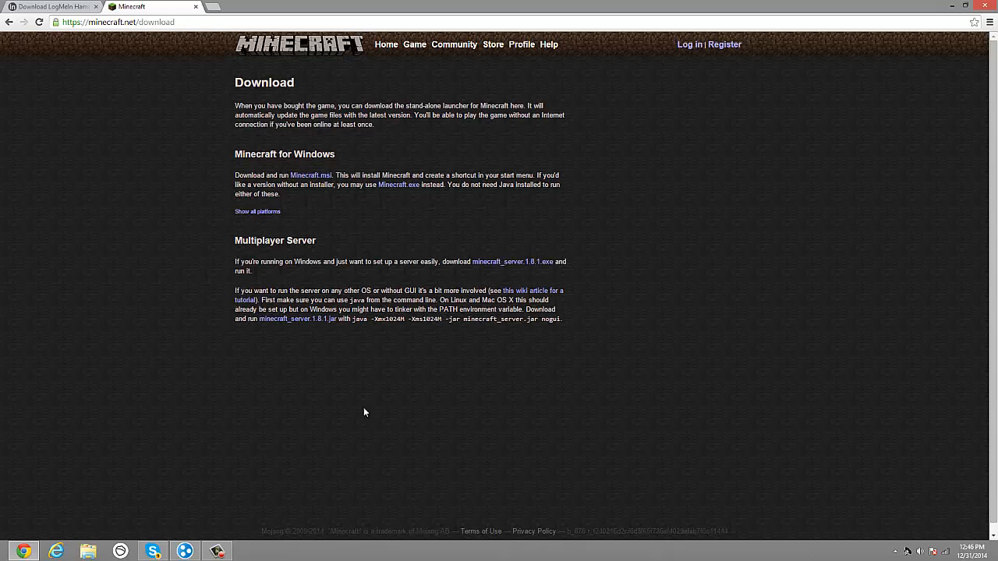
- Download minecraft_server.1.8.1.exe from the Multiplayer Server section of minecraft.net/download
double_click(274, 240)
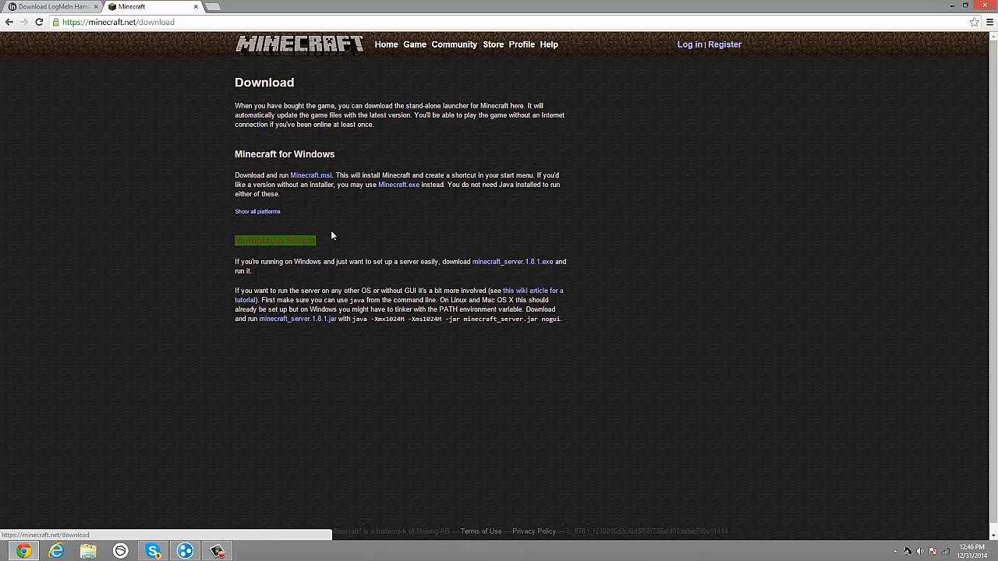
mouse_move(501, 262)
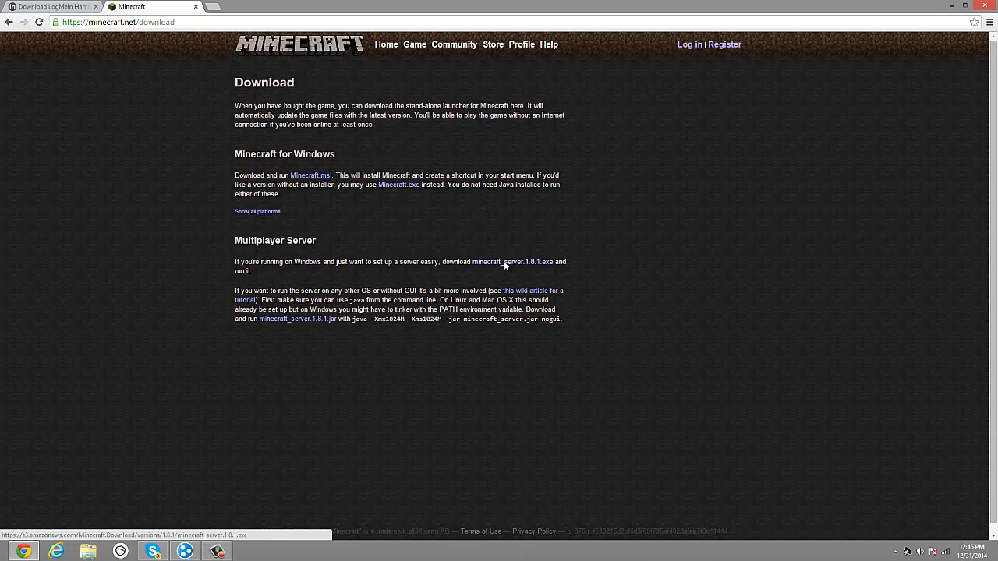
left_click(511, 262)
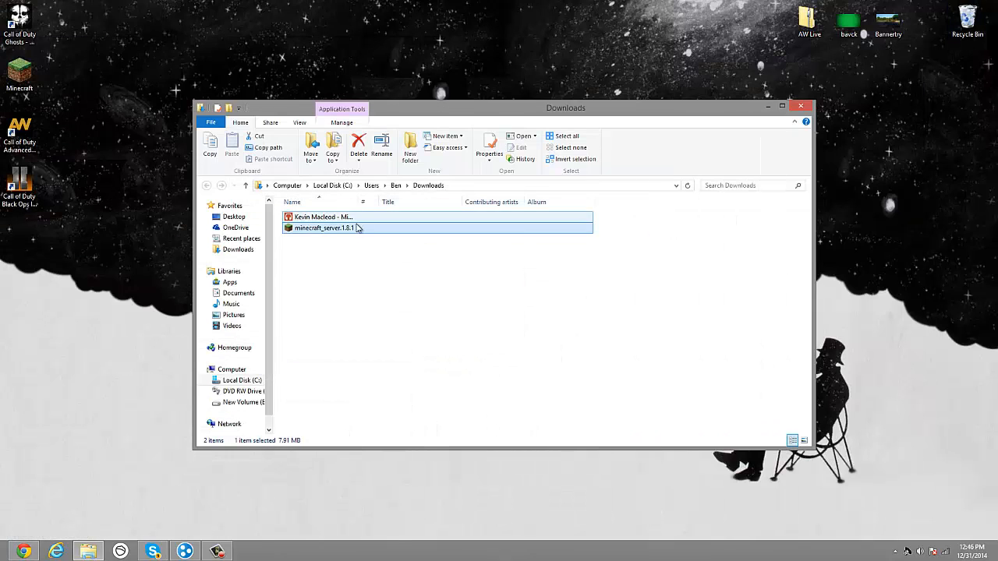
- Move the server exe from Downloads to the desktop, create a folder named Server and put the exe inside it
left_click_drag(327, 228, 493, 21)
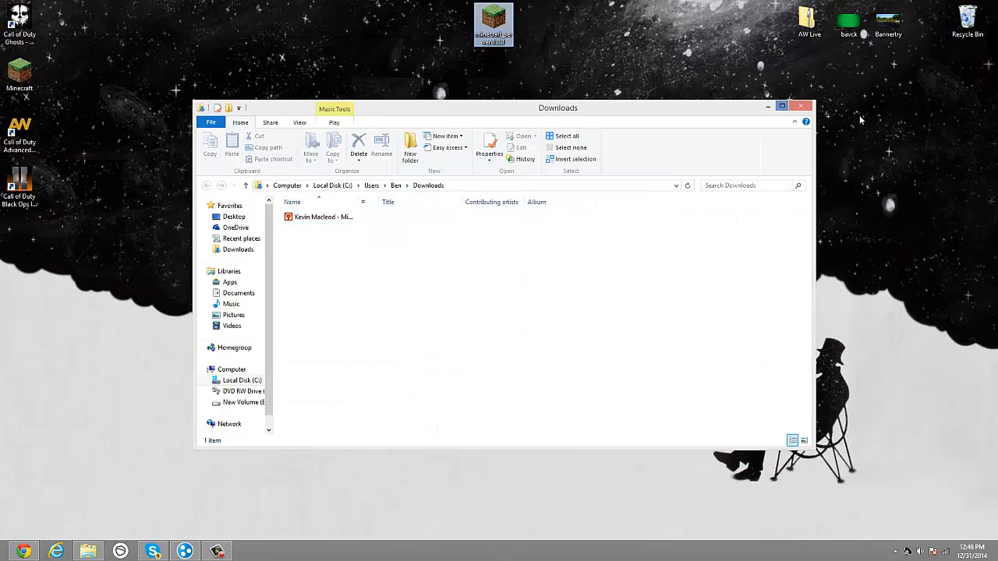
left_click(800, 106)
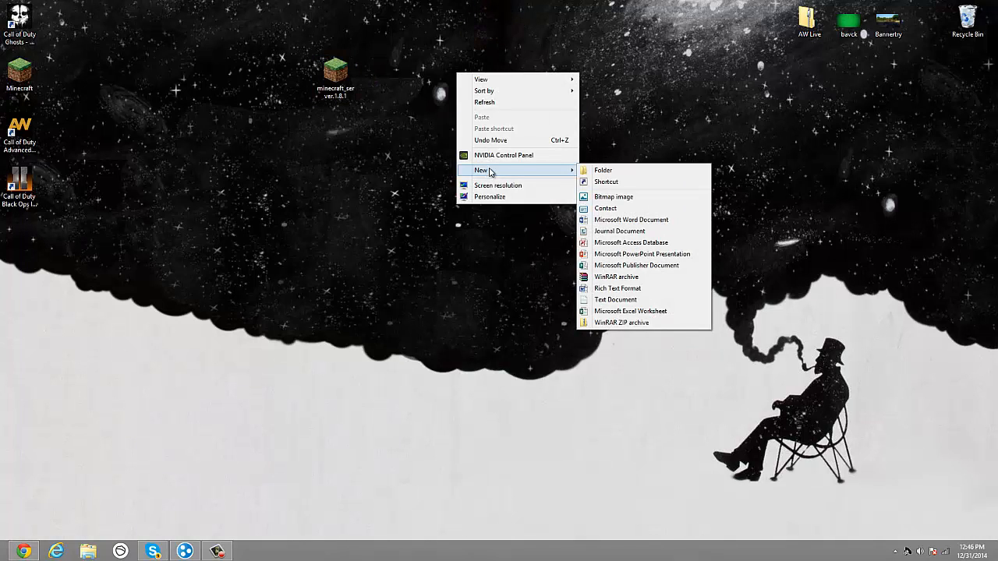
left_click(601, 169)
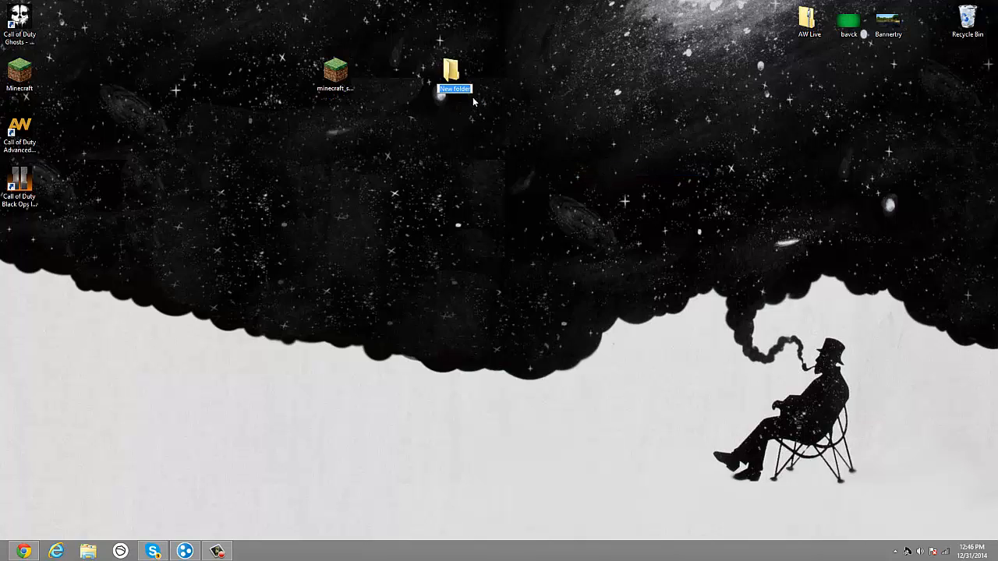
type("Sell")
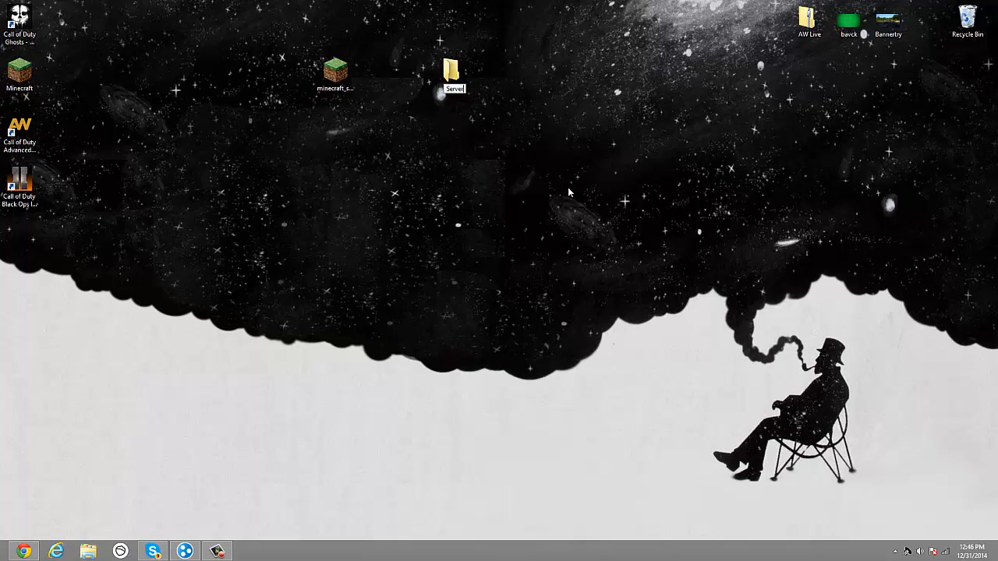
left_click_drag(335, 69, 456, 75)
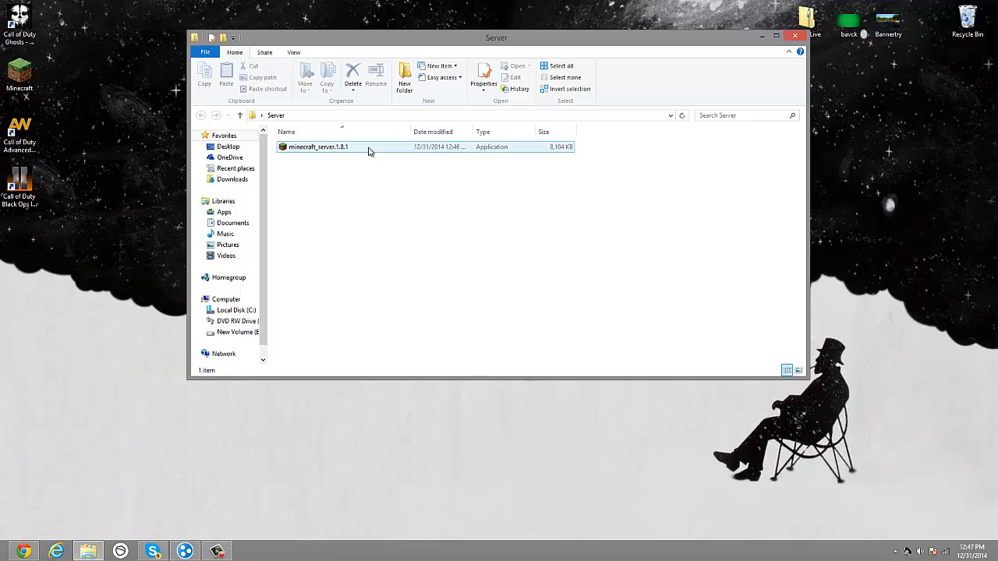
- Run the server exe to generate logs, eula.txt and server.properties, then bring up eula.txt's context menu
left_click(318, 147)
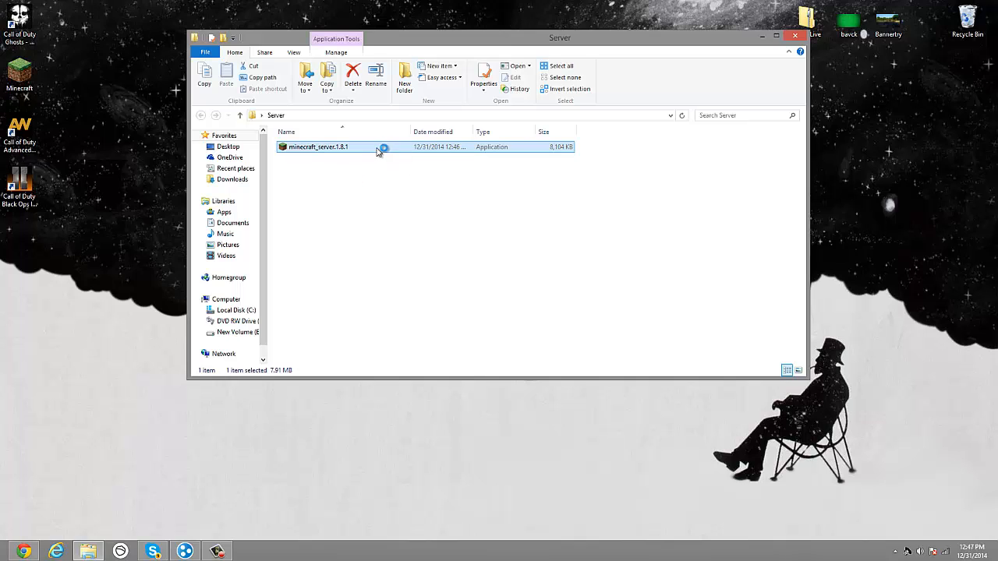
double_click(318, 146)
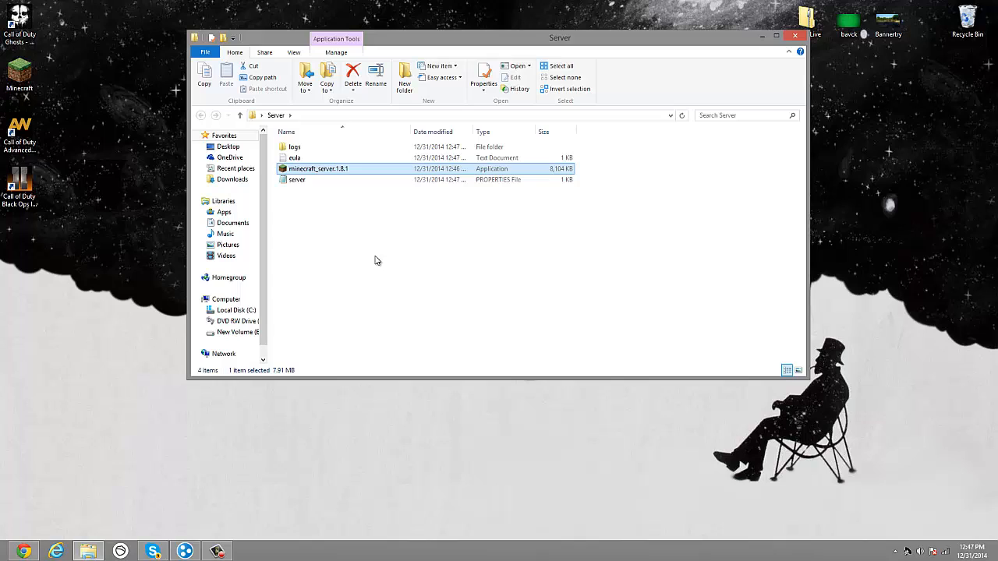
mouse_move(312, 159)
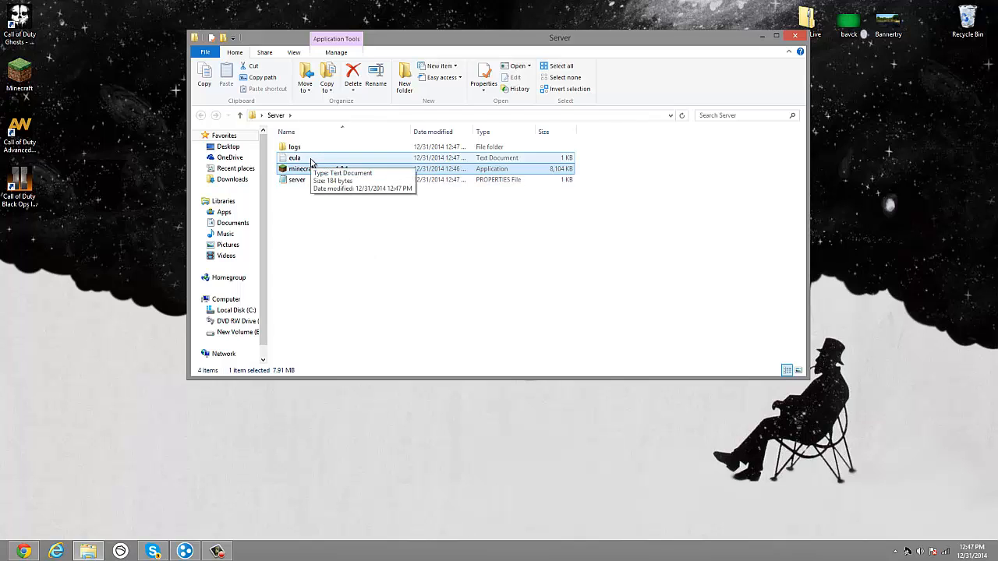
mouse_move(295, 160)
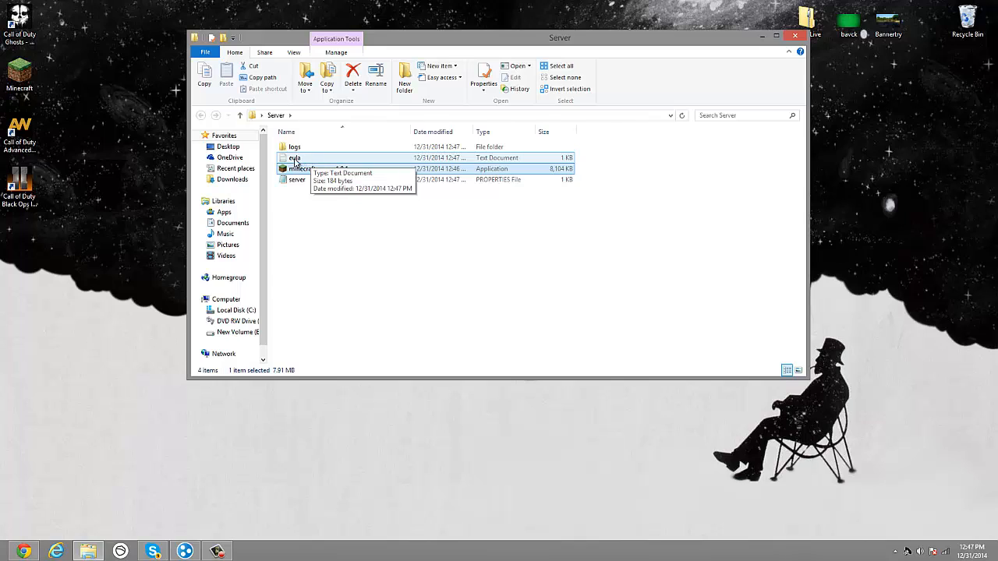
left_click(320, 168)
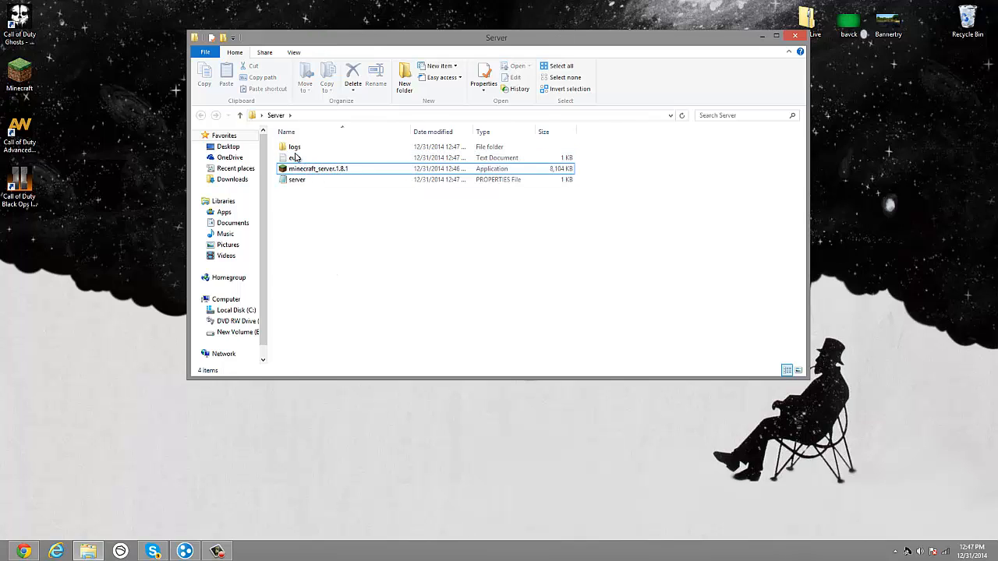
left_click(319, 168)
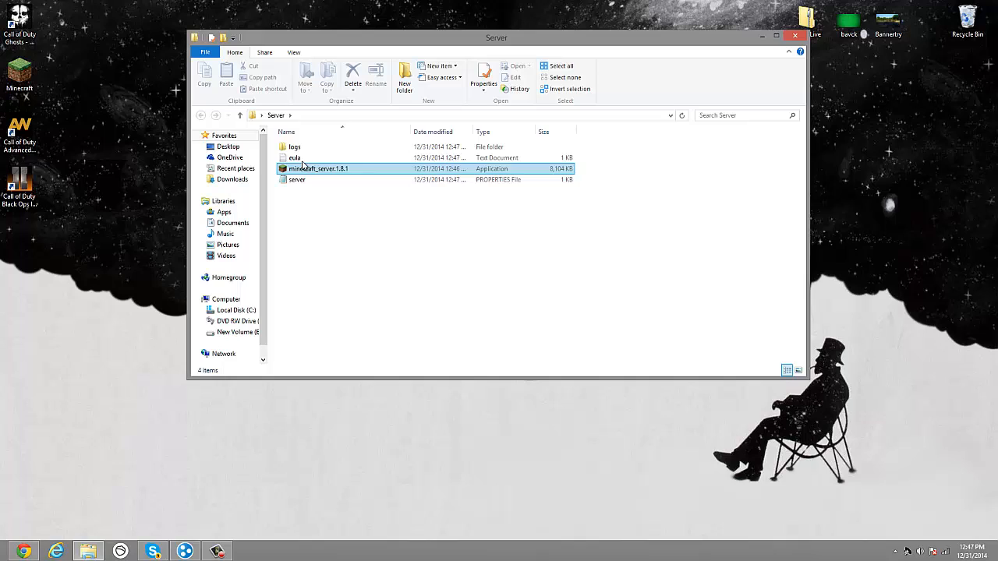
left_click(294, 157)
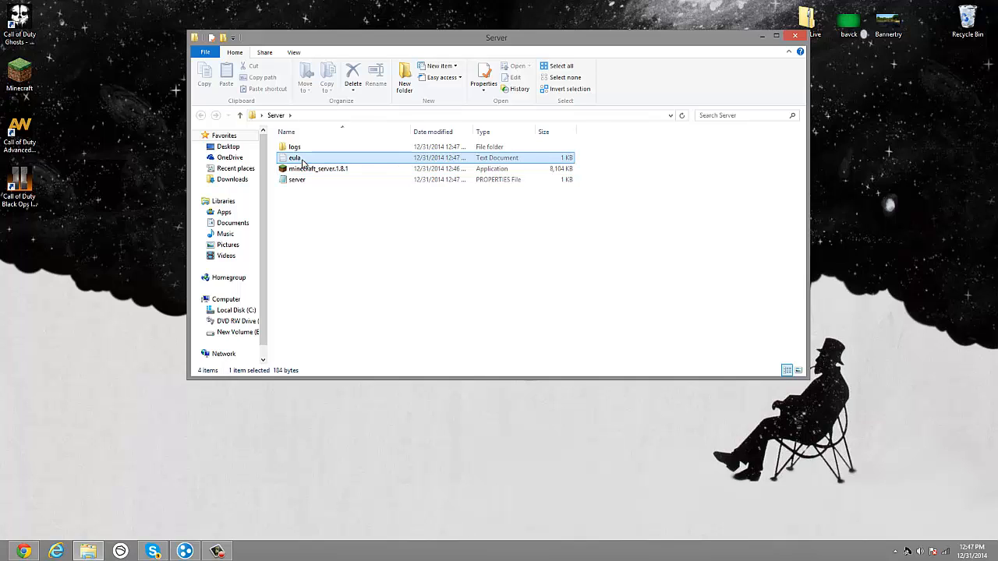
mouse_move(315, 160)
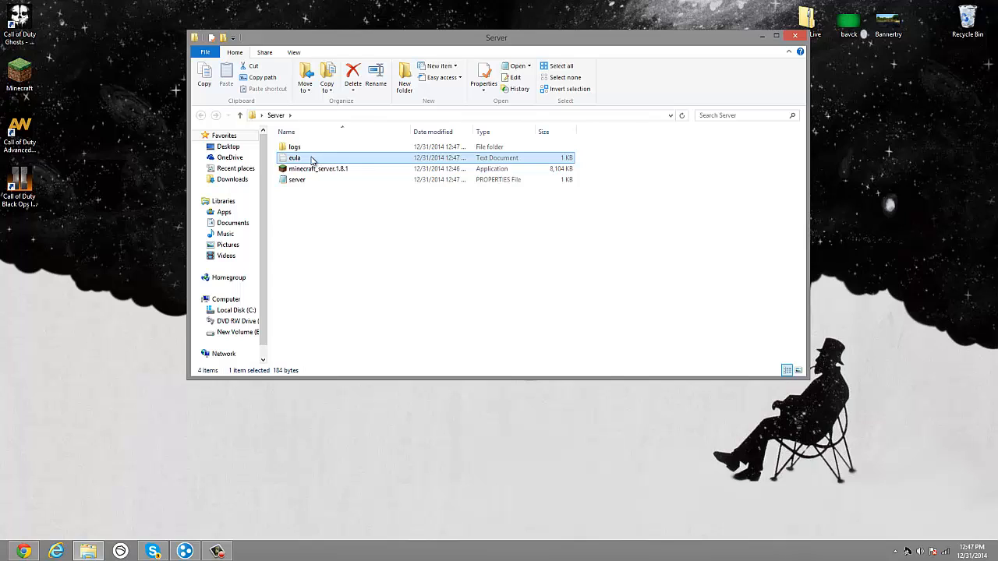
right_click(295, 158)
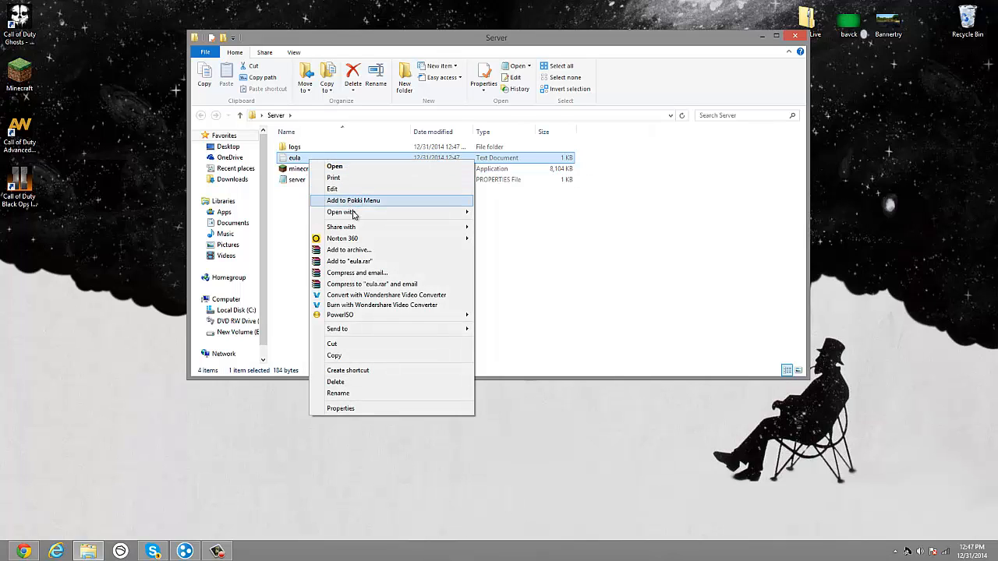
mouse_move(351, 165)
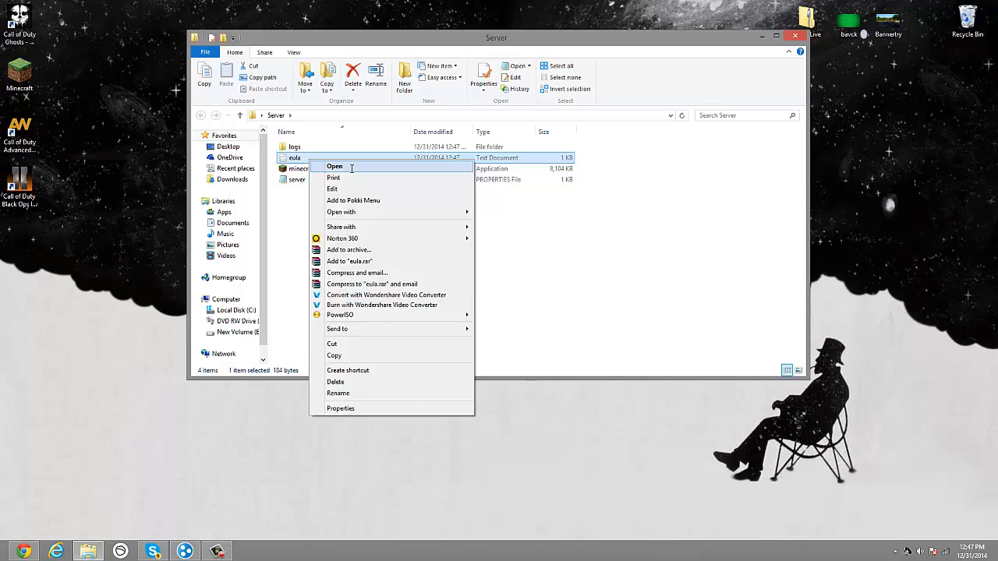
- Open eula.txt in Notepad showing eula=false and position its window on screen
left_click(334, 165)
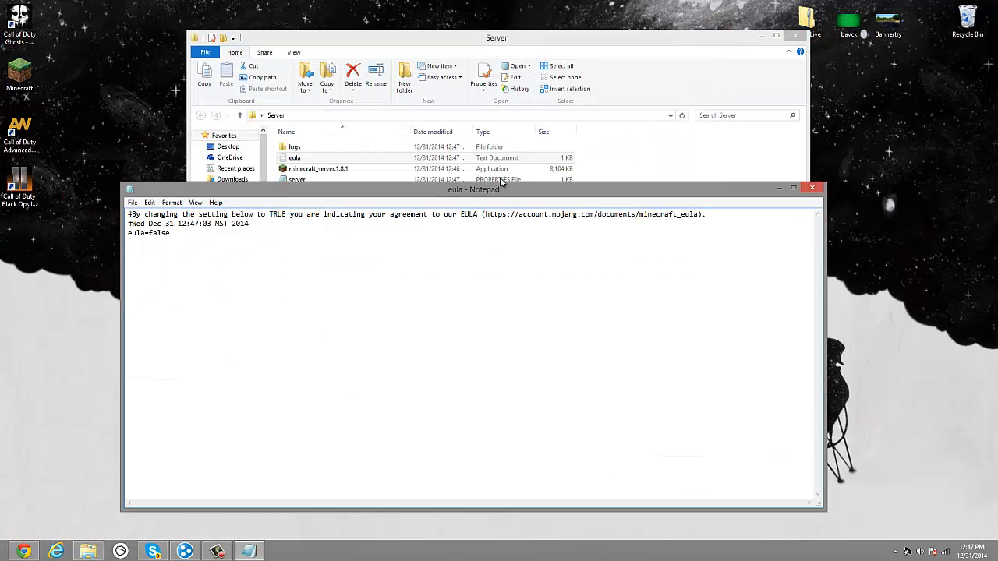
left_click_drag(474, 190, 491, 121)
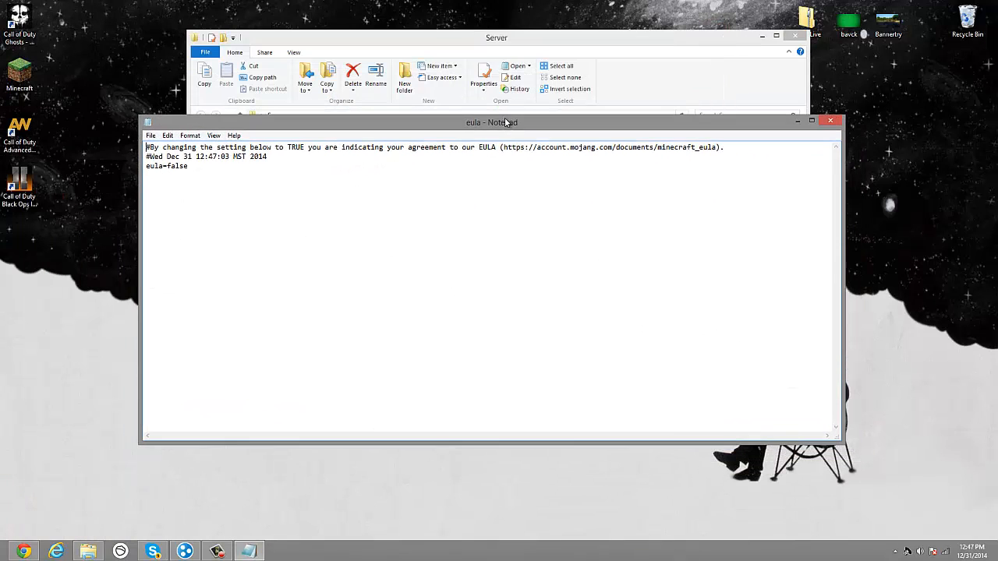
left_click_drag(505, 121, 505, 115)
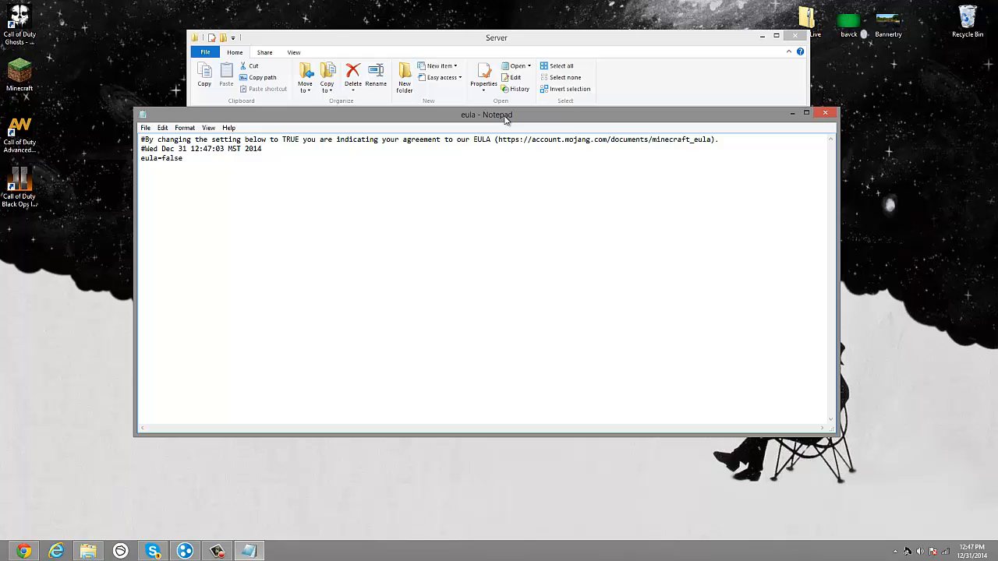
left_click_drag(487, 116, 486, 73)
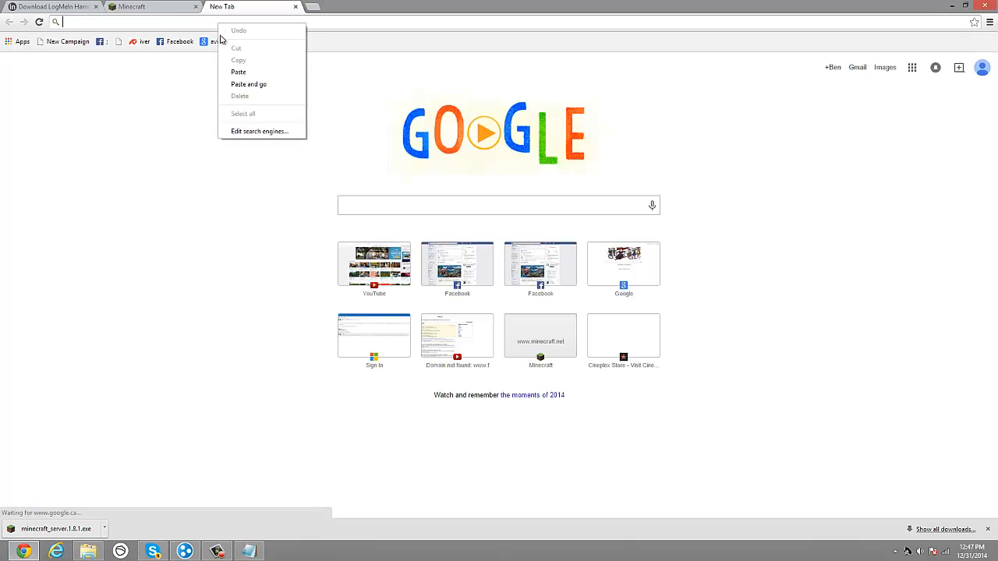
- Open the Mojang EULA page via Paste and go, scroll through its terms, and return to the eula file
left_click(249, 84)
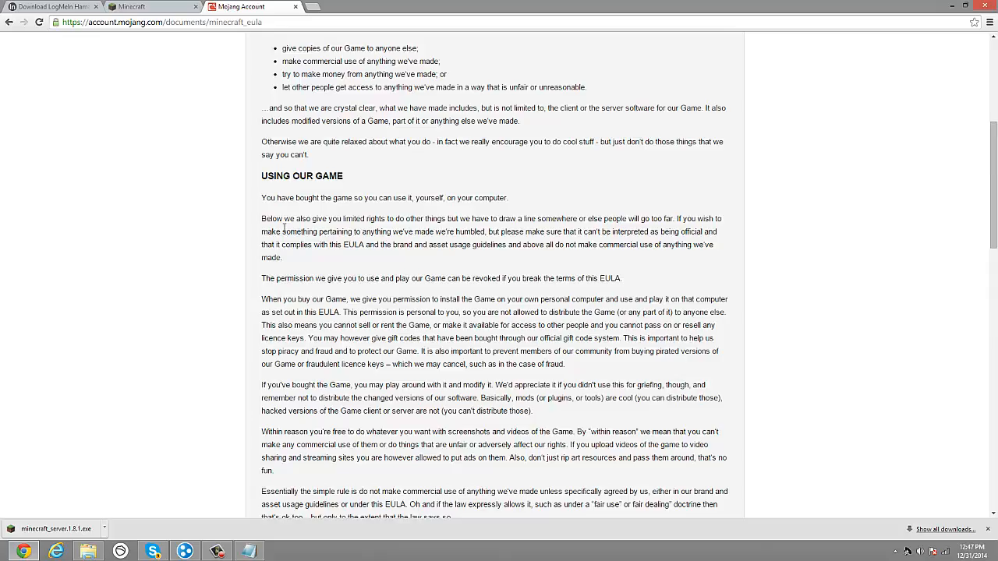
scroll("down", 3)
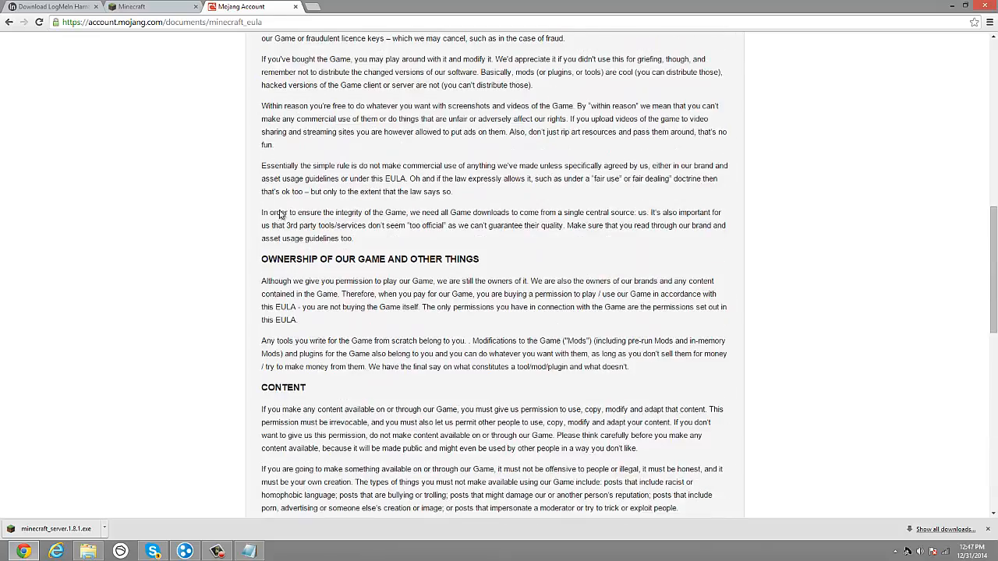
left_click(293, 7)
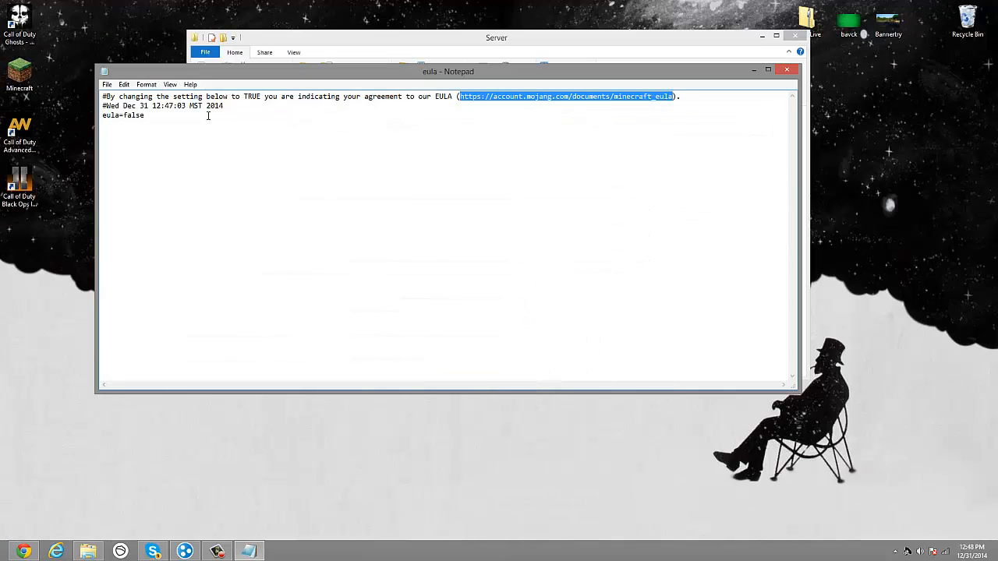
- Replace eula=false with eula=true, then close Notepad and save the change
double_click(131, 116)
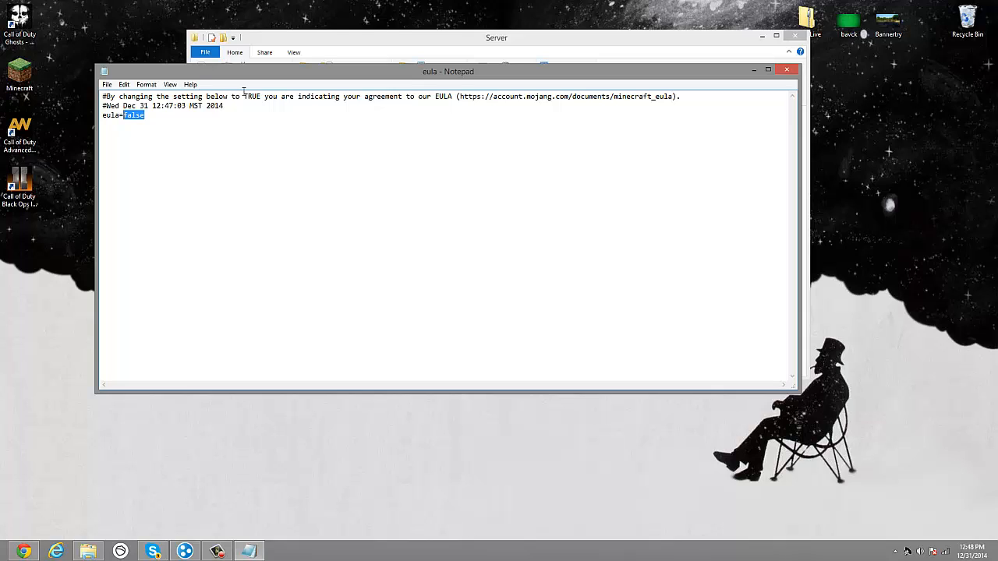
type("t")
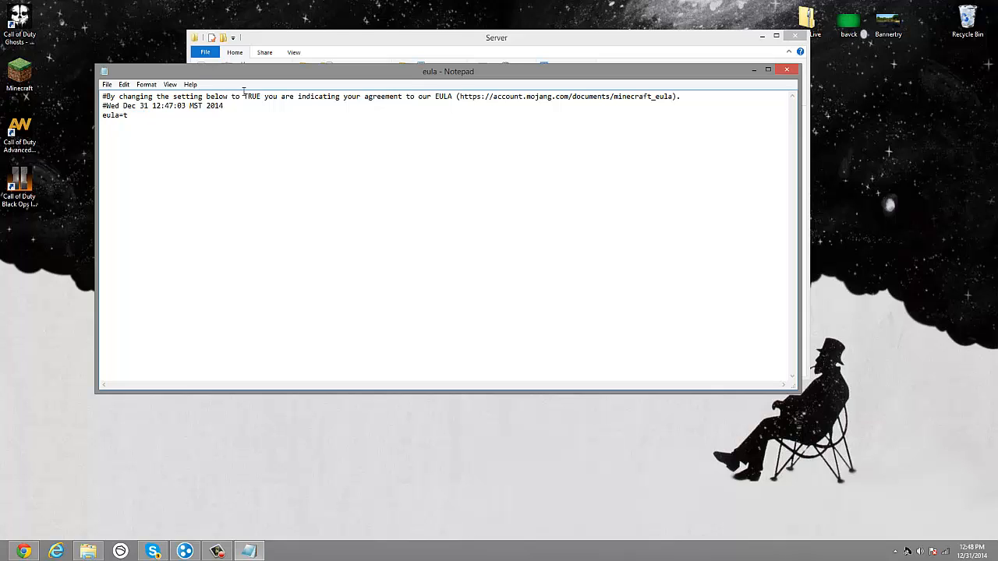
type("rue")
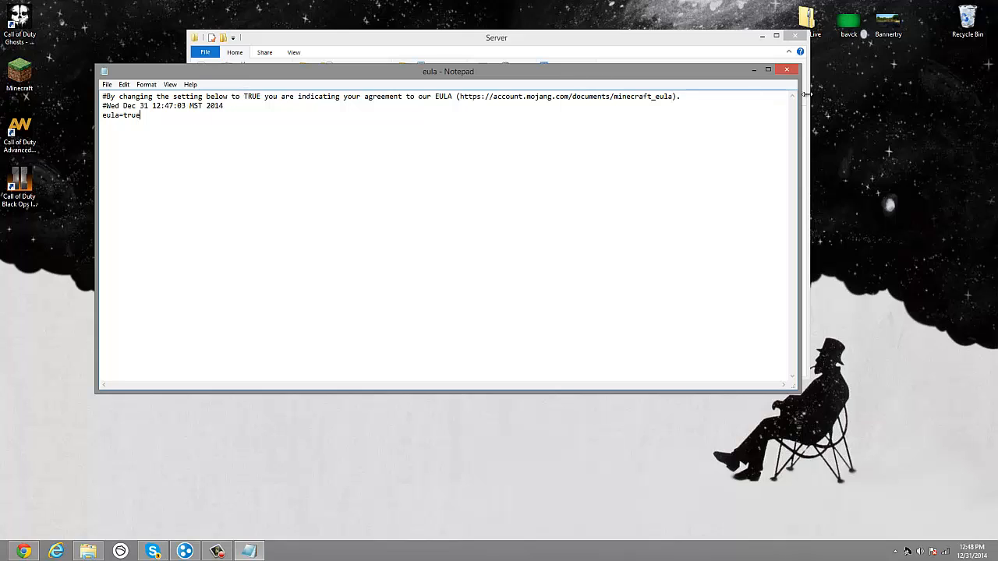
left_click(786, 72)
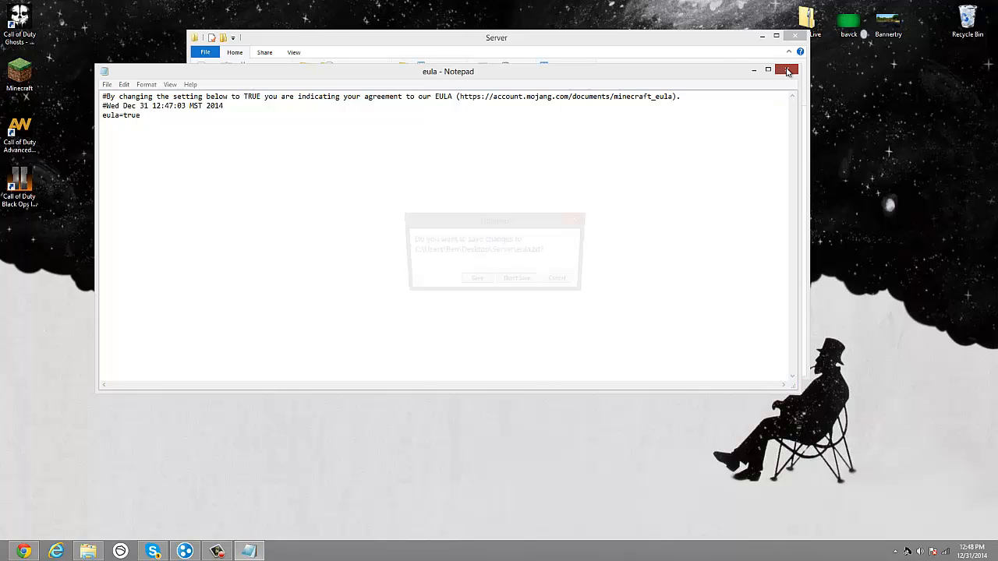
left_click(786, 70)
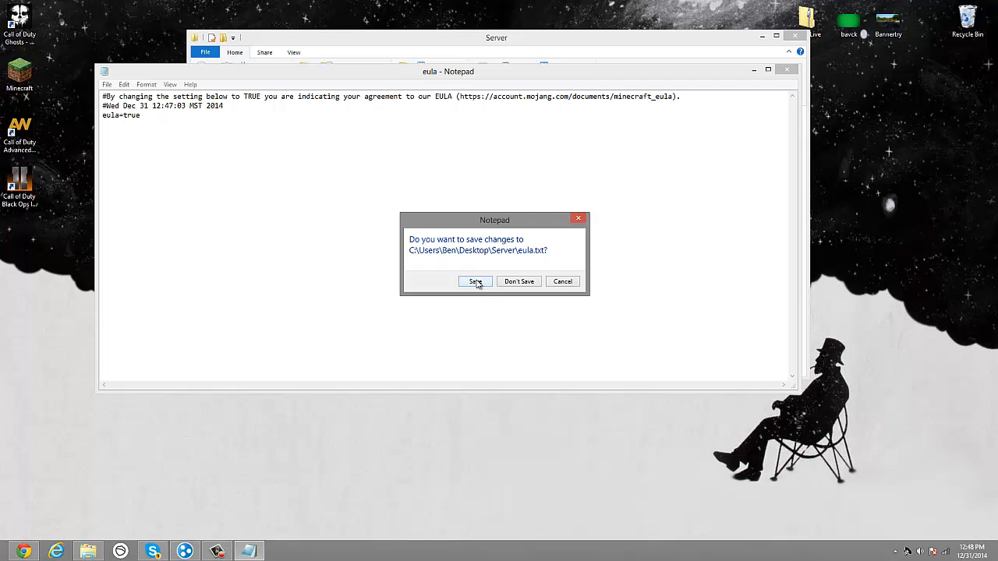
left_click(474, 281)
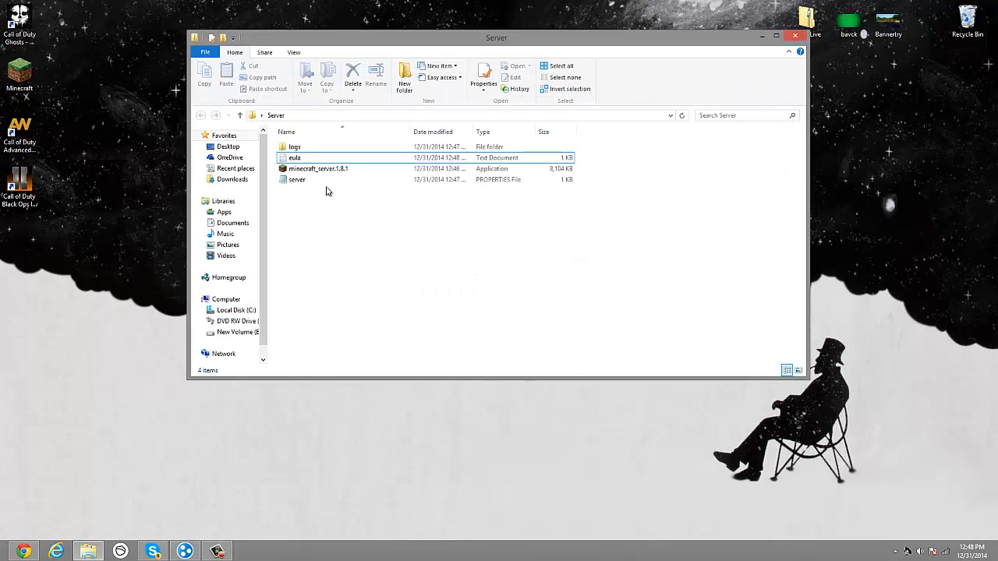
- Launch minecraft_server.1.8.1 from the Server folder now that the EULA is accepted
left_click(319, 168)
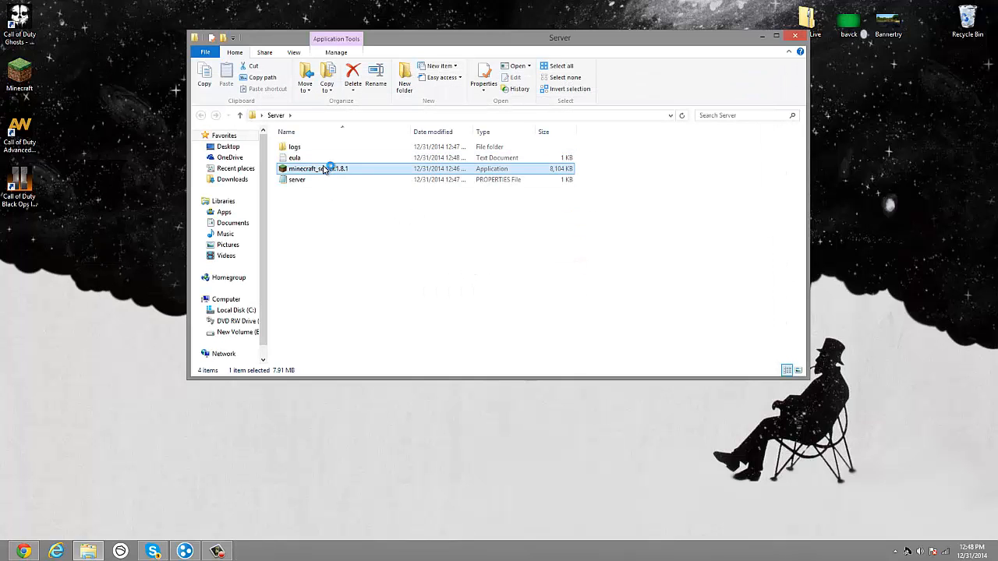
double_click(320, 169)
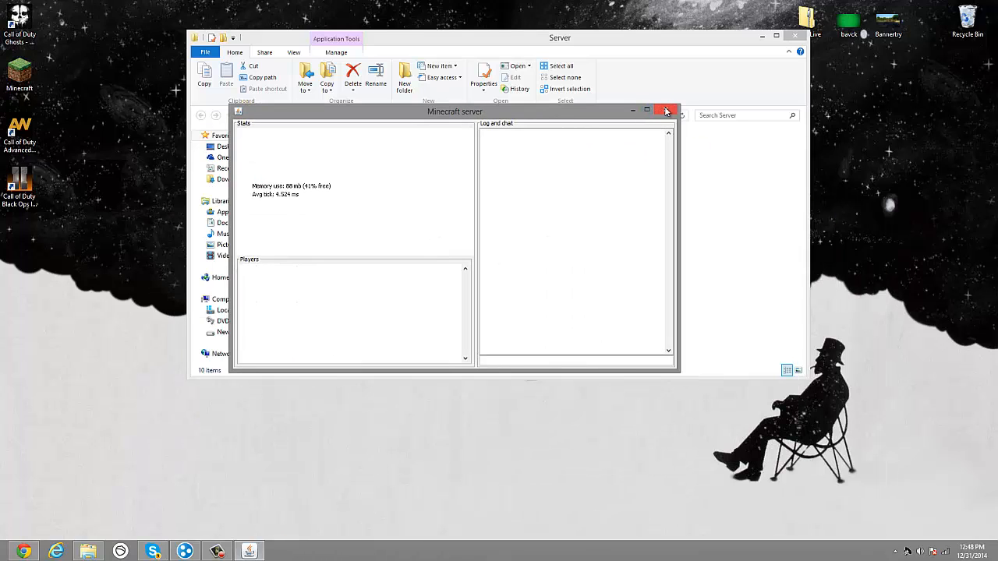
mouse_move(664, 112)
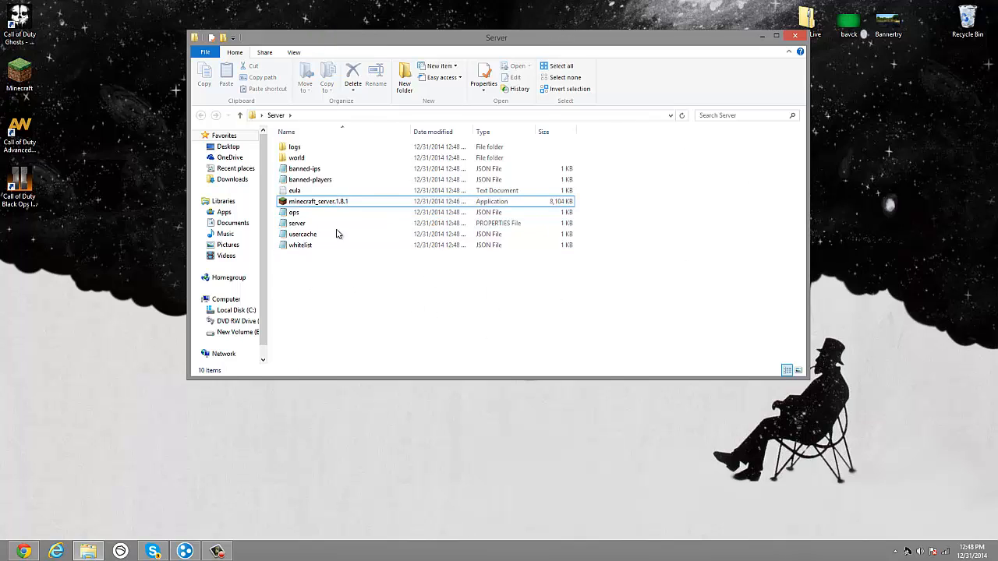
mouse_move(331, 299)
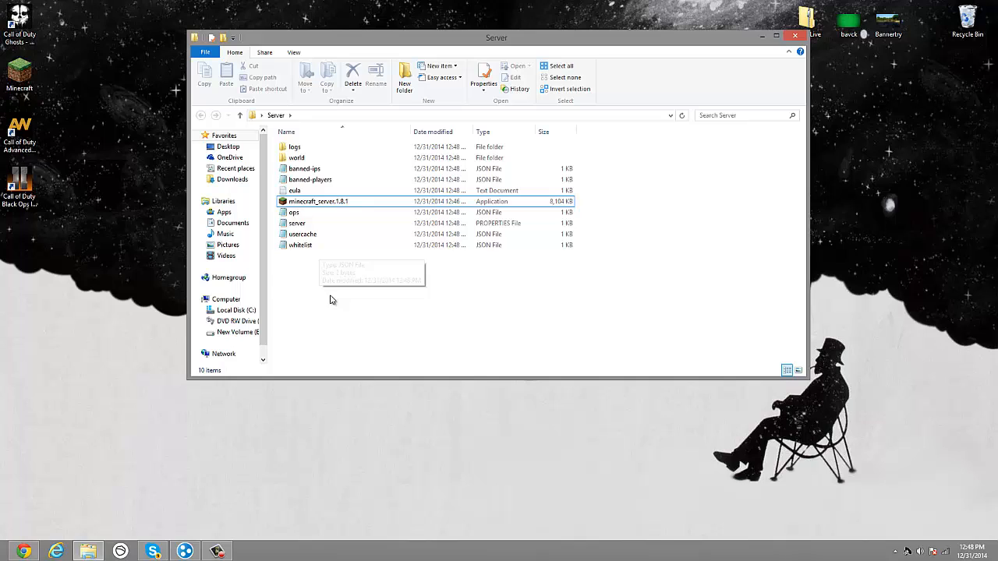
left_click(300, 245)
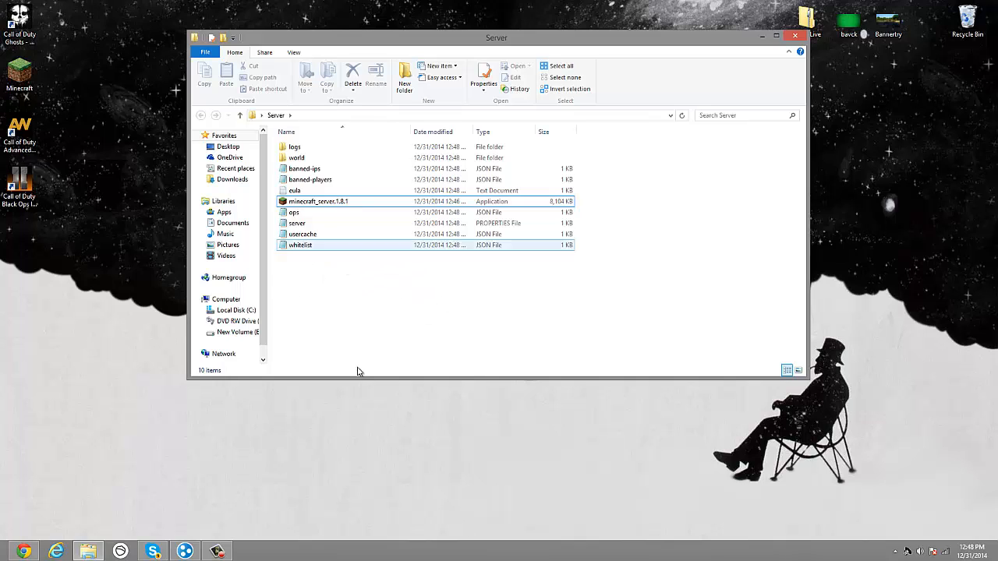
left_click(315, 293)
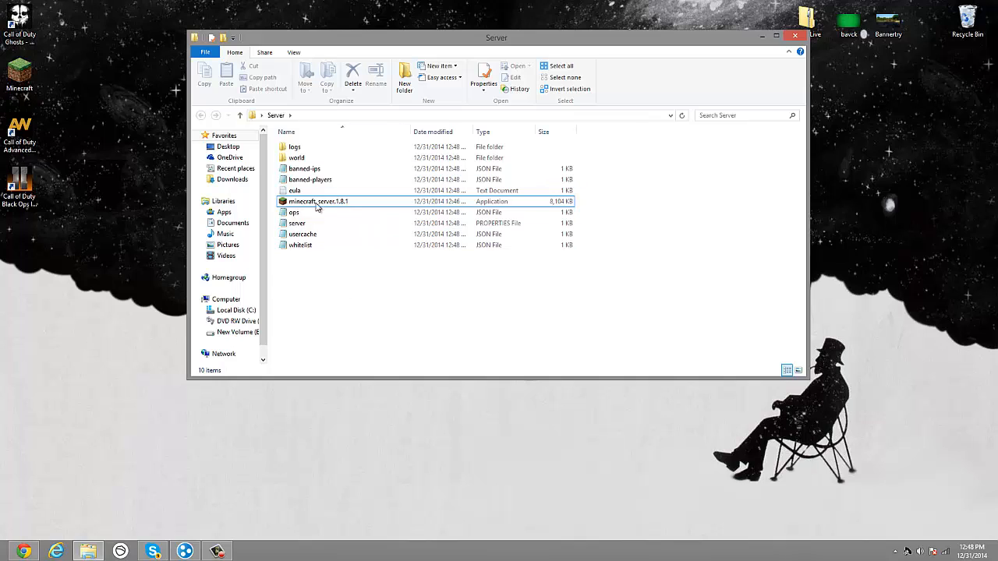
left_click(304, 169)
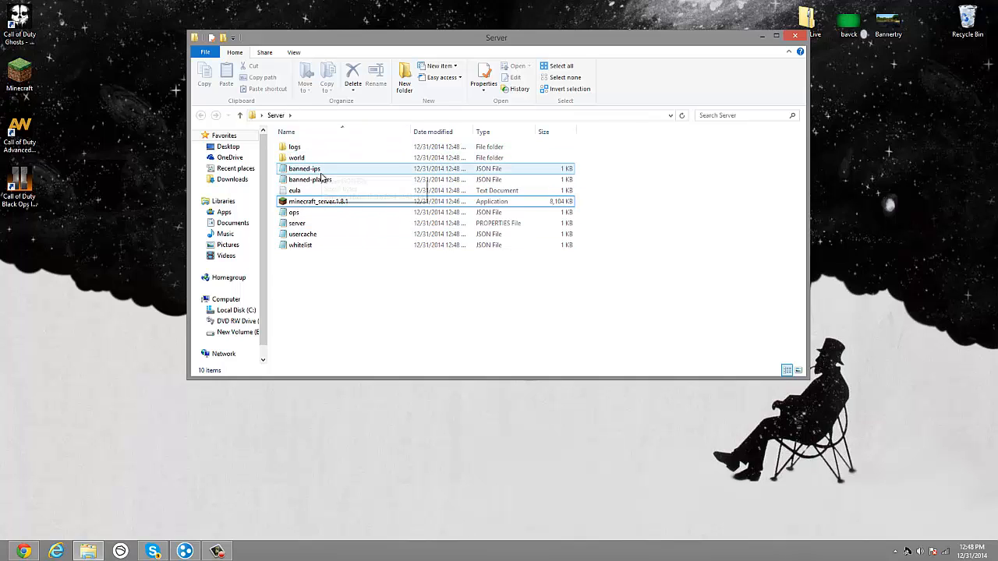
left_click(320, 201)
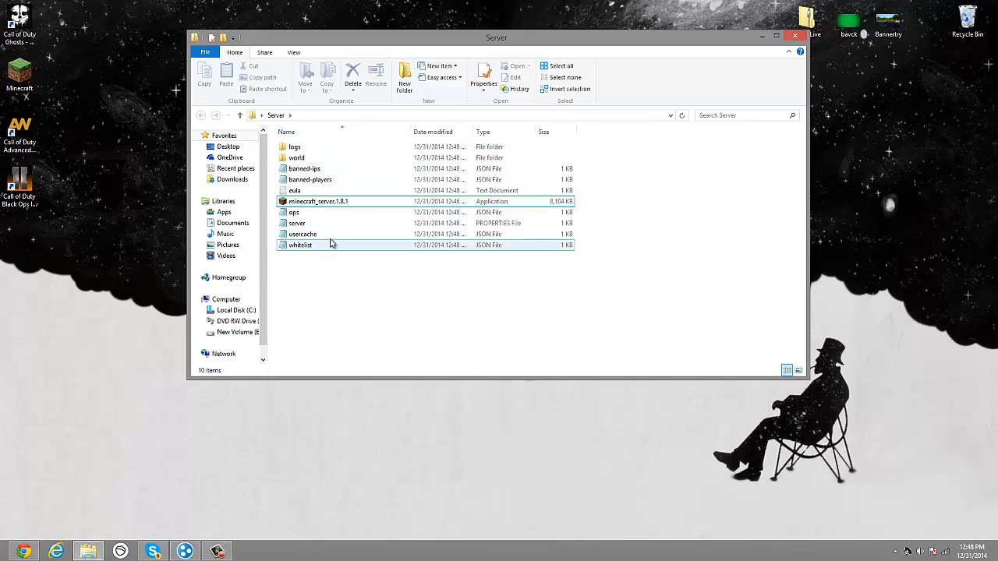
mouse_move(318, 249)
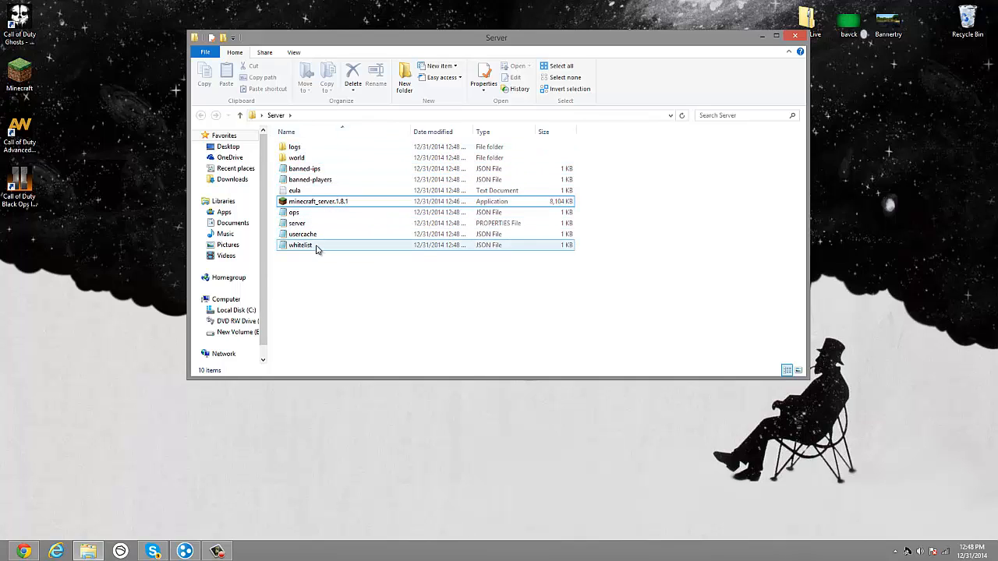
- Open whitelist, type 'ductacing' inside the empty brackets, then close it choosing Don't Save
double_click(299, 245)
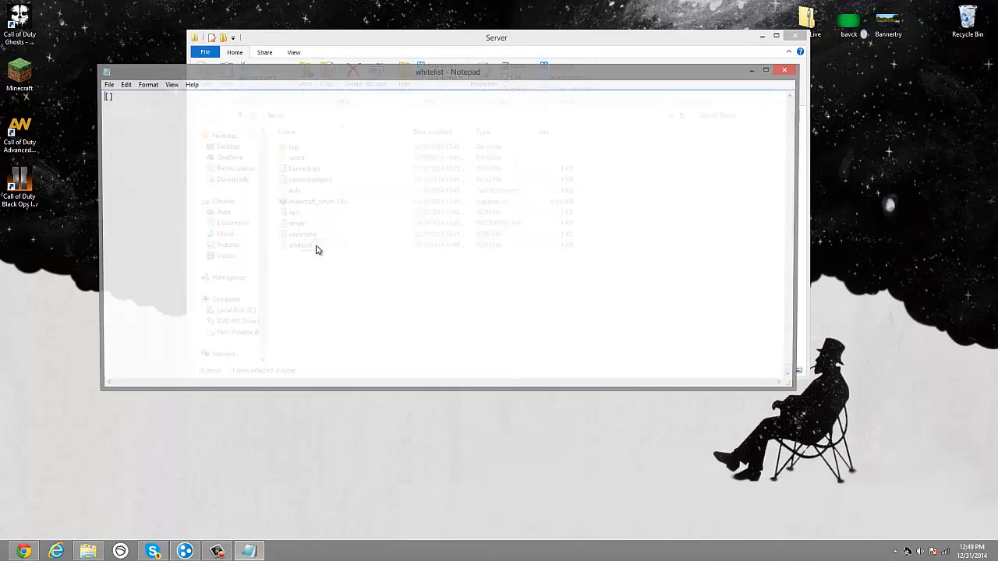
left_click(447, 72)
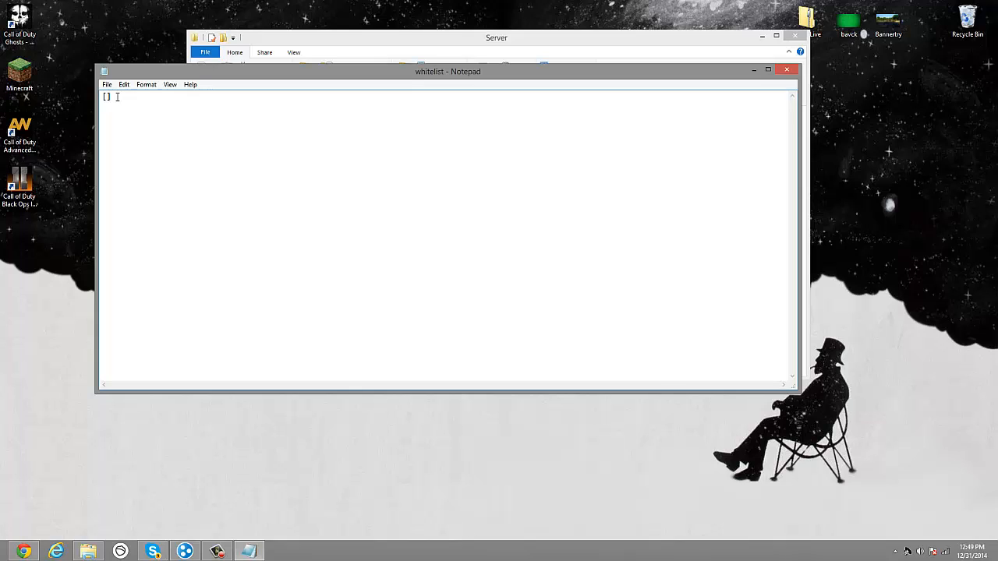
type("ductaculasgamo")
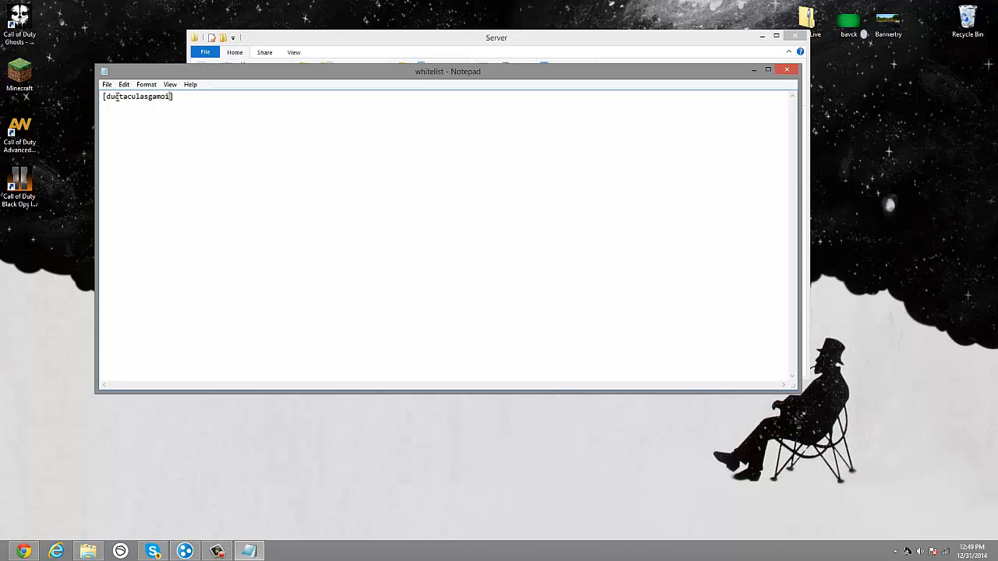
type("ing")
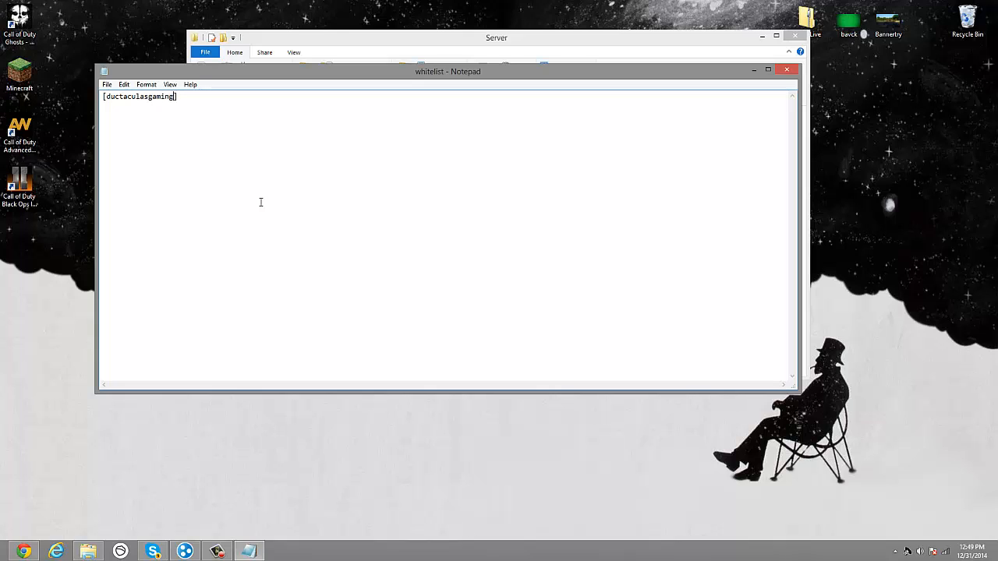
left_click(786, 68)
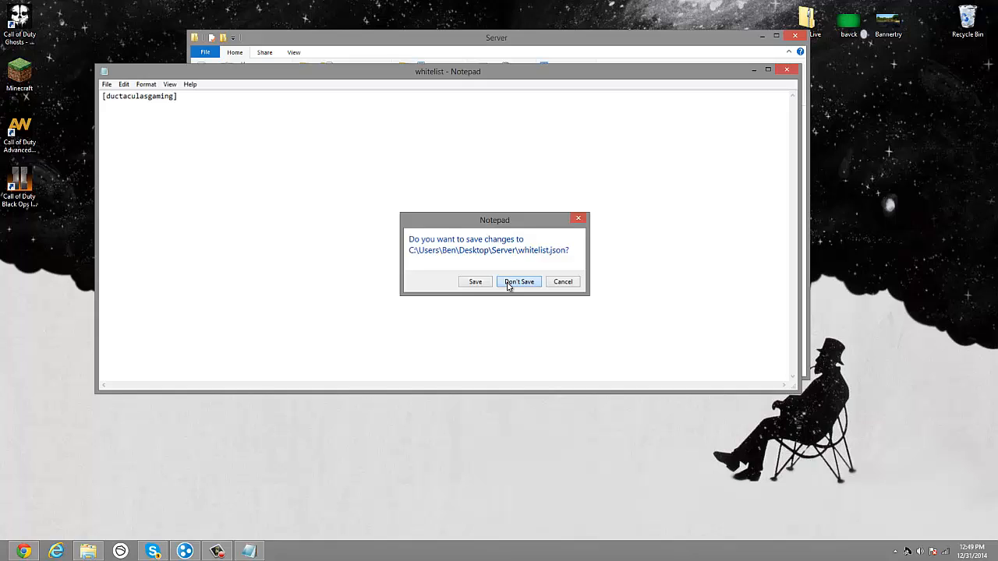
left_click(517, 281)
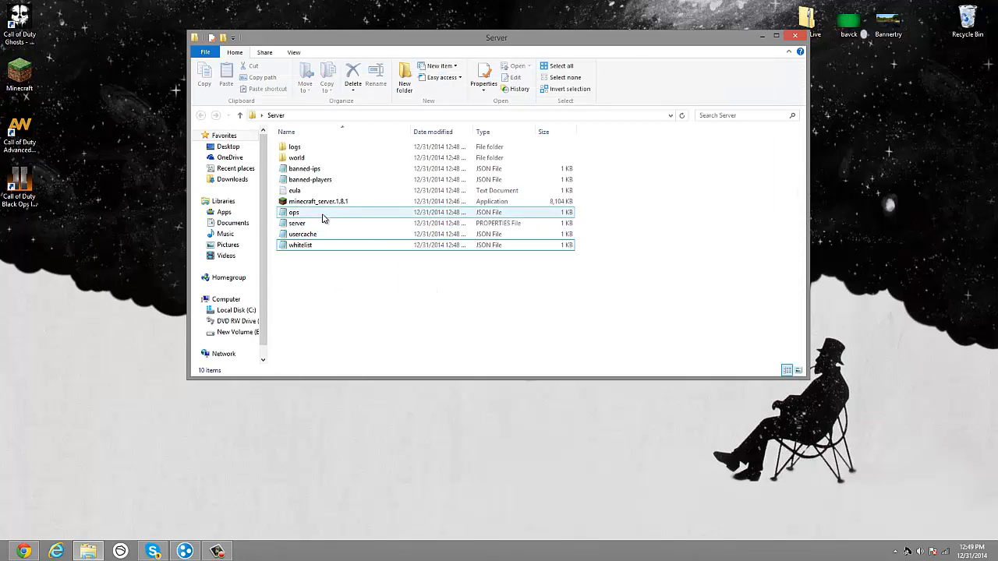
- Open server.properties and change gamemode from 0 to 1, then look at the difficulty value
double_click(296, 223)
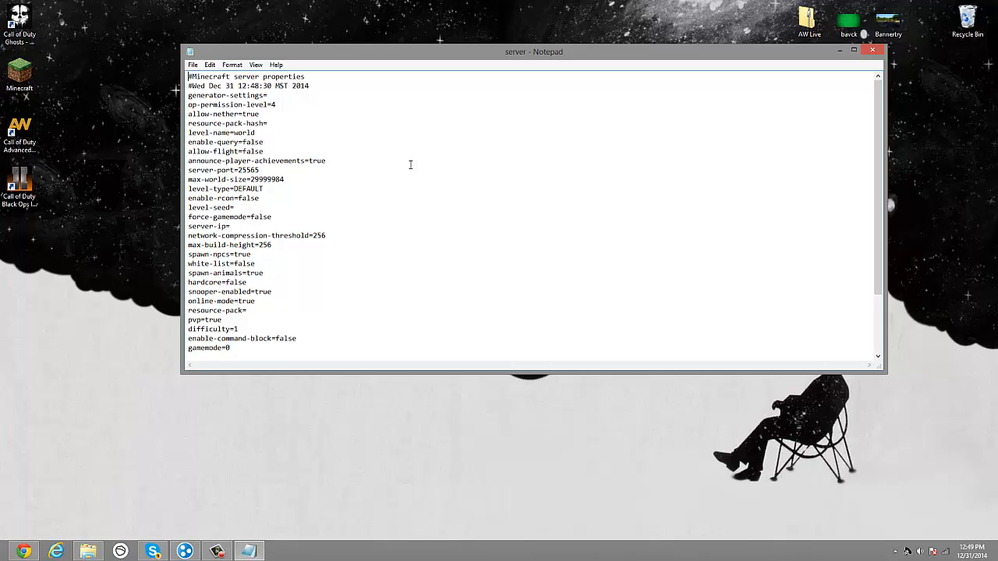
mouse_move(253, 228)
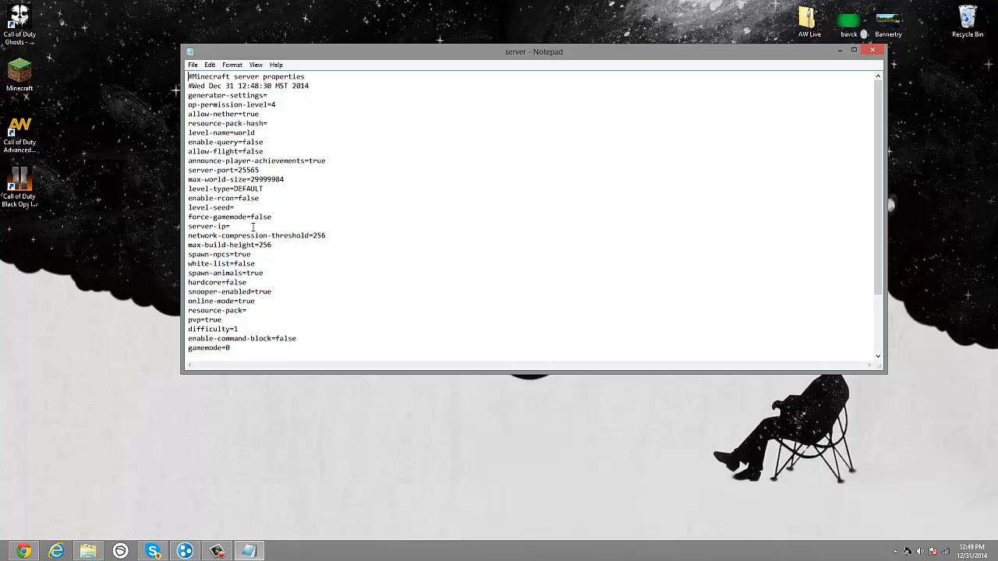
left_click(231, 349)
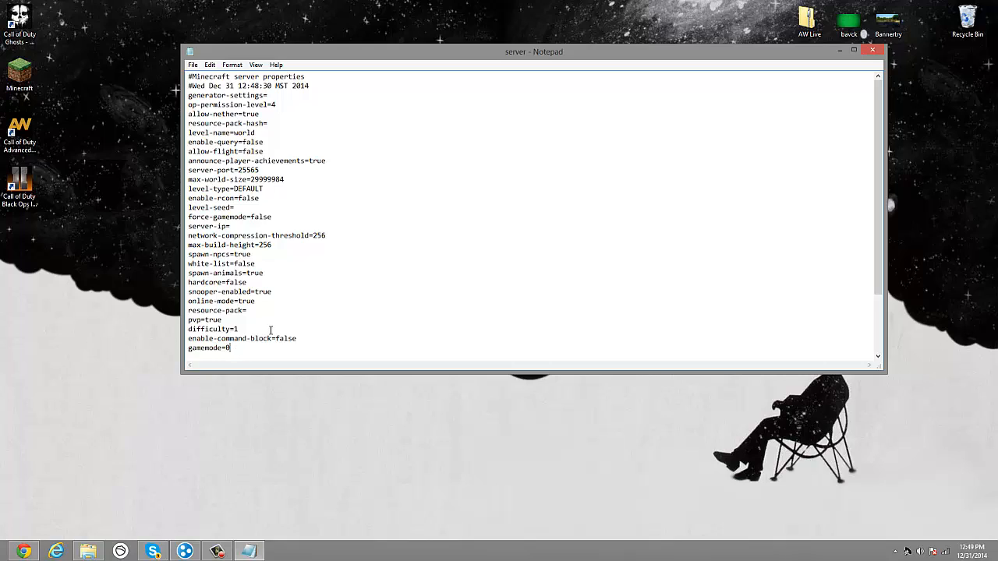
type("1")
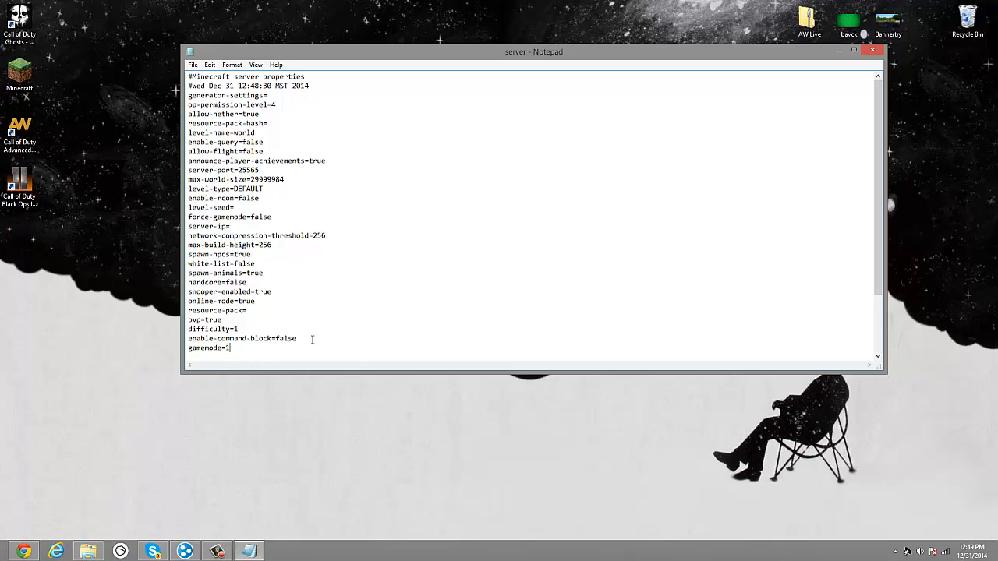
left_click(231, 328)
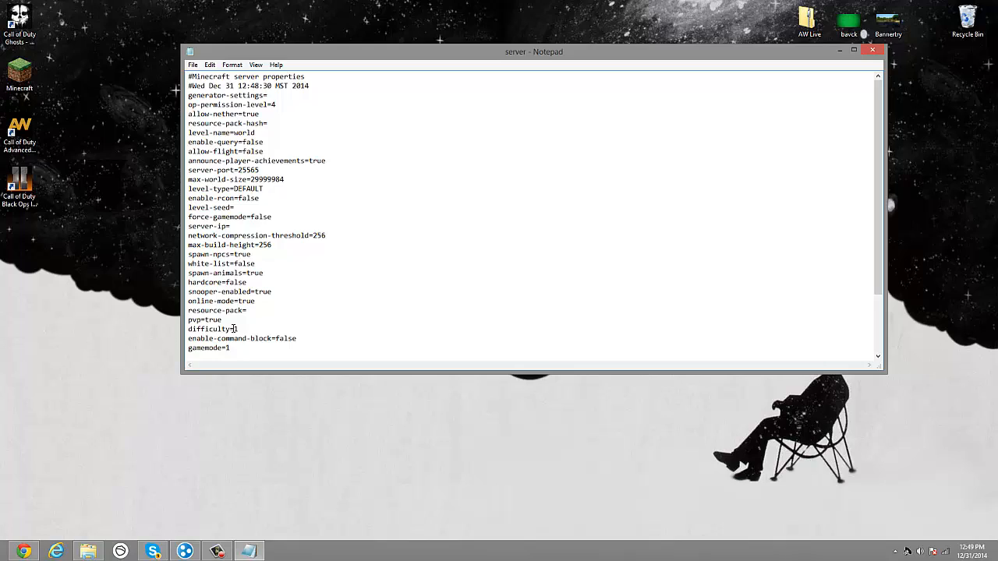
double_click(212, 319)
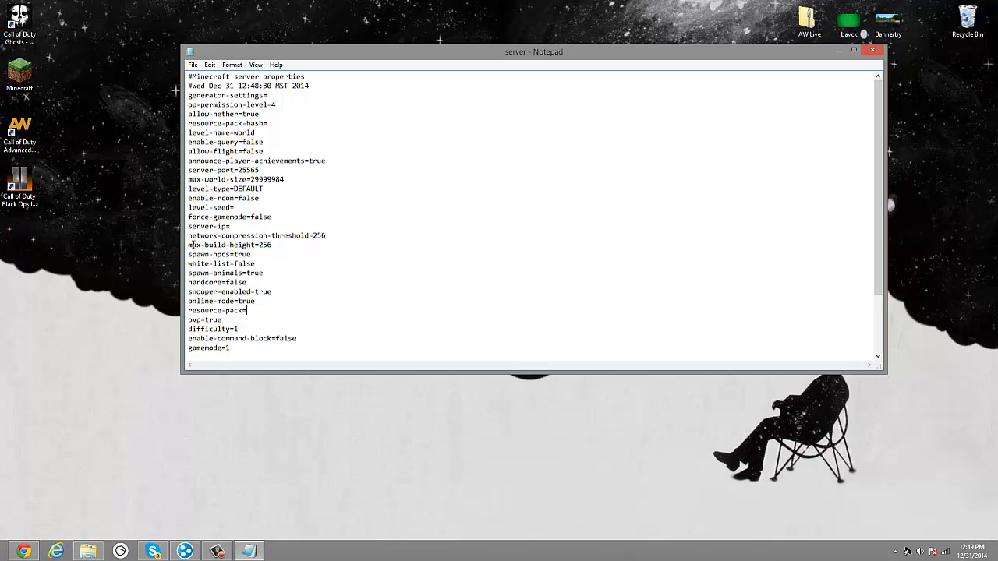
- Review max-build-height 256 and select the server-ip entry for editing
double_click(265, 245)
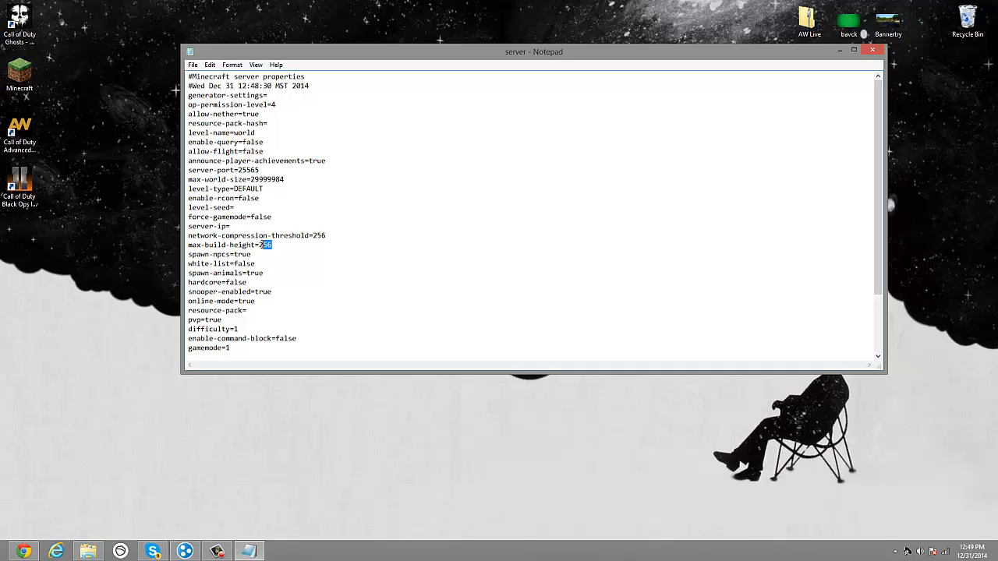
left_click(251, 226)
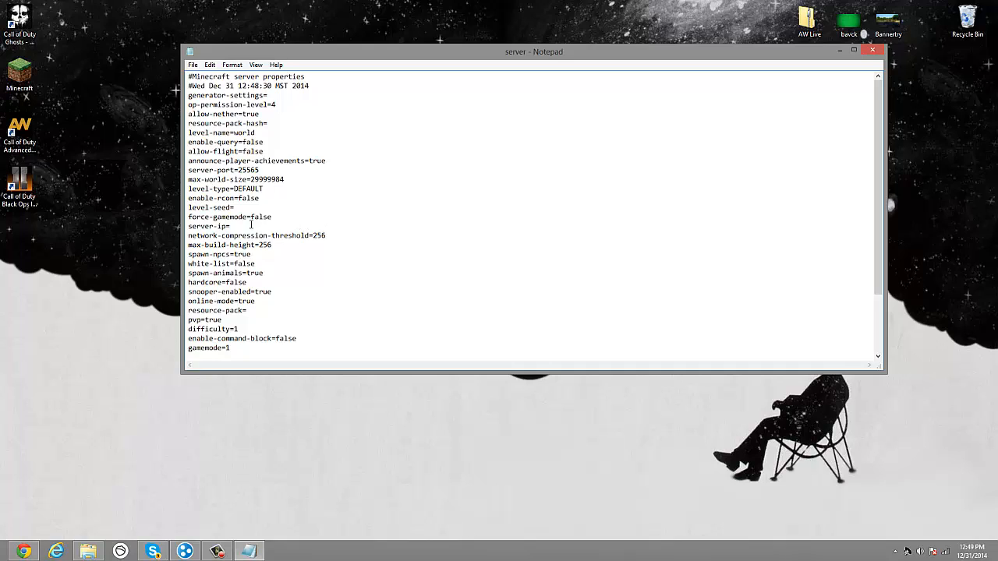
double_click(203, 226)
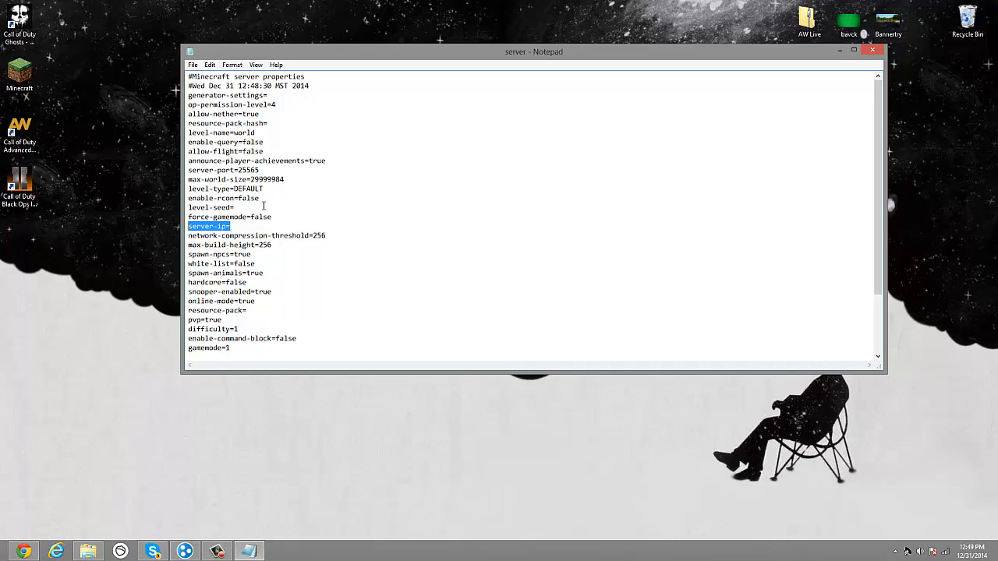
mouse_move(252, 365)
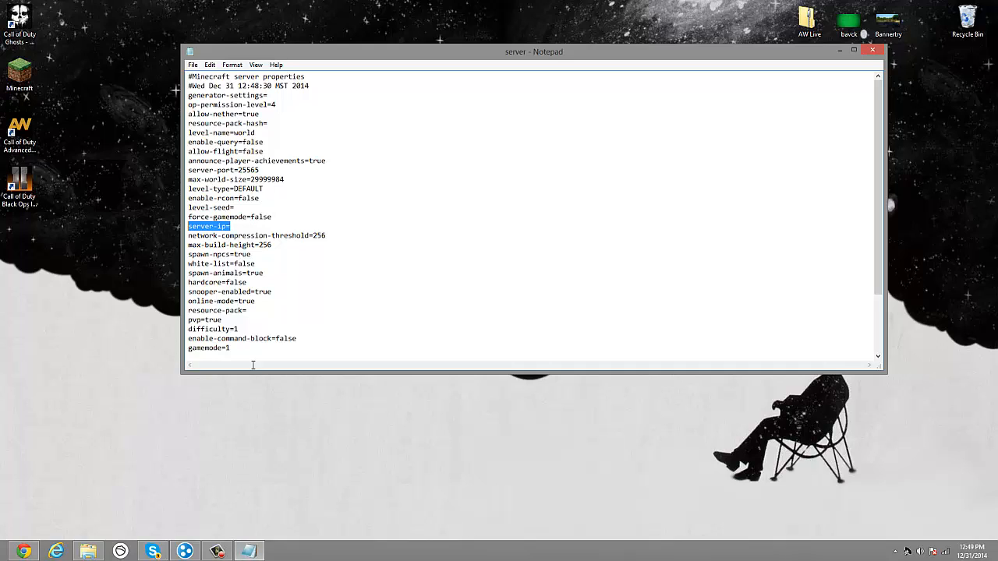
mouse_move(253, 365)
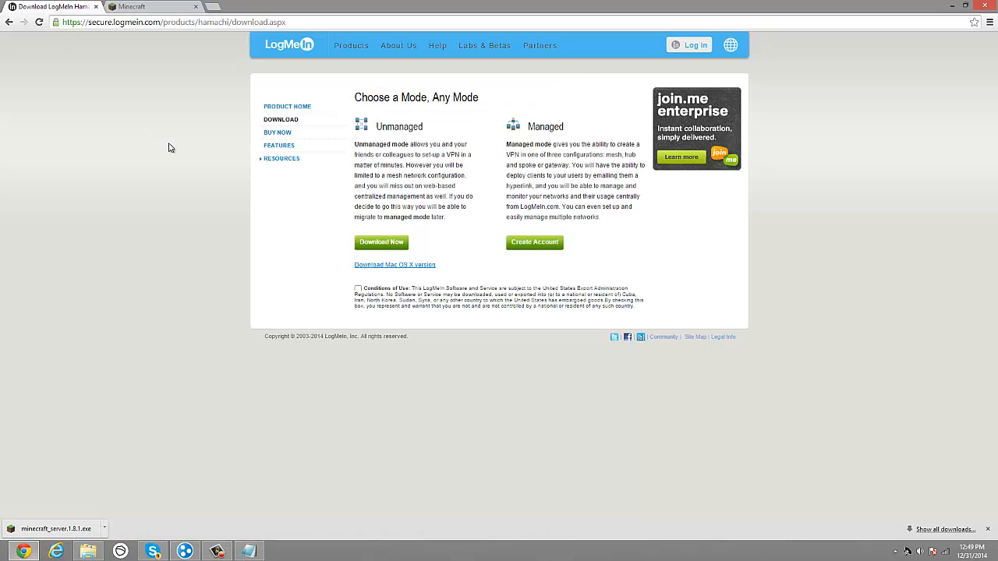
mouse_move(338, 166)
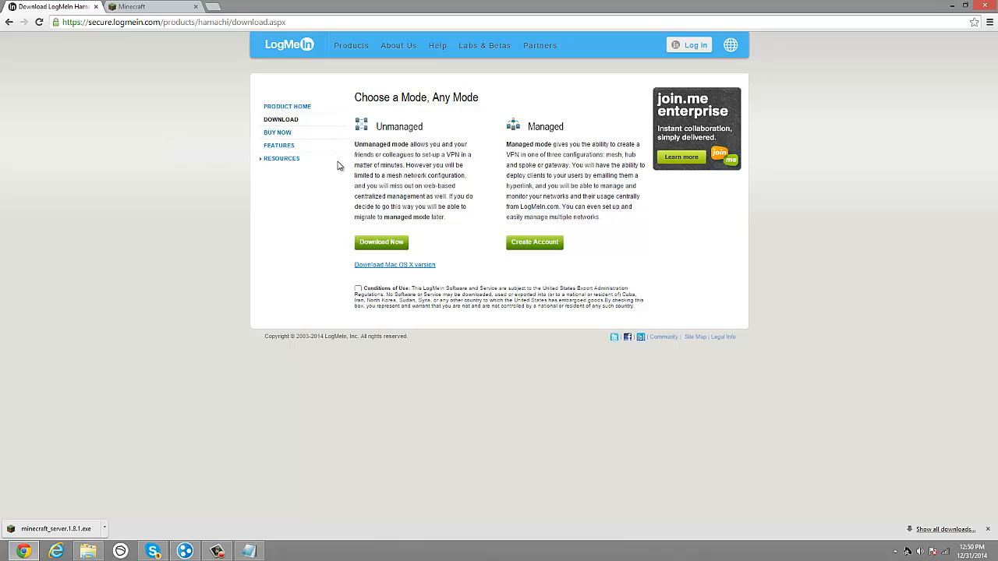
mouse_move(227, 135)
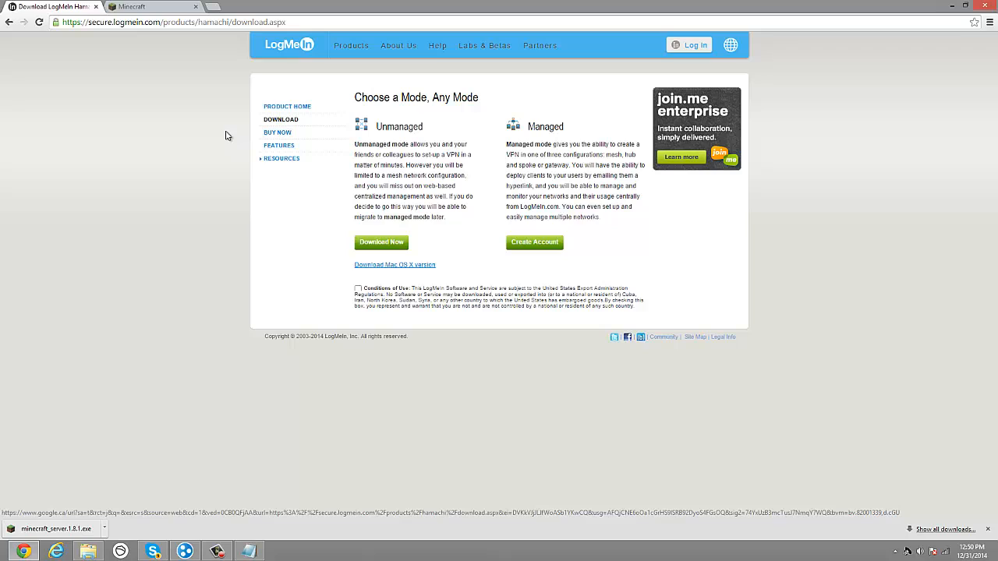
mouse_move(234, 133)
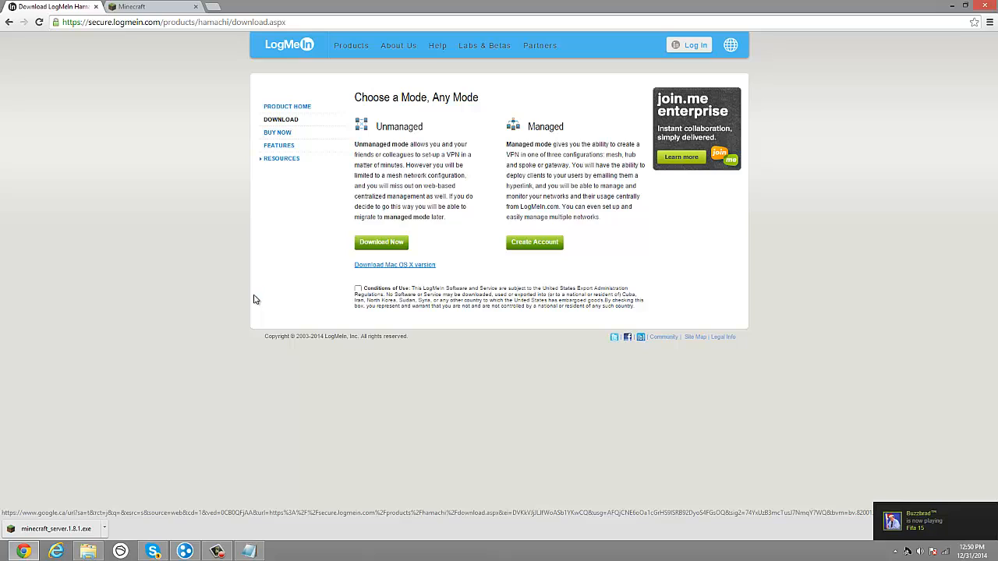
mouse_move(426, 281)
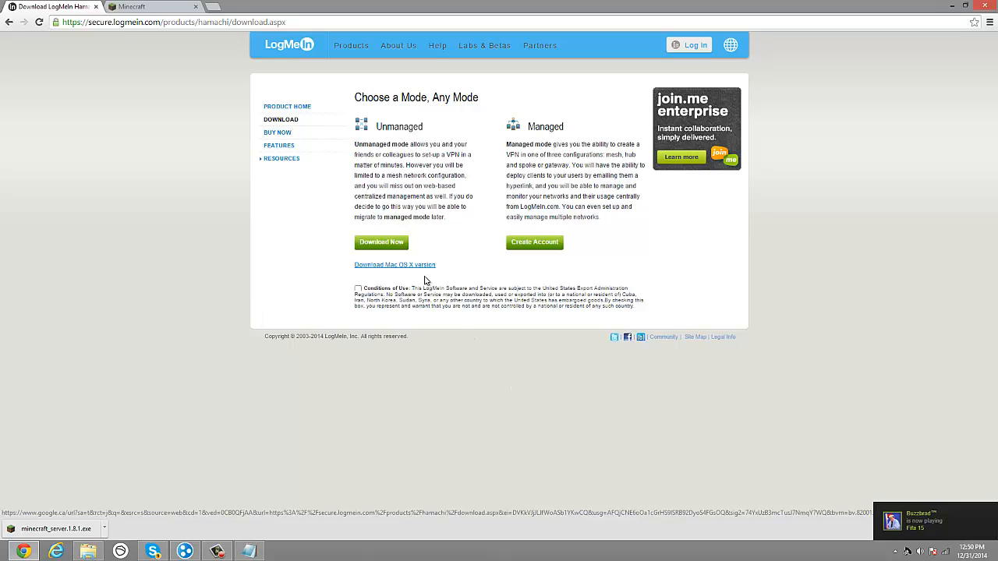
mouse_move(378, 243)
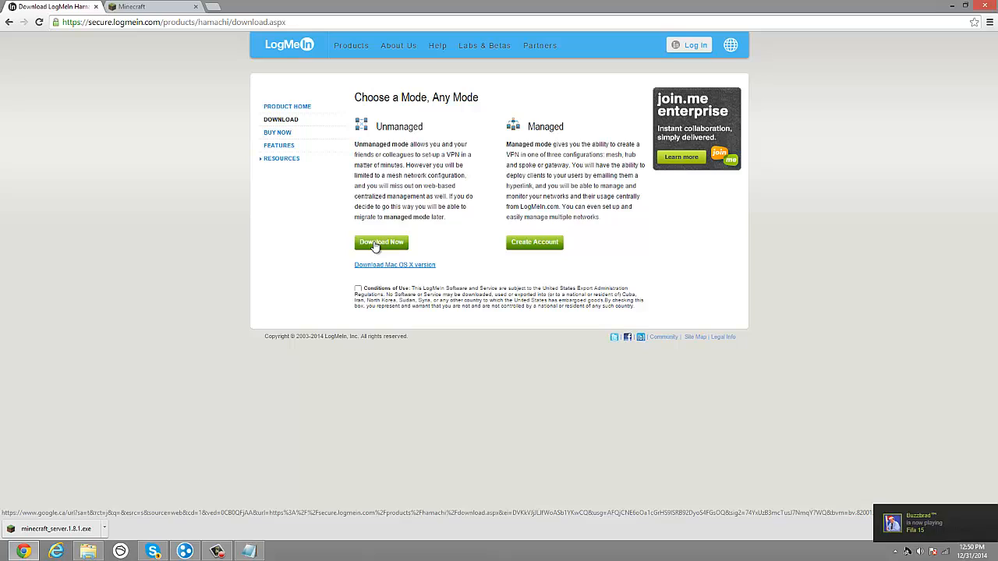
- Download the unmanaged Hamachi version, accepting the Conditions of Use, and run hamachi.msi from the download bar
left_click(380, 244)
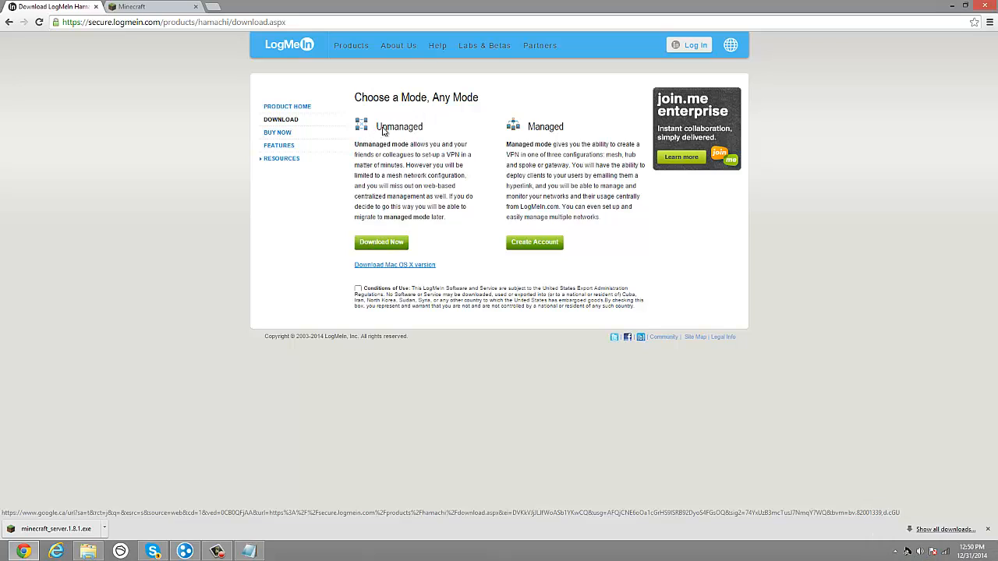
left_click(357, 287)
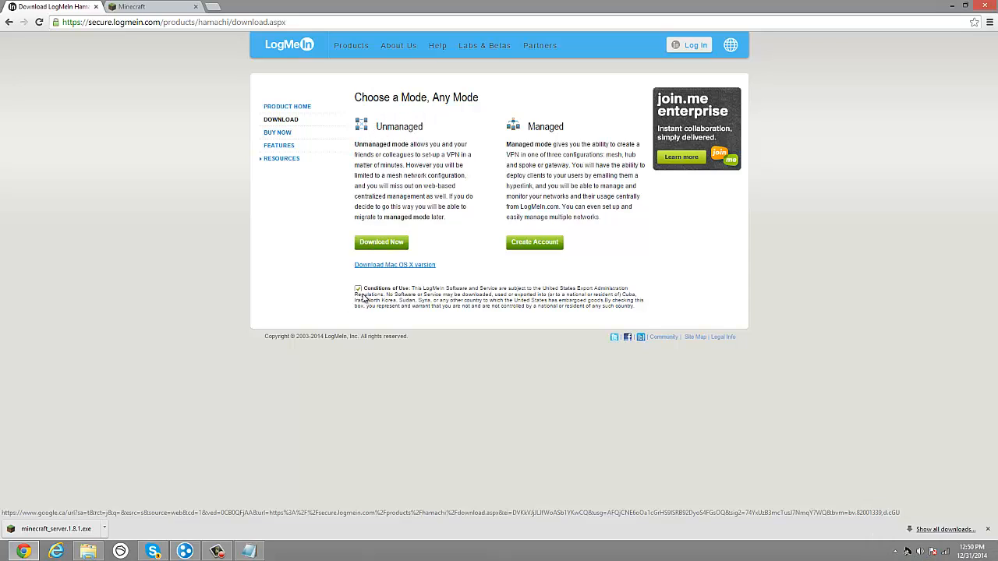
left_click(381, 242)
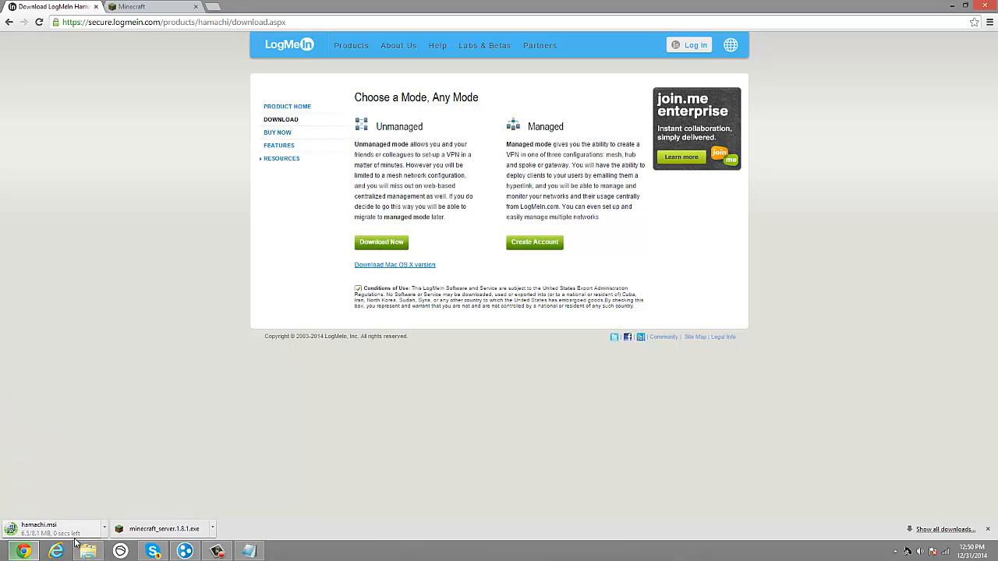
left_click(103, 528)
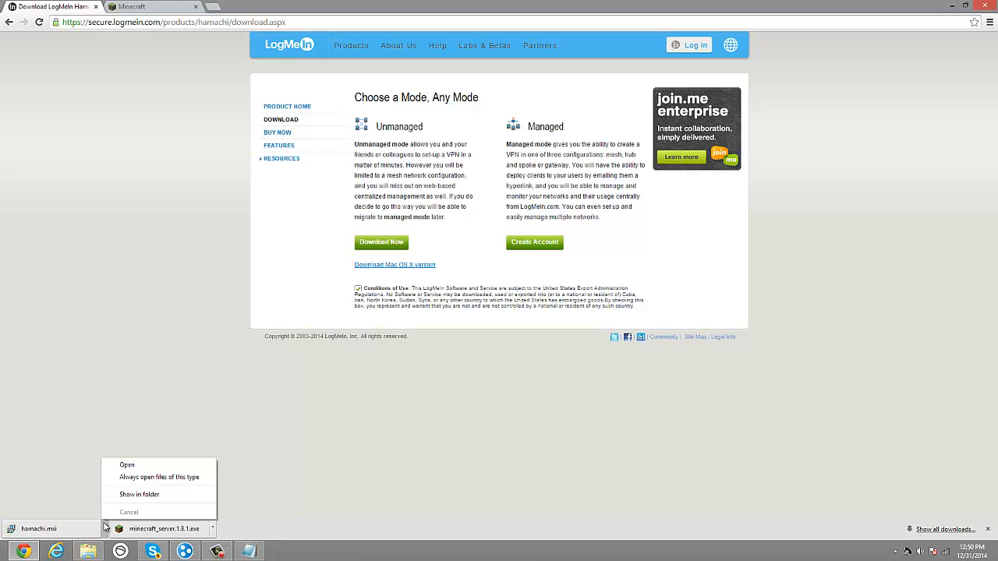
left_click(138, 494)
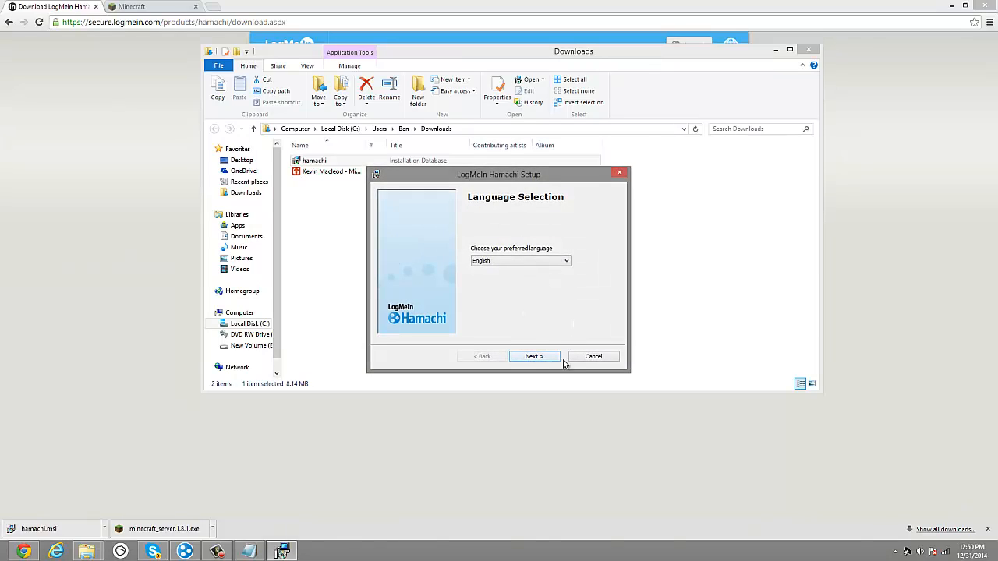
- Finish the Hamachi setup prompts so the client comes online with its 25.x address
left_click(533, 355)
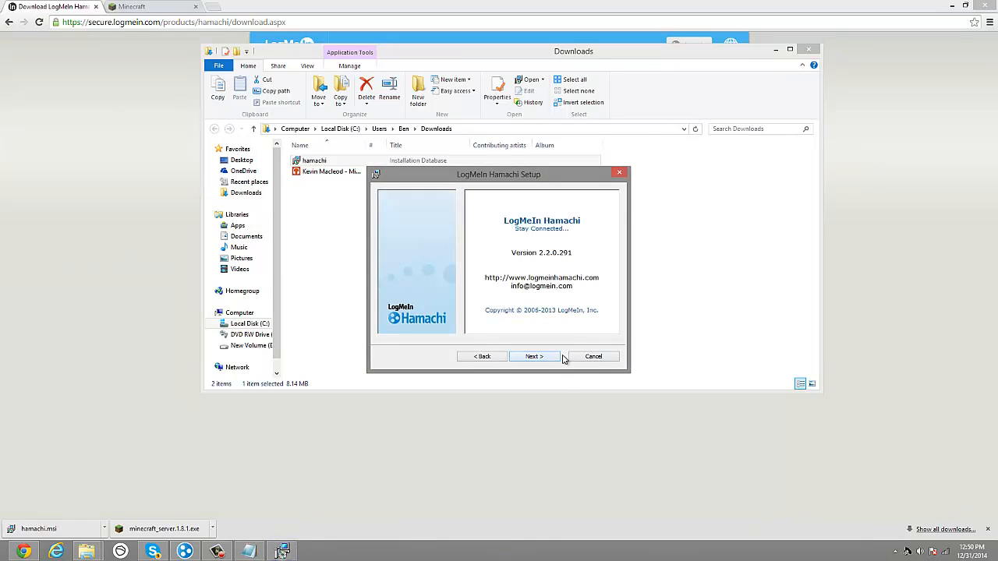
mouse_move(619, 173)
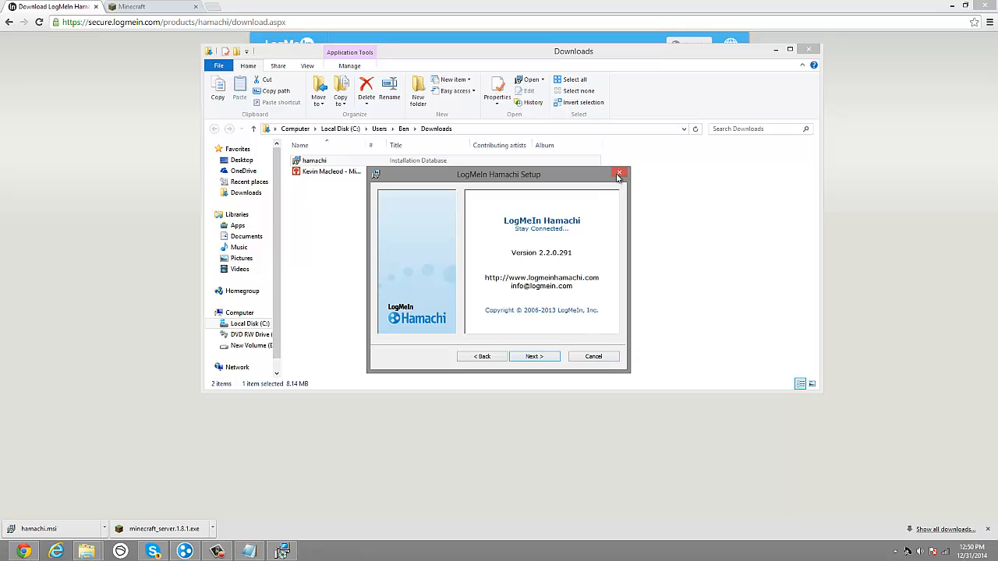
mouse_move(592, 355)
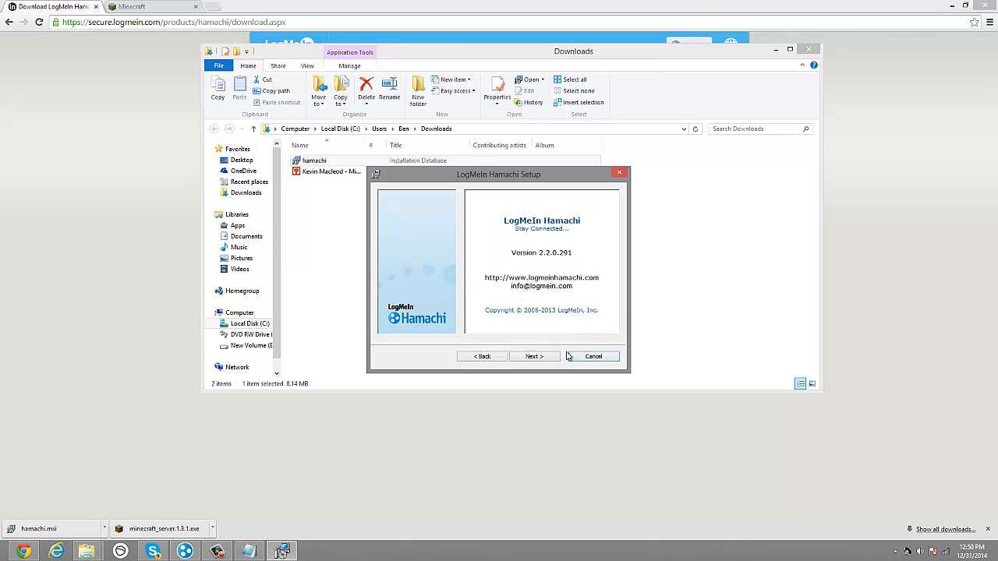
left_click(592, 355)
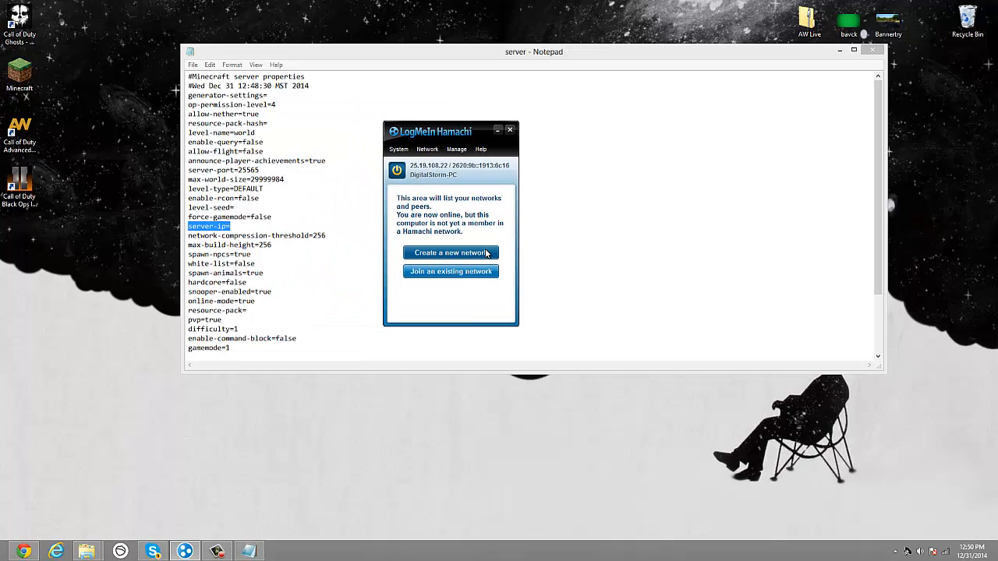
mouse_move(468, 211)
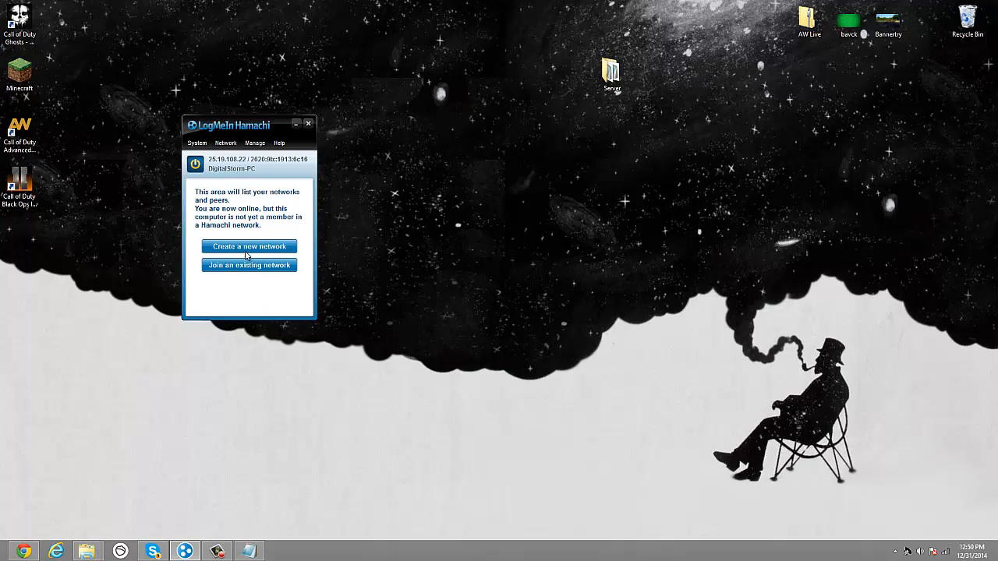
- Start a new Hamachi network and enter the Network ID DuctaculasGamingTutorial with its password
left_click(249, 246)
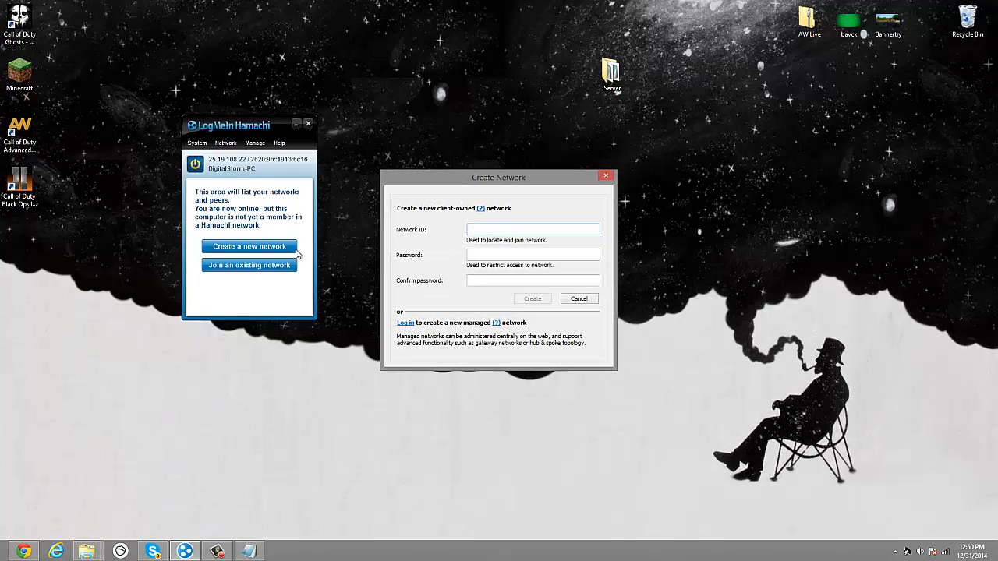
left_click(533, 227)
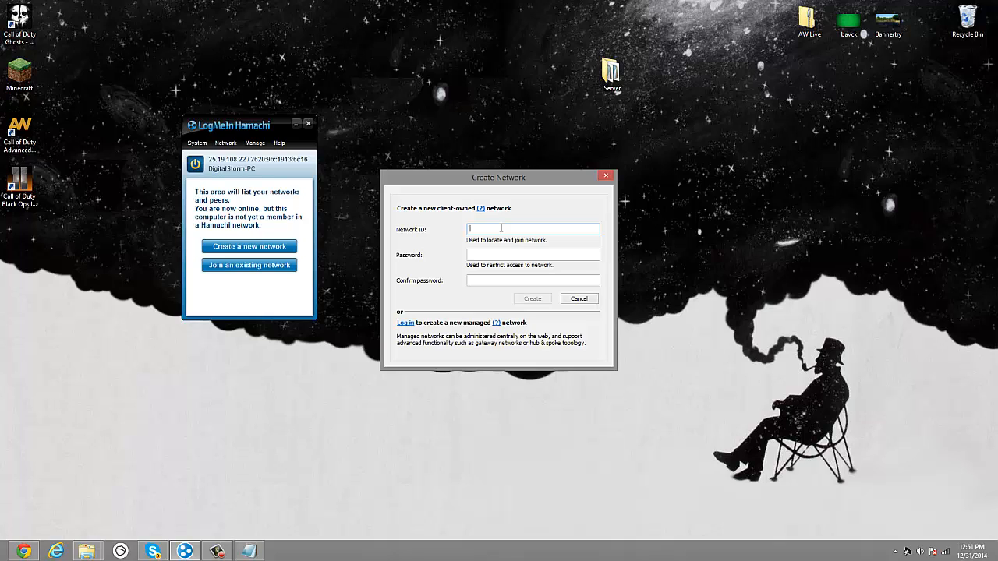
type("Duck")
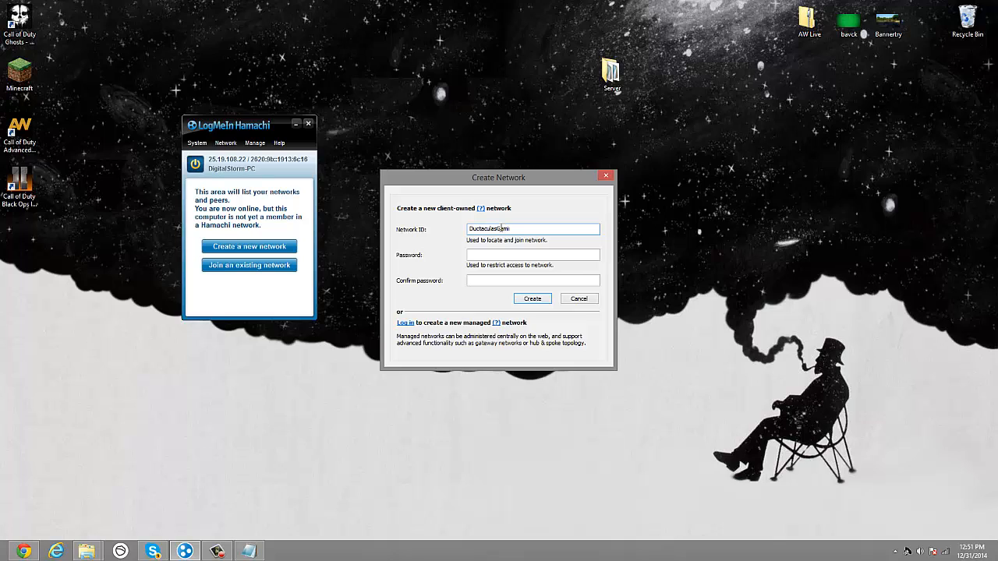
type("GamingTutorial")
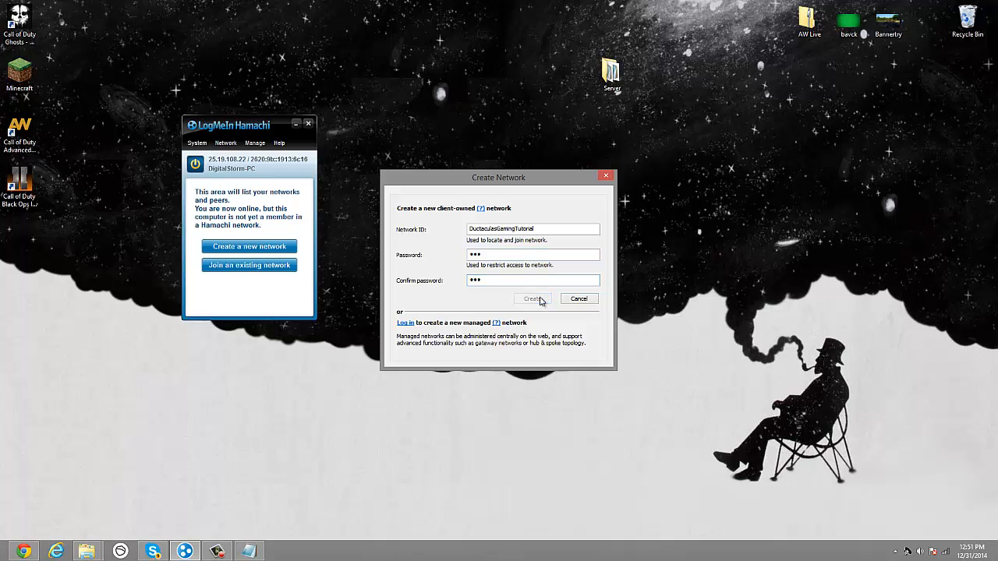
- Create the DuctaculasGamingTutorial network and reposition the Hamachi window
left_click(533, 299)
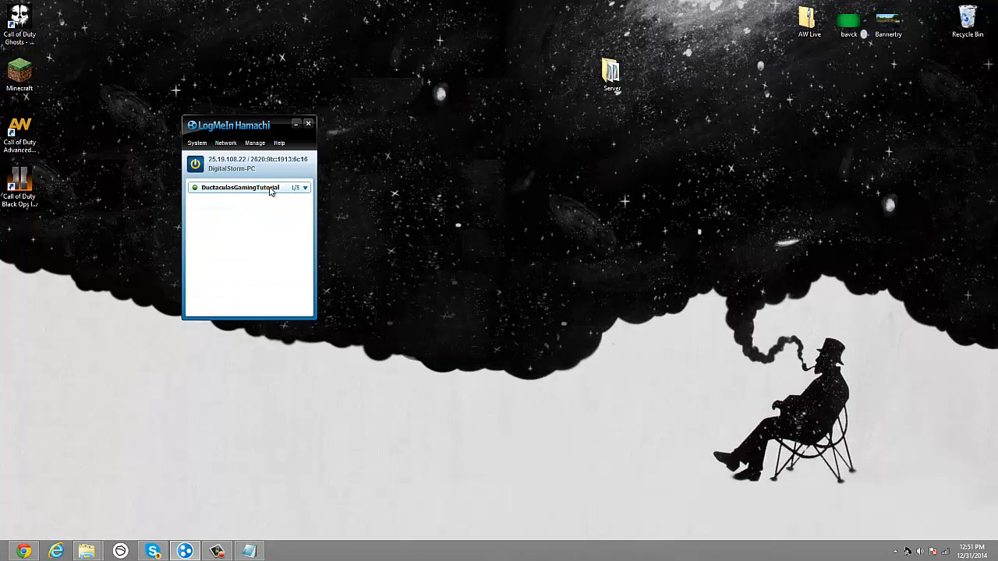
left_click_drag(227, 125, 302, 8)
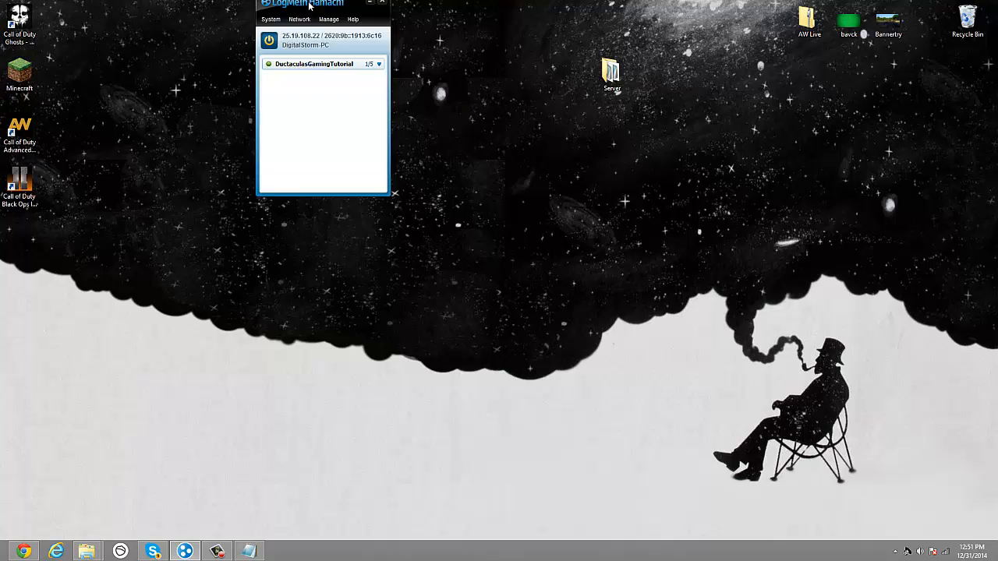
left_click_drag(304, 3, 310, 43)
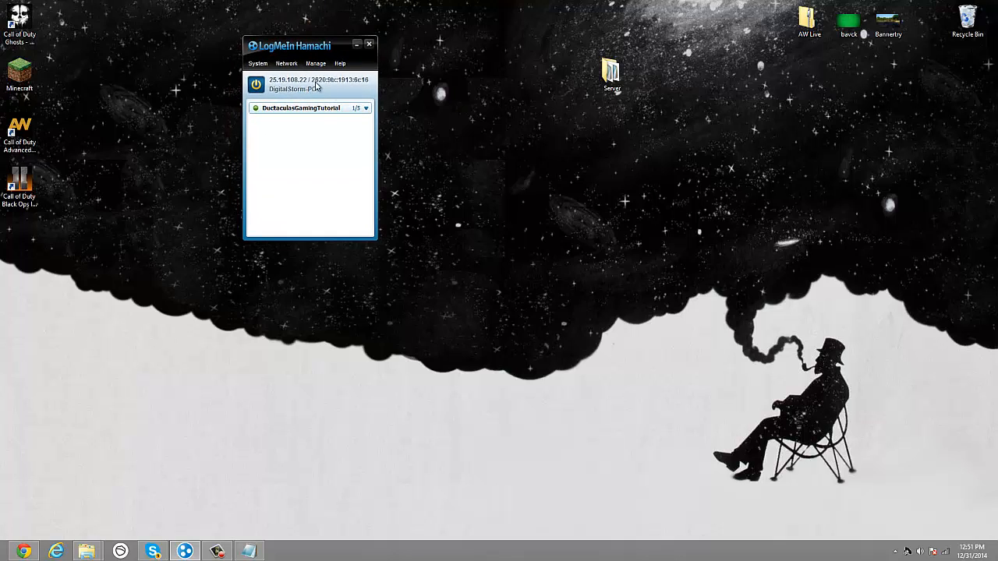
mouse_move(309, 84)
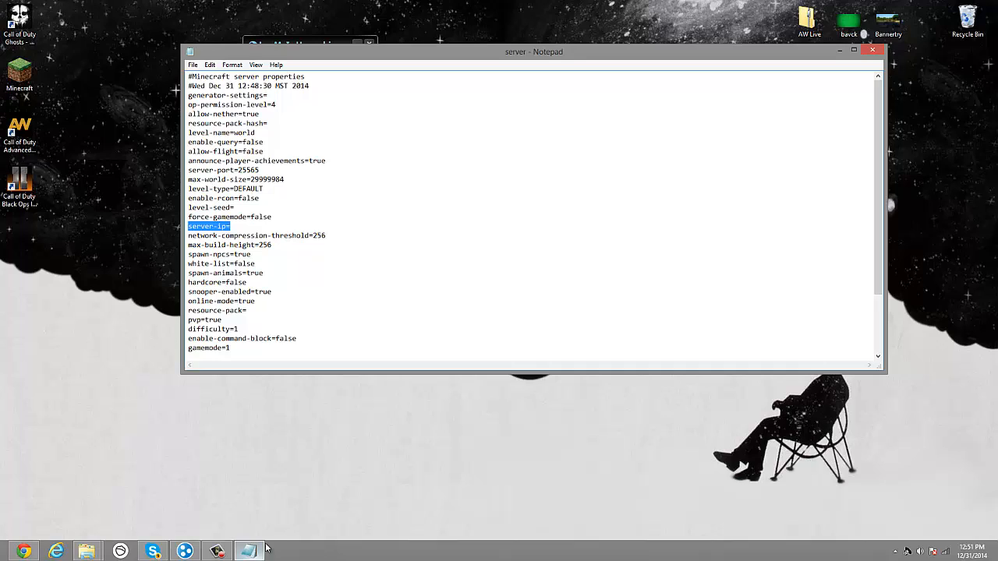
- Paste the Hamachi address 25.19.188.22 after server-ip= and save the file on closing
left_click(230, 226)
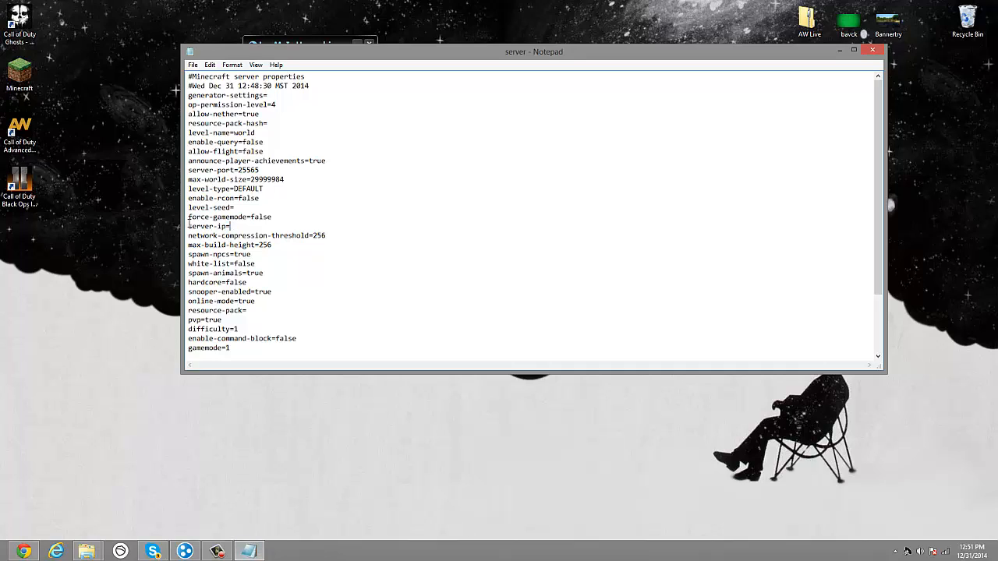
right_click(242, 227)
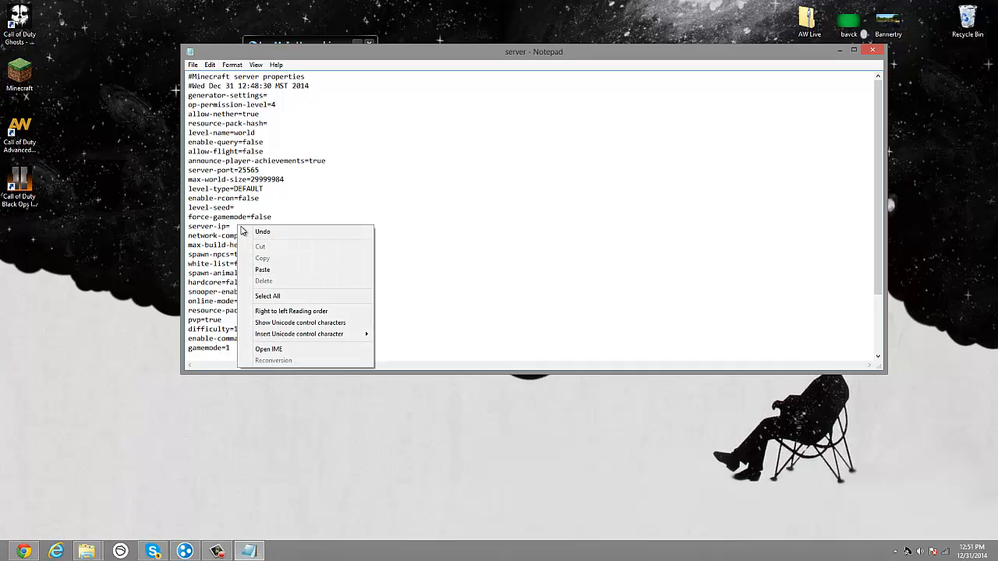
mouse_move(265, 270)
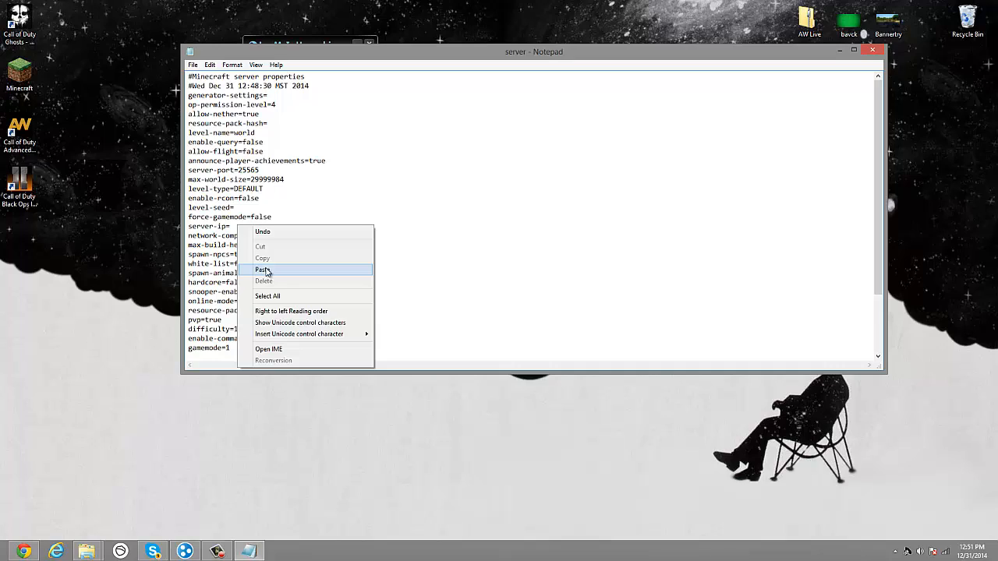
left_click(262, 269)
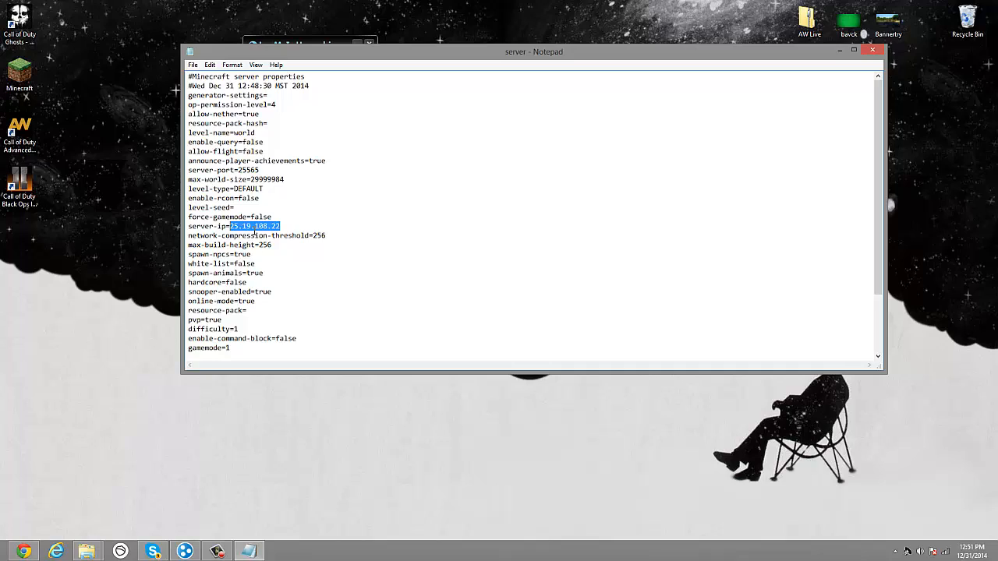
mouse_move(636, 207)
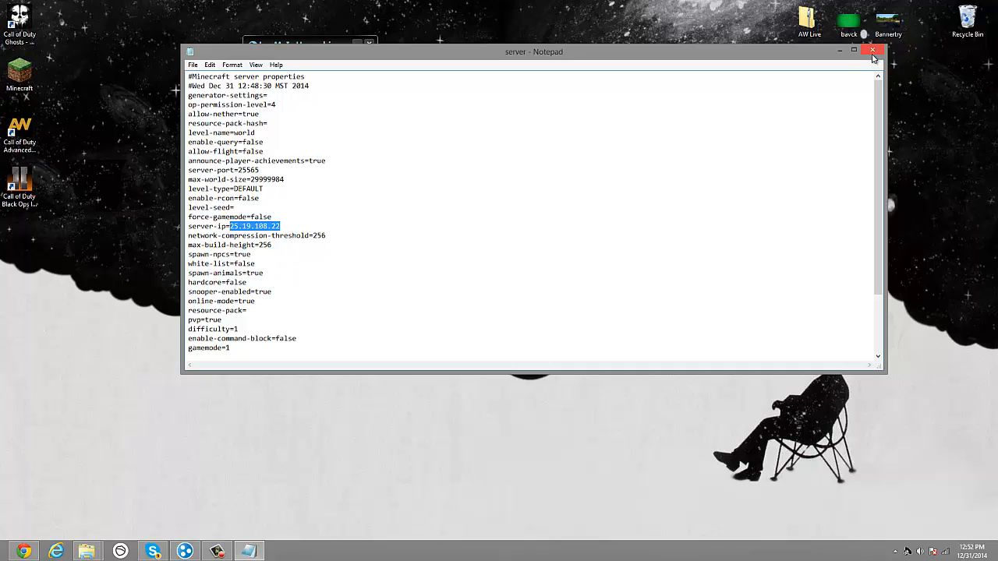
left_click(873, 50)
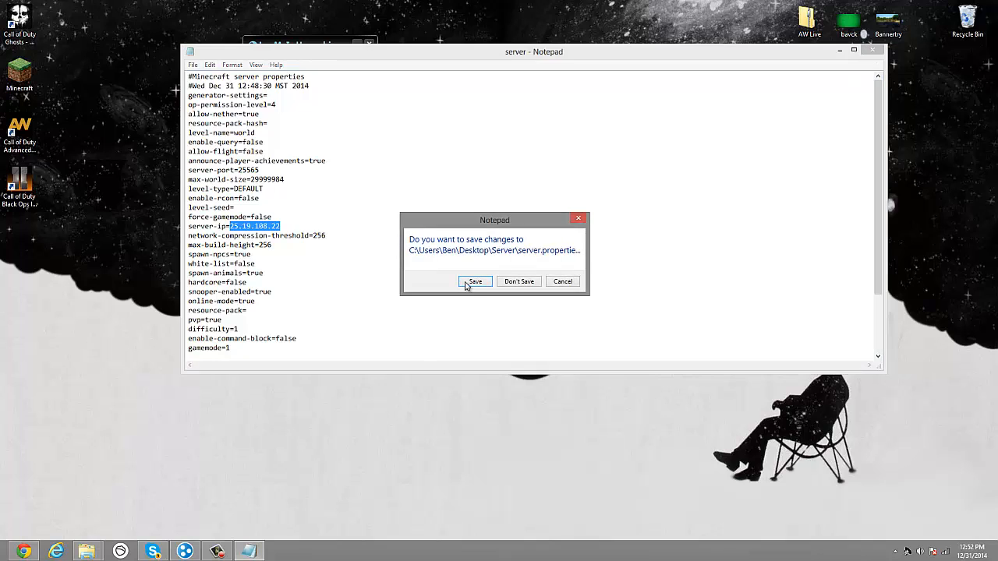
left_click(474, 280)
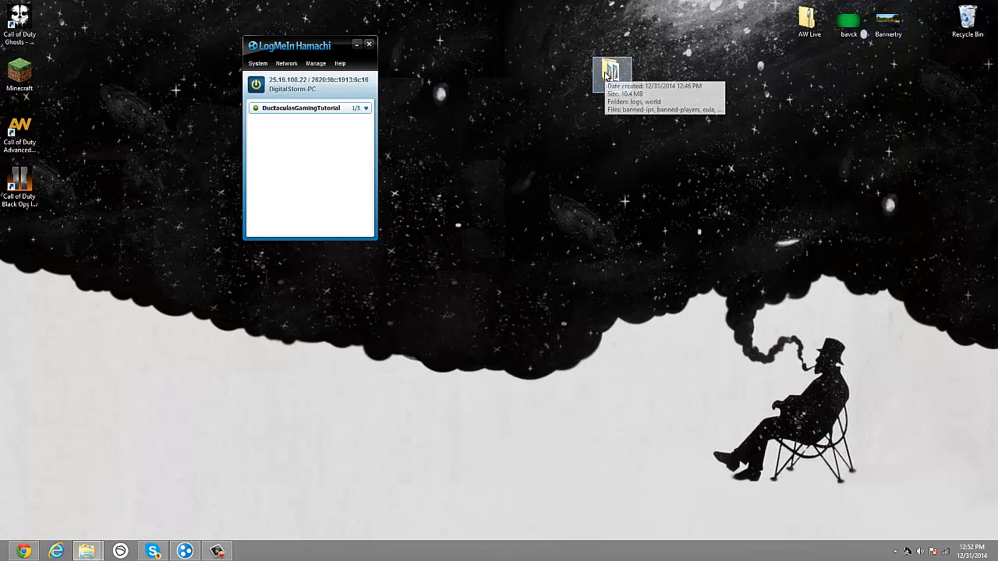
- Reopen server.properties from the Server folder and select the default motd text
double_click(611, 70)
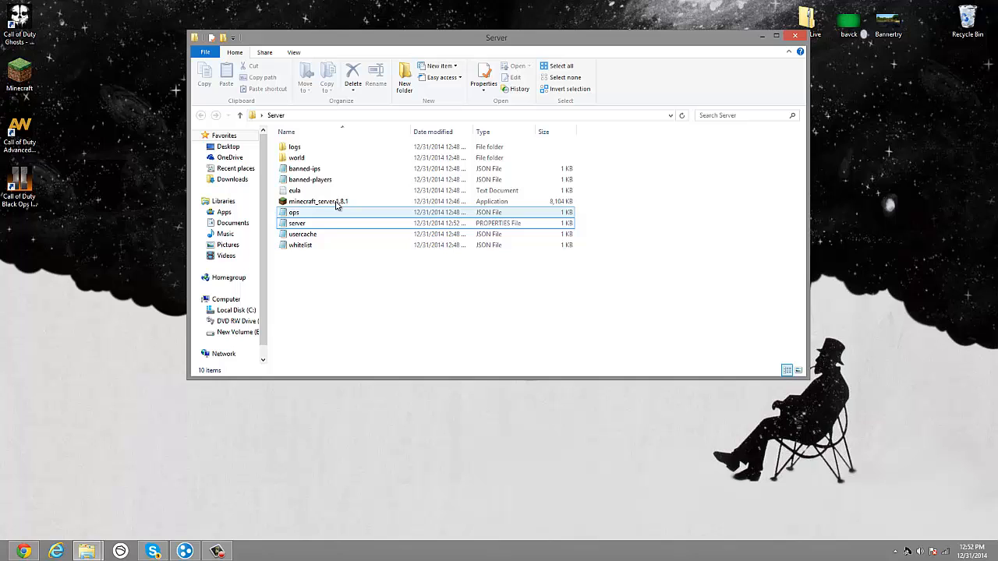
left_click(322, 222)
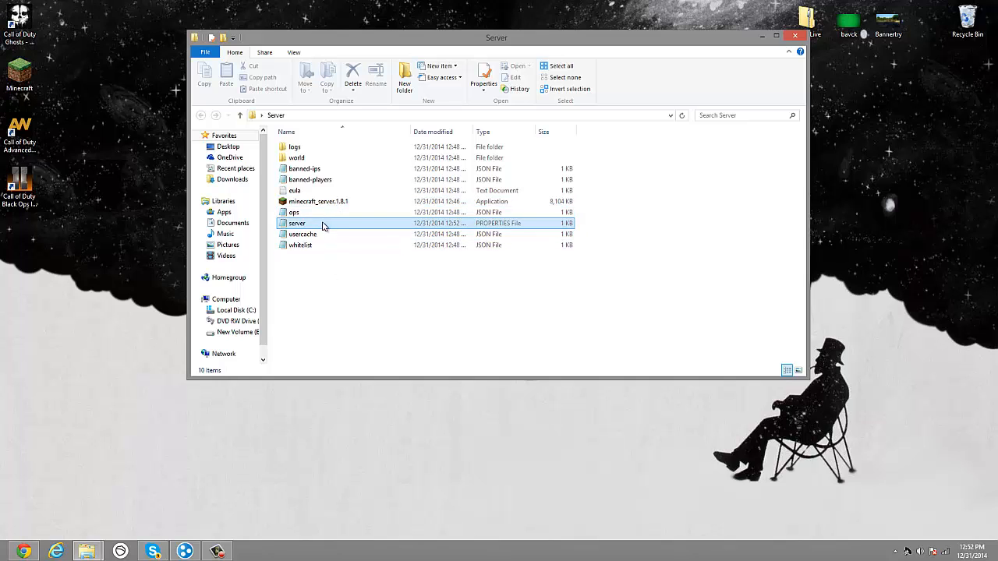
double_click(296, 223)
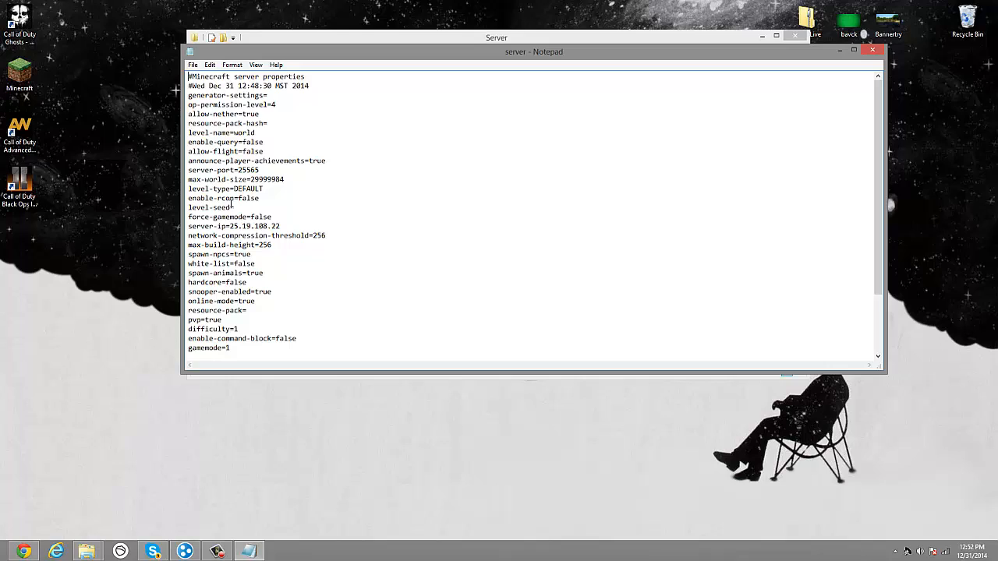
mouse_move(245, 229)
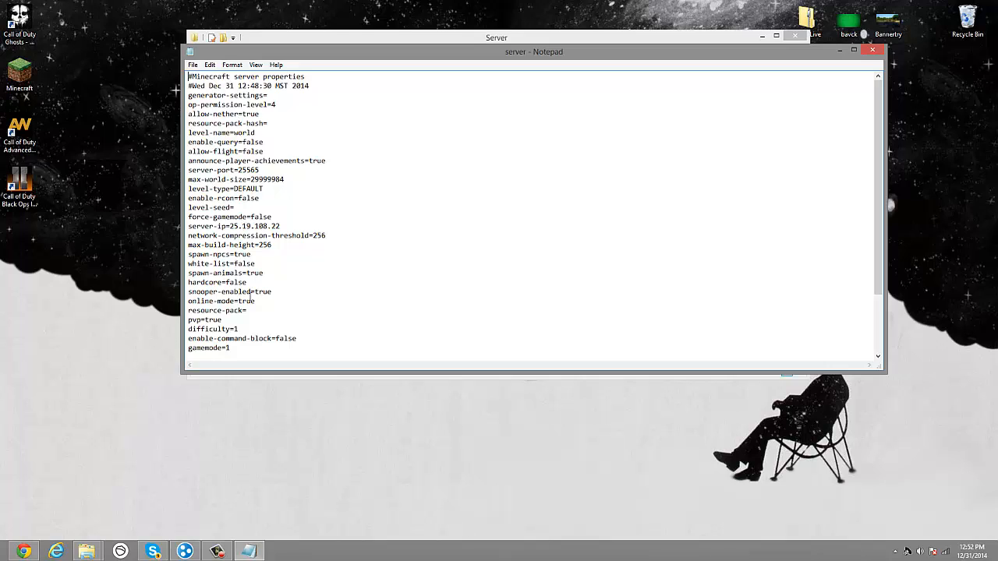
scroll("down", 3)
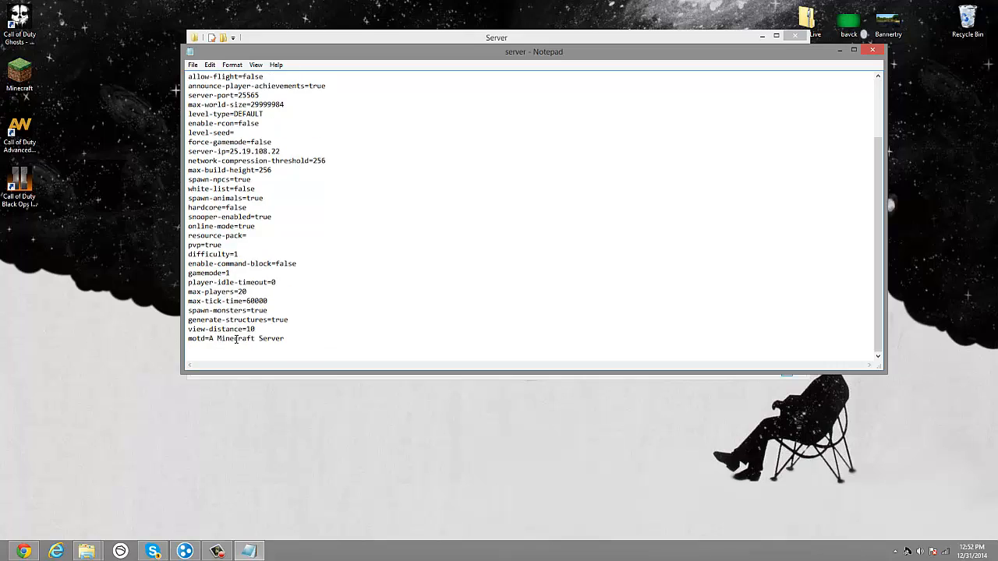
double_click(250, 338)
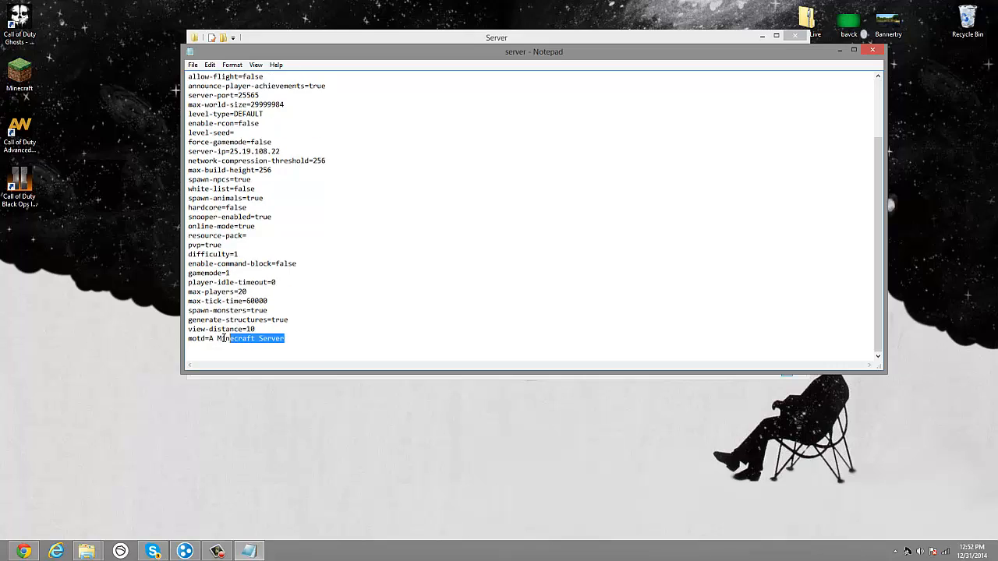
- Replace the motd with 'Ductaculas Gaming Tutorial!' and close the file
type("Ductaculas Gamin")
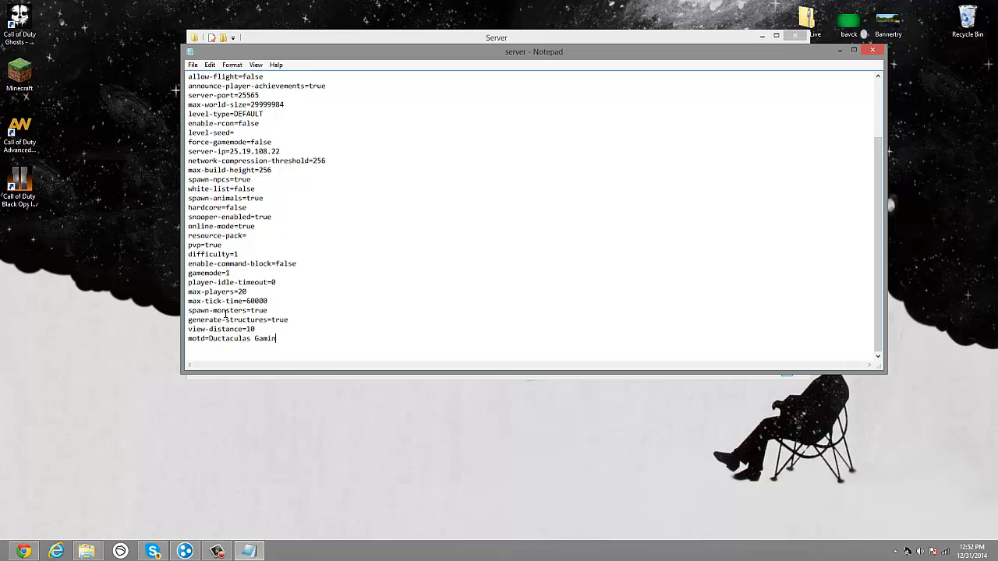
type("g")
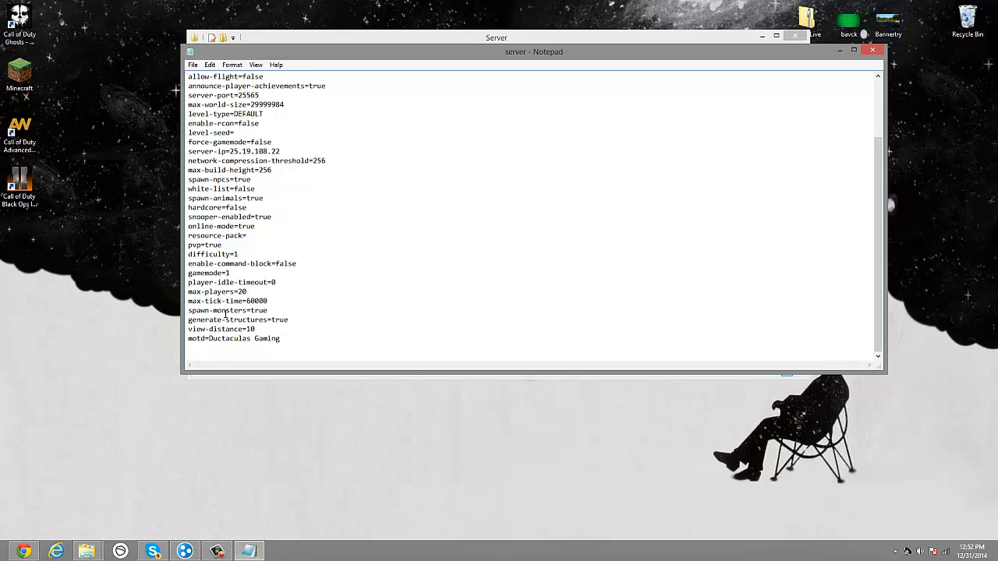
type("Tuto")
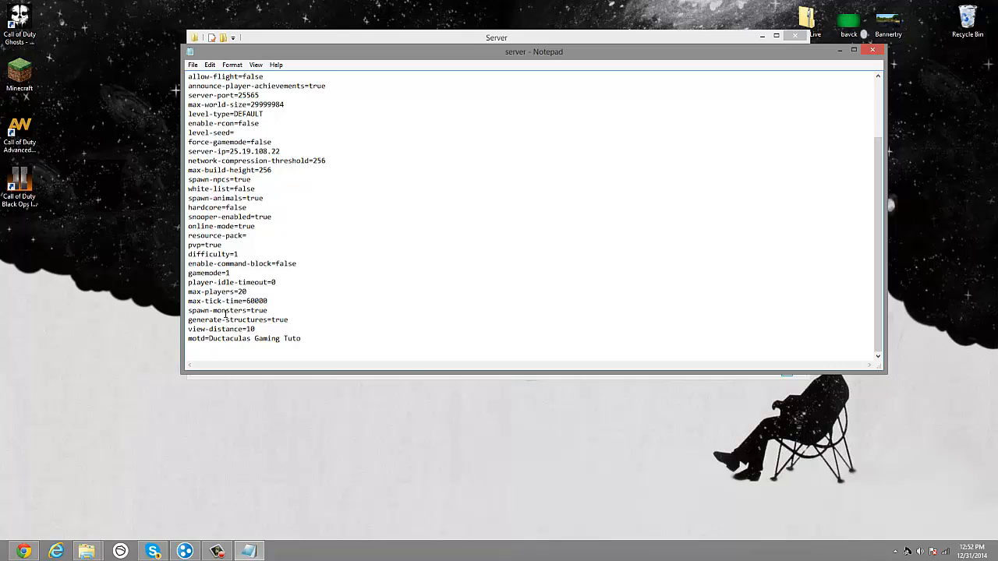
type("rial!")
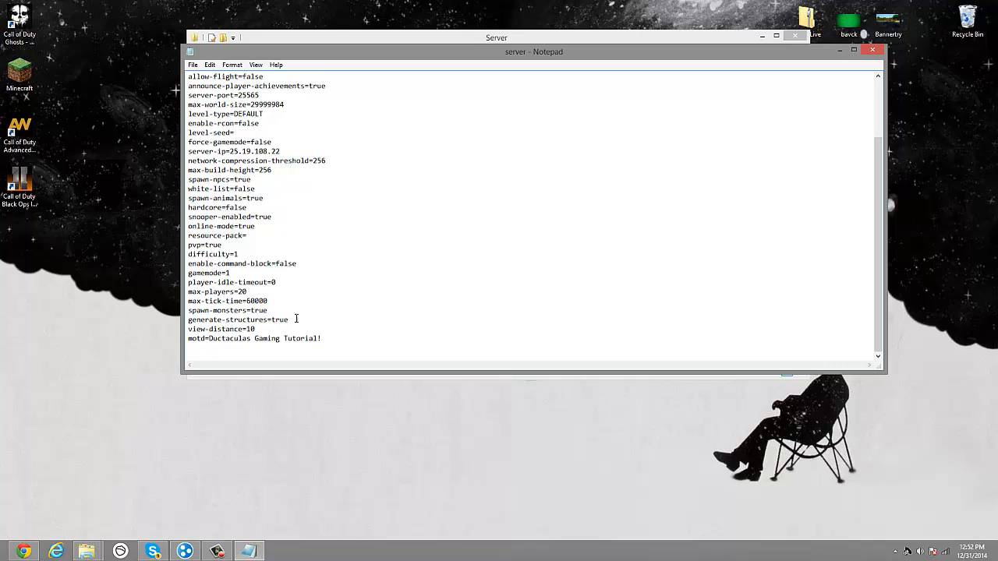
left_click(872, 50)
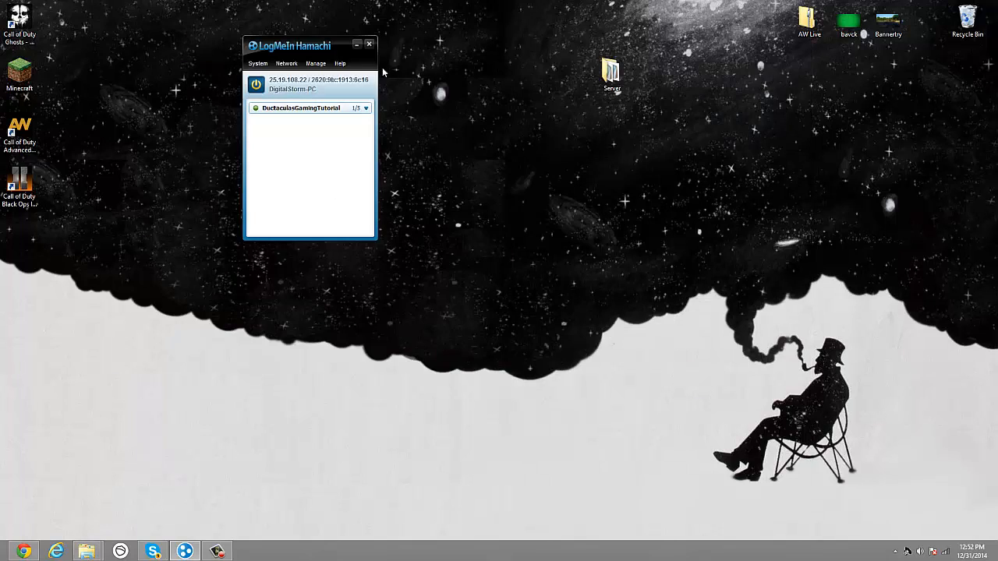
double_click(19, 75)
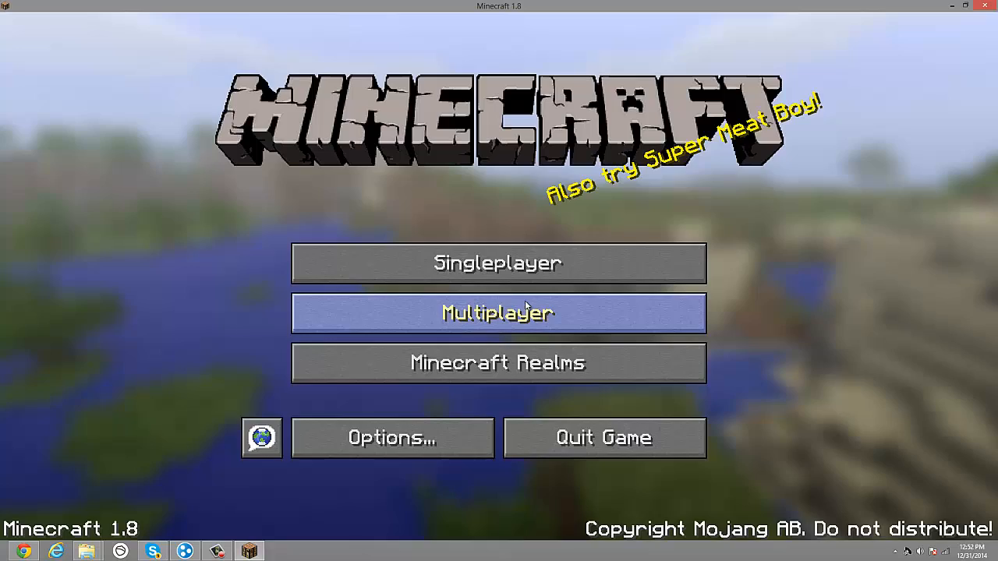
left_click(498, 312)
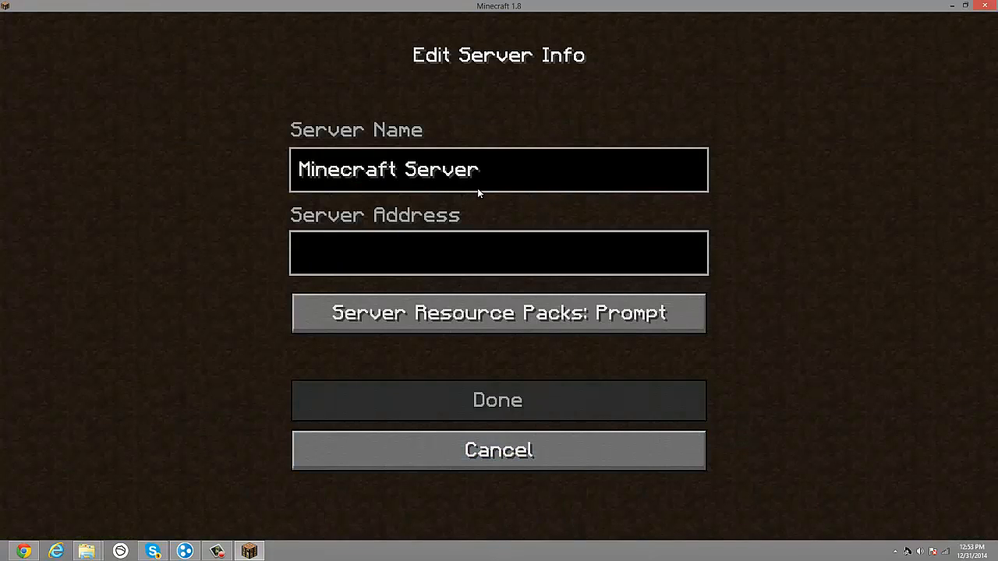
left_click(499, 253)
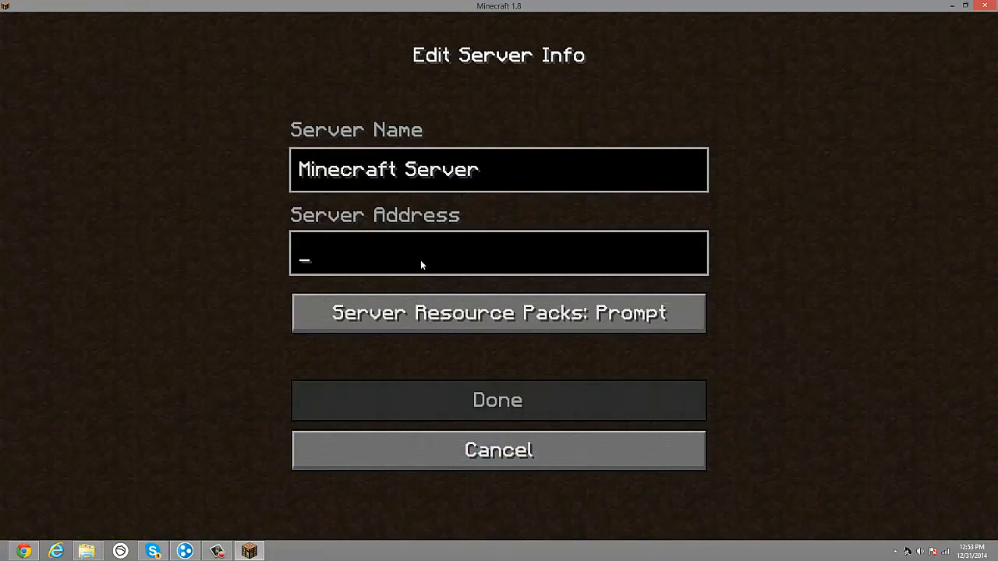
mouse_move(382, 234)
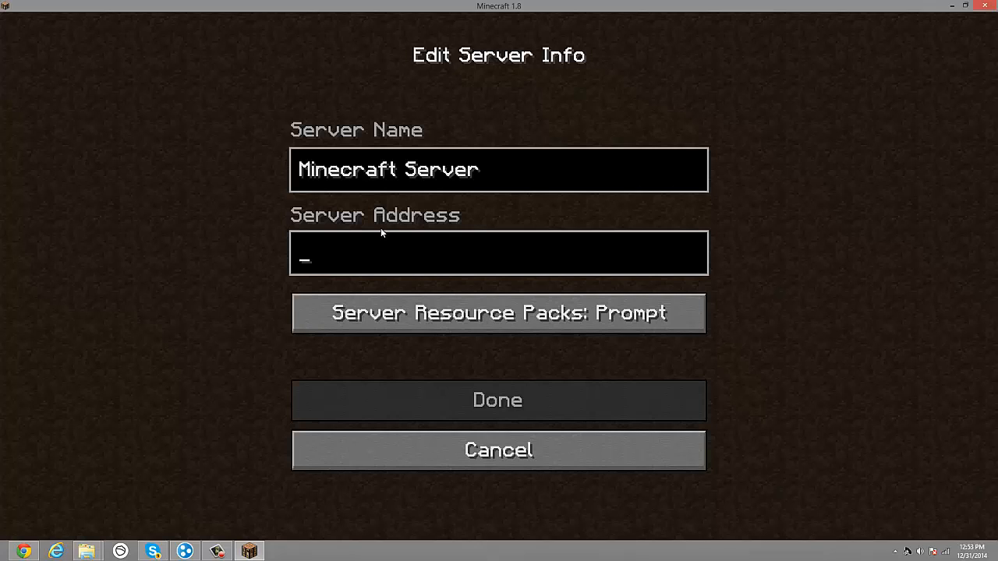
type("25.19.108.22")
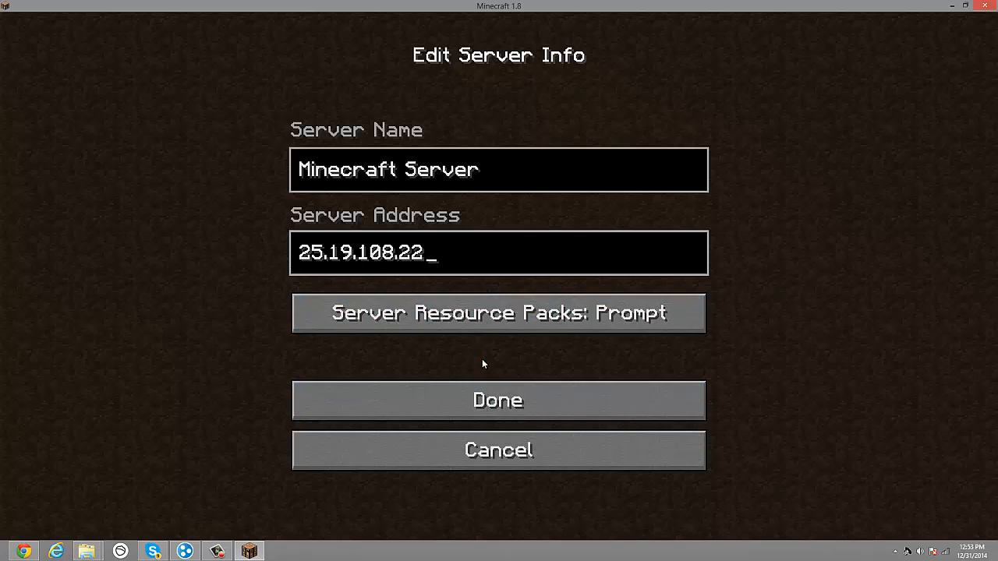
mouse_move(497, 399)
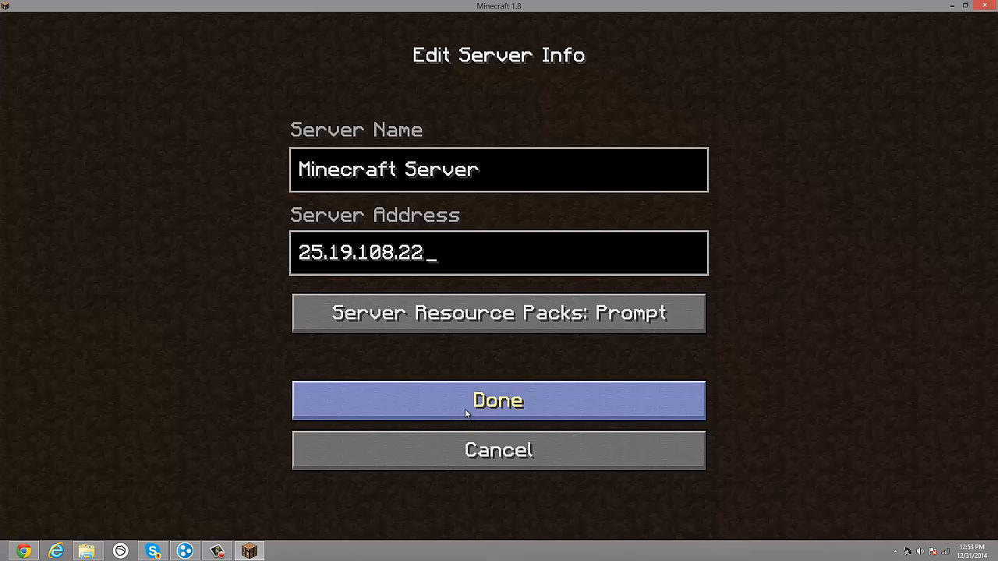
left_click(497, 399)
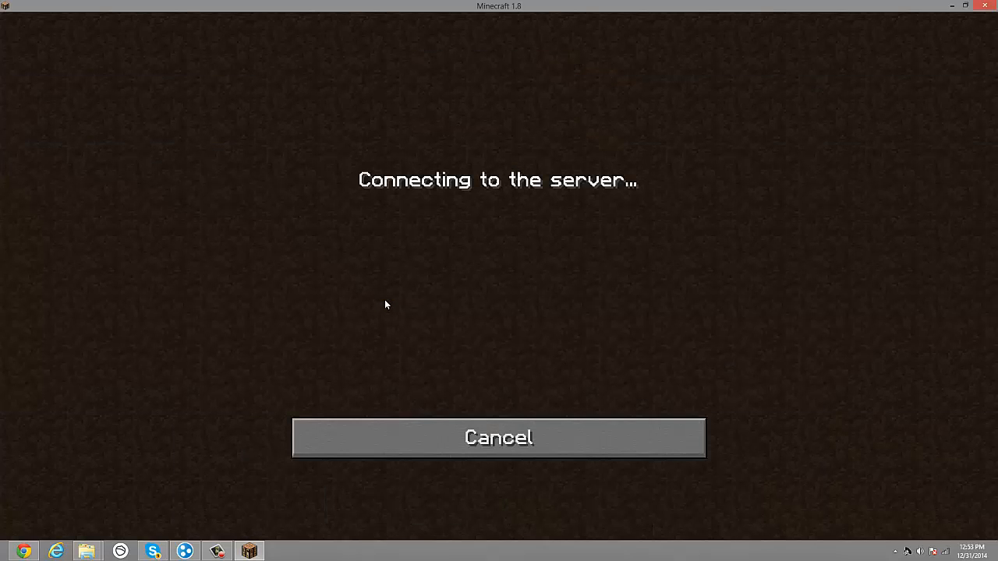
- Cancel the failed connection and launch minecraft_server.1.8.1 from the Server folder
left_click(498, 436)
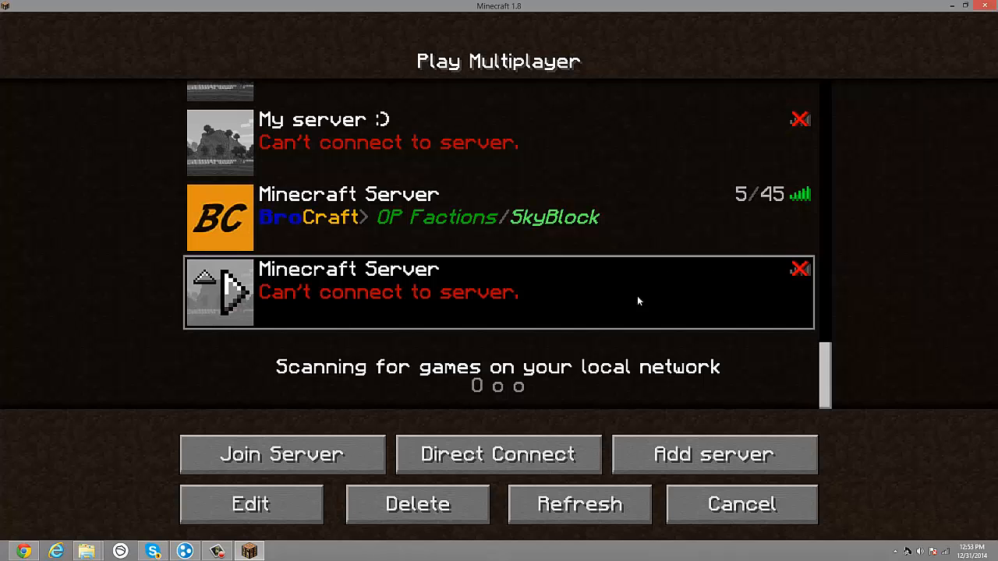
mouse_move(713, 453)
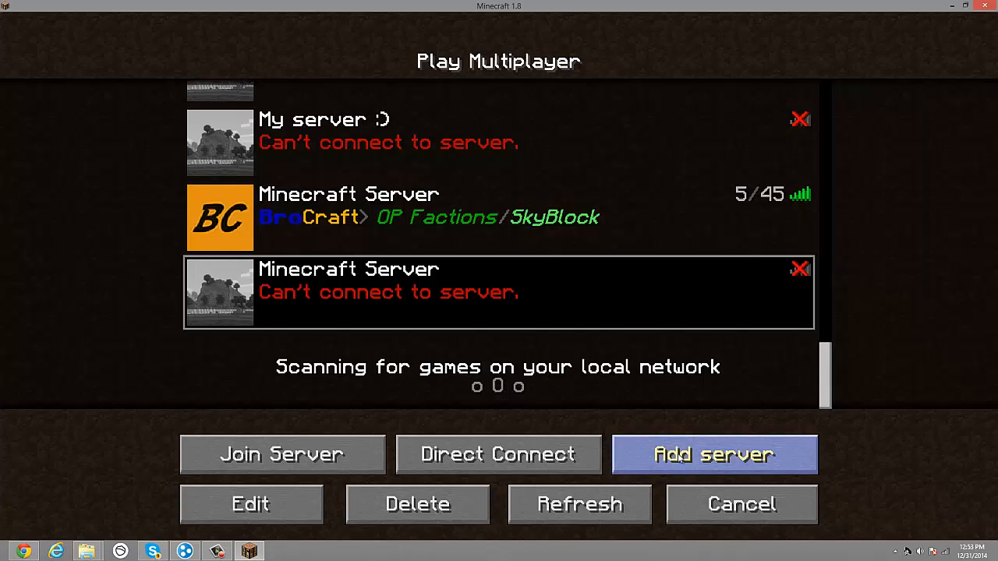
mouse_move(87, 552)
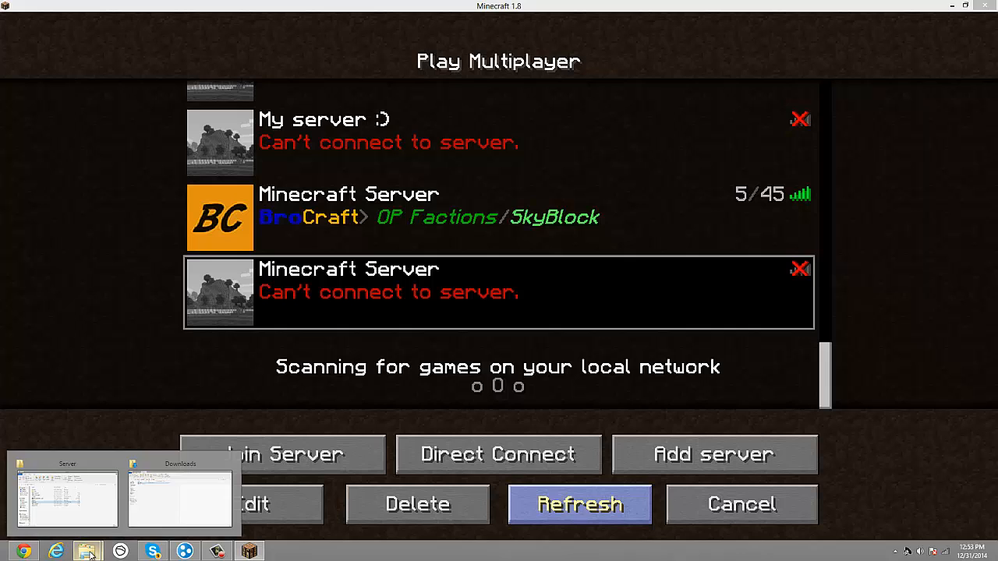
left_click(65, 497)
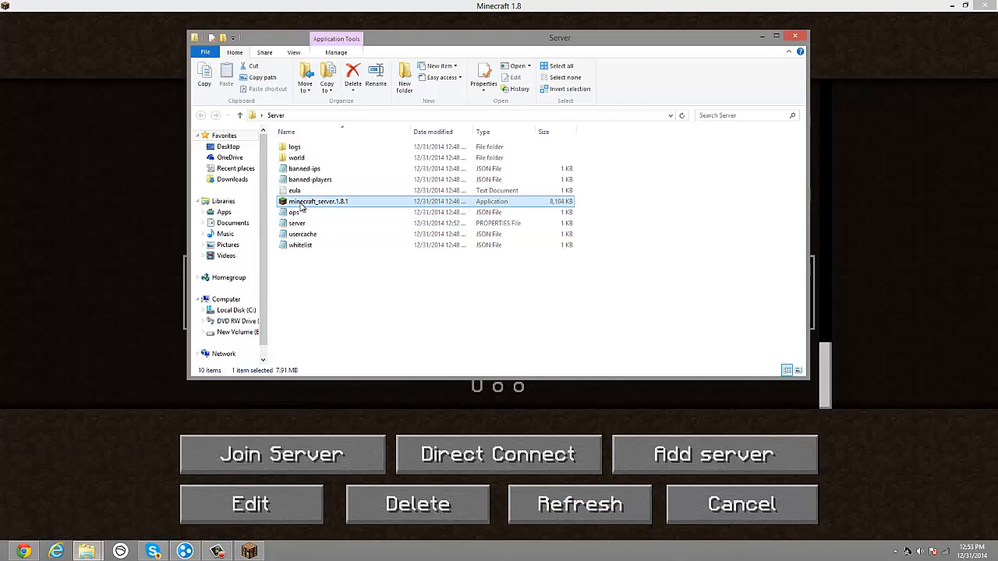
double_click(320, 201)
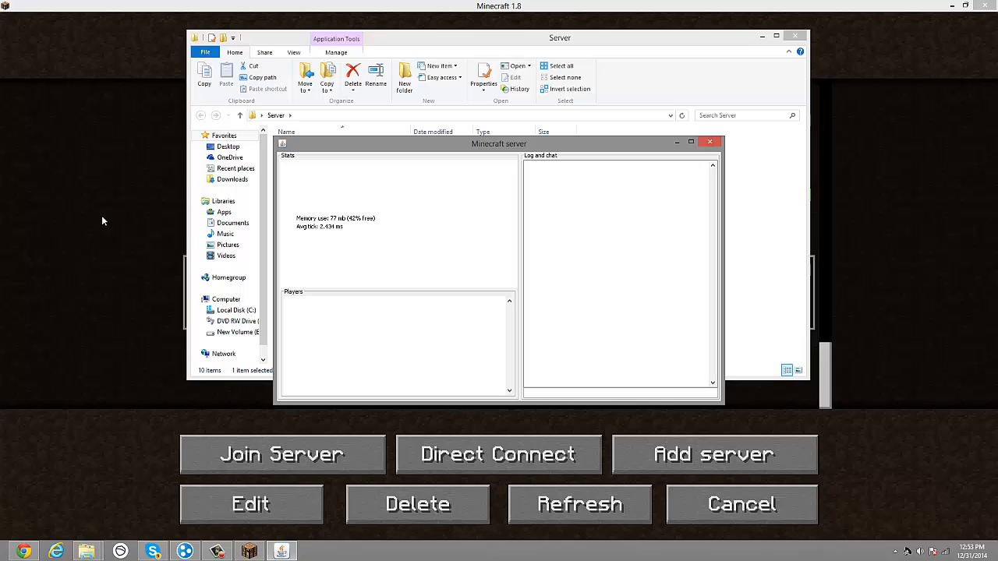
mouse_move(382, 216)
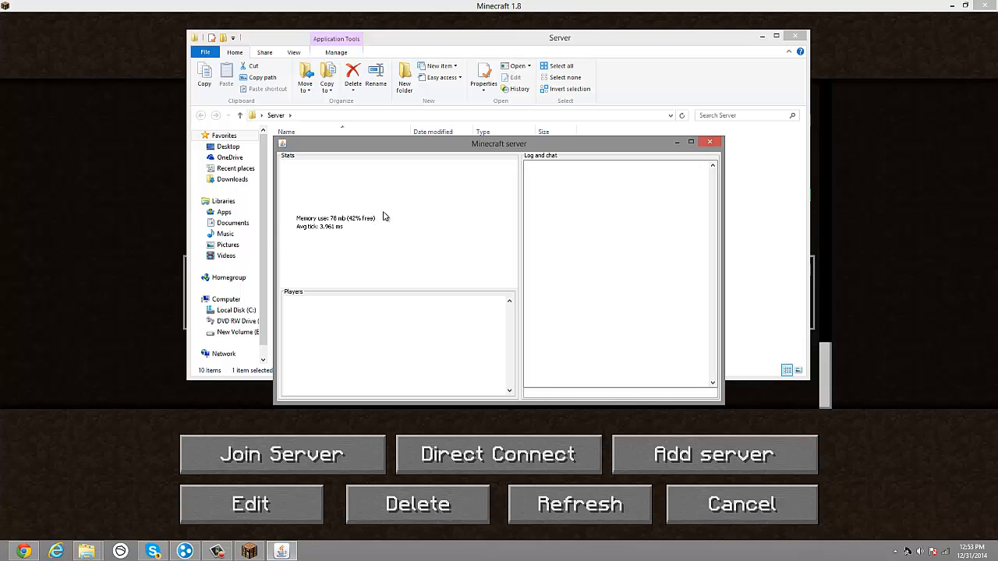
mouse_move(350, 195)
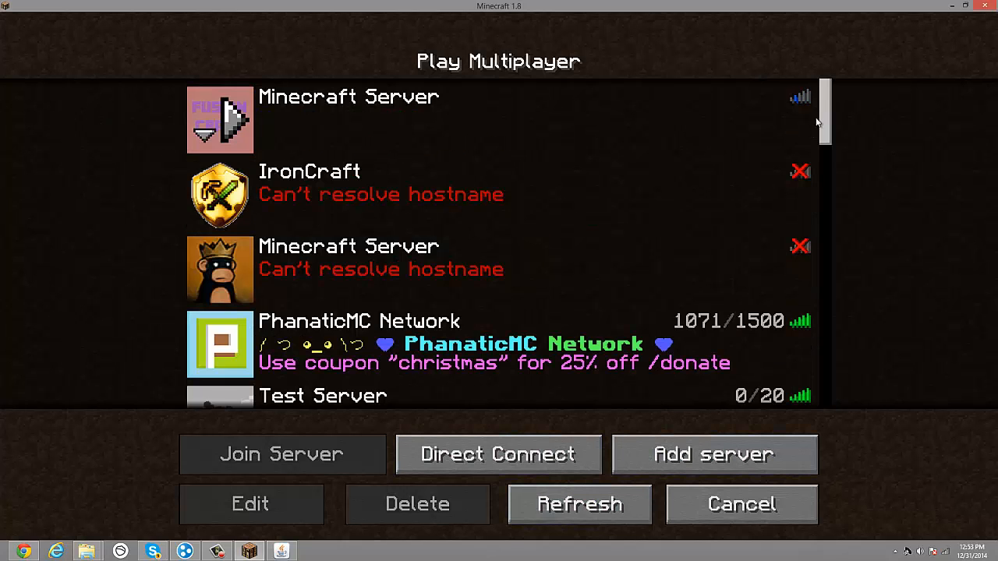
- Scroll the multiplayer server list before entering the world
scroll("down", 3)
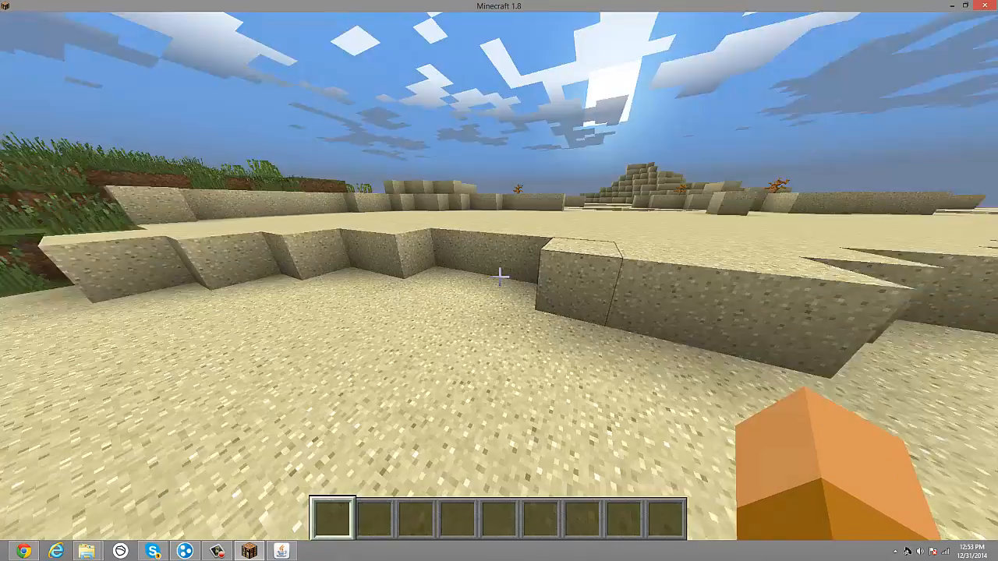
mouse_move(498, 280)
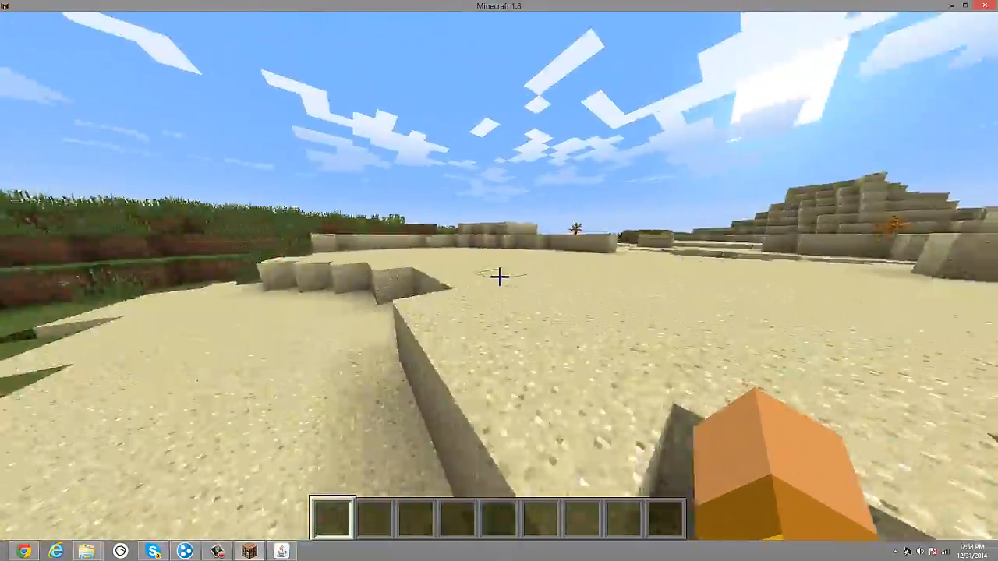
mouse_move(499, 281)
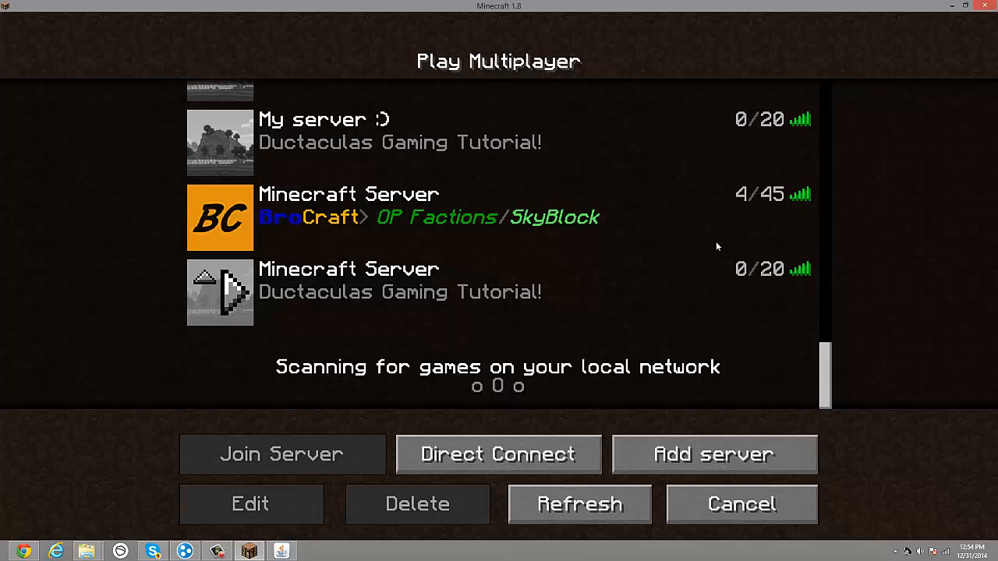
mouse_move(786, 284)
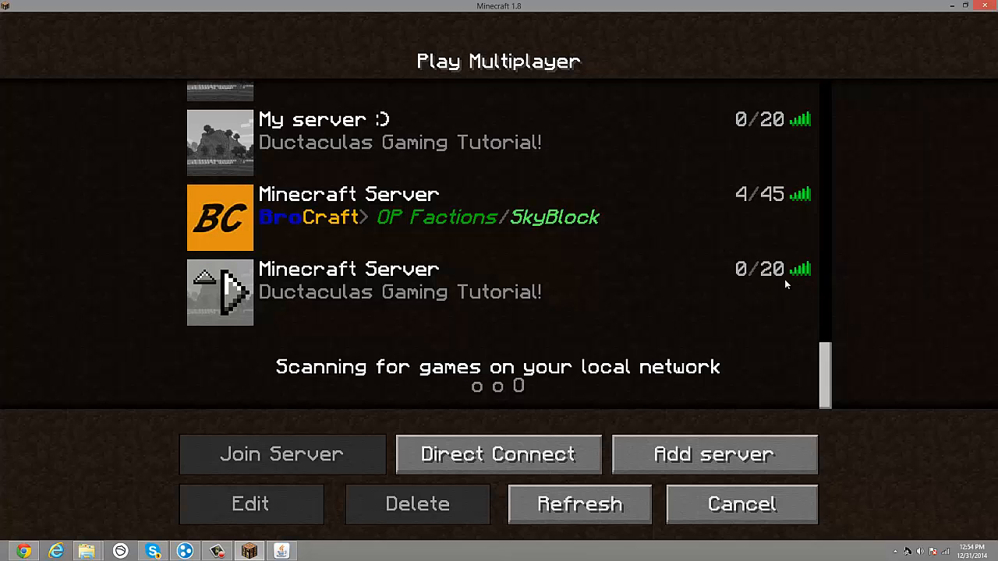
- Select the Minecraft Server entry and leave the game for the desktop
left_click(499, 293)
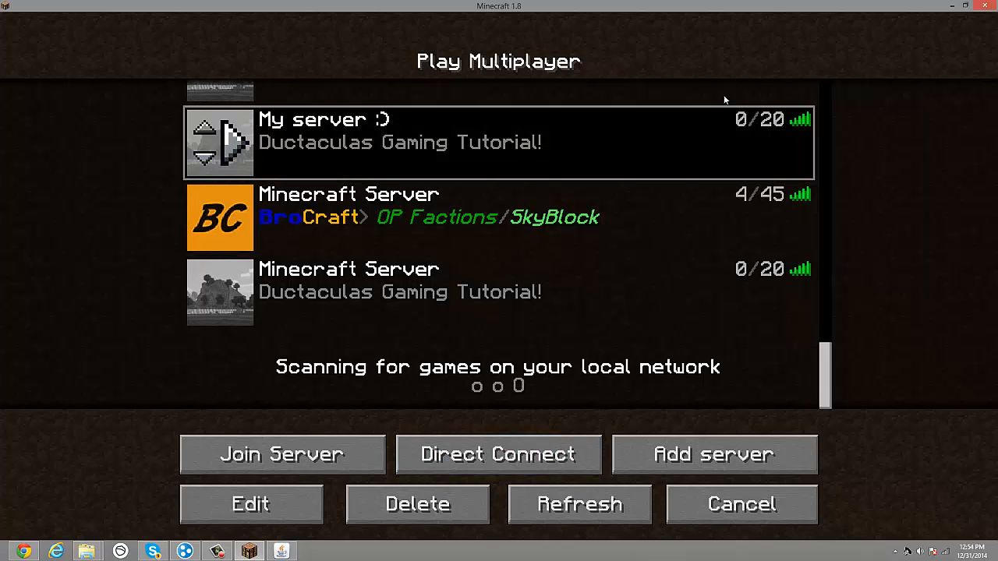
left_click(498, 293)
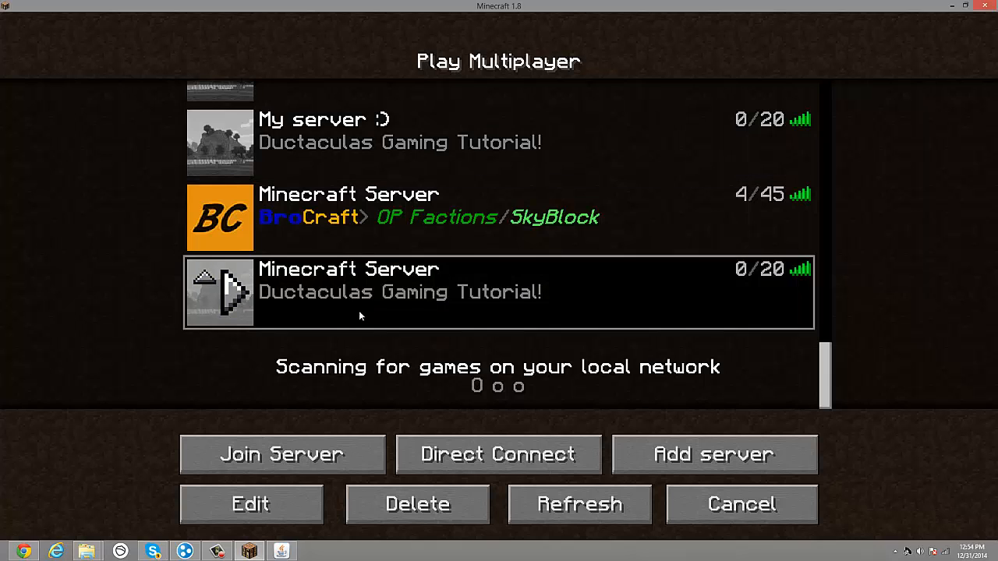
left_click(738, 505)
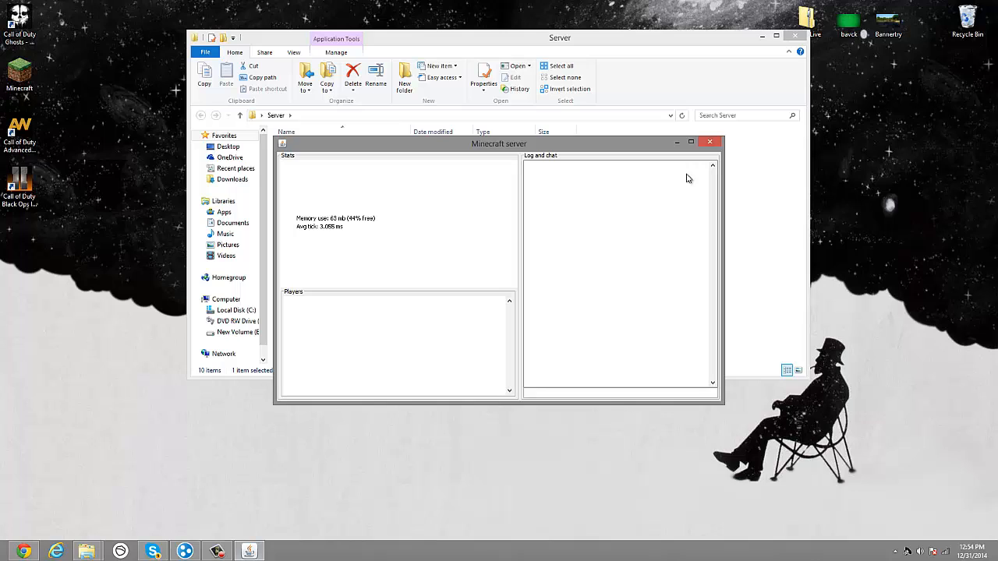
mouse_move(661, 187)
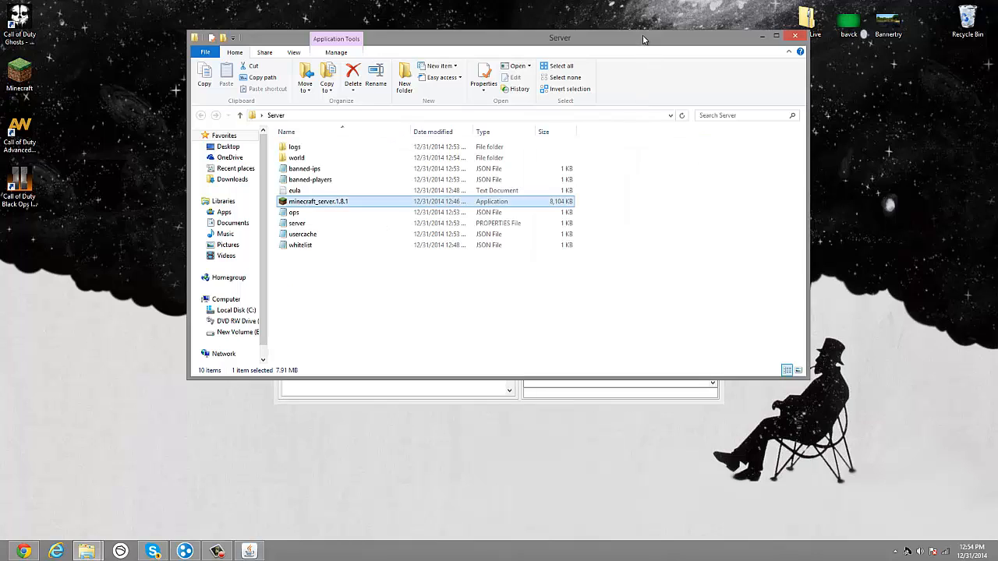
mouse_move(795, 35)
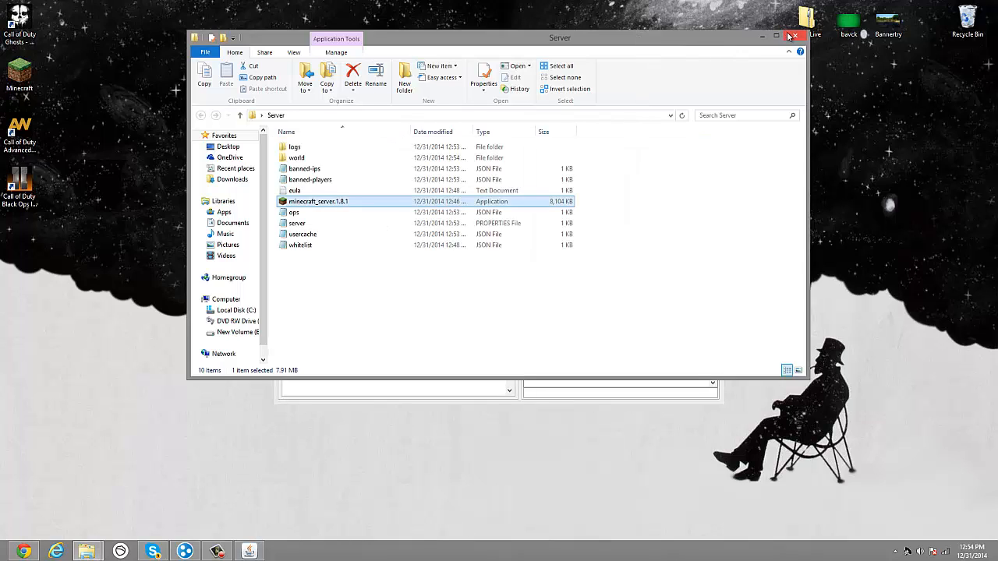
mouse_move(793, 37)
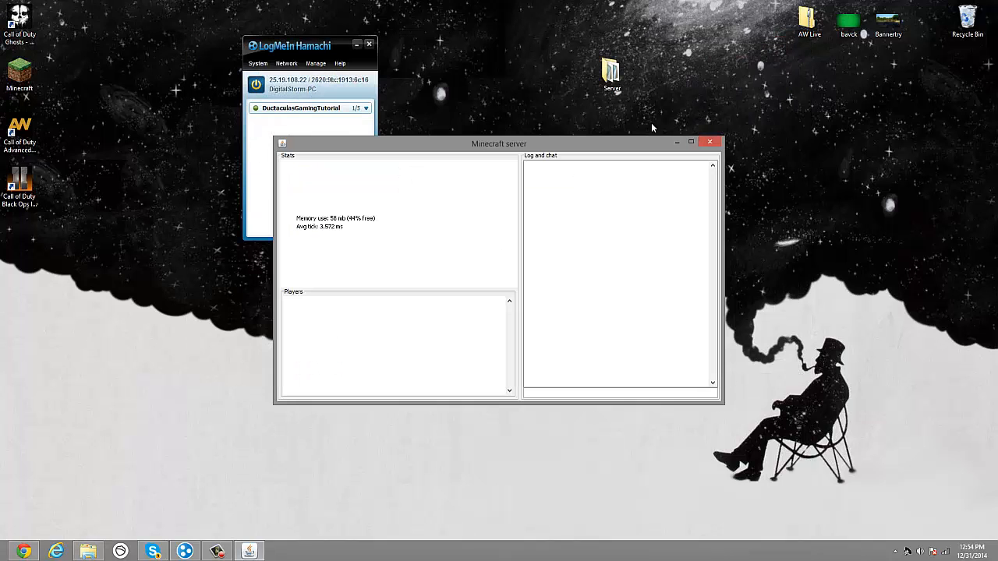
- Move the Minecraft server window aside and minimize it, leaving only Hamachi open
left_click_drag(499, 144, 483, 78)
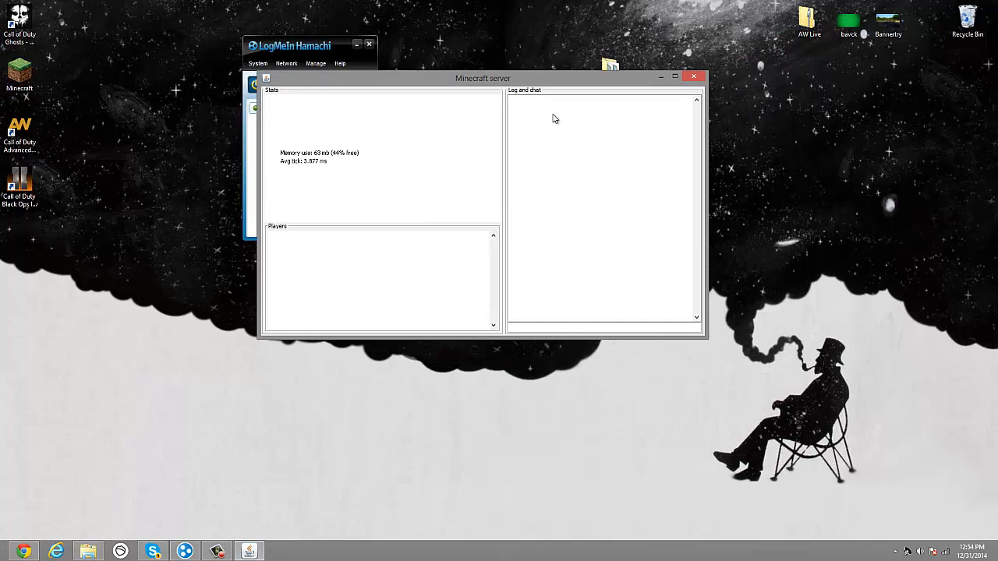
left_click(692, 75)
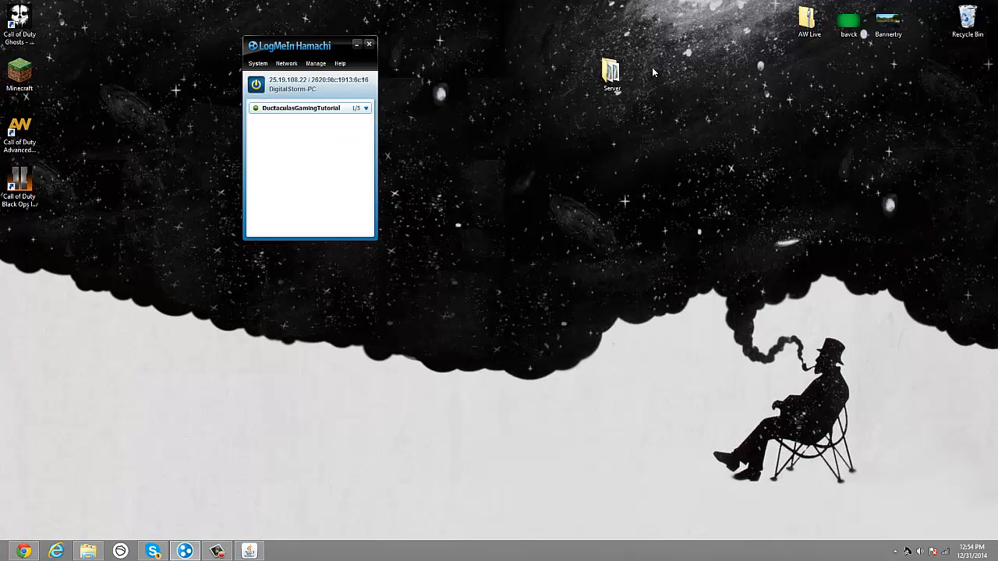